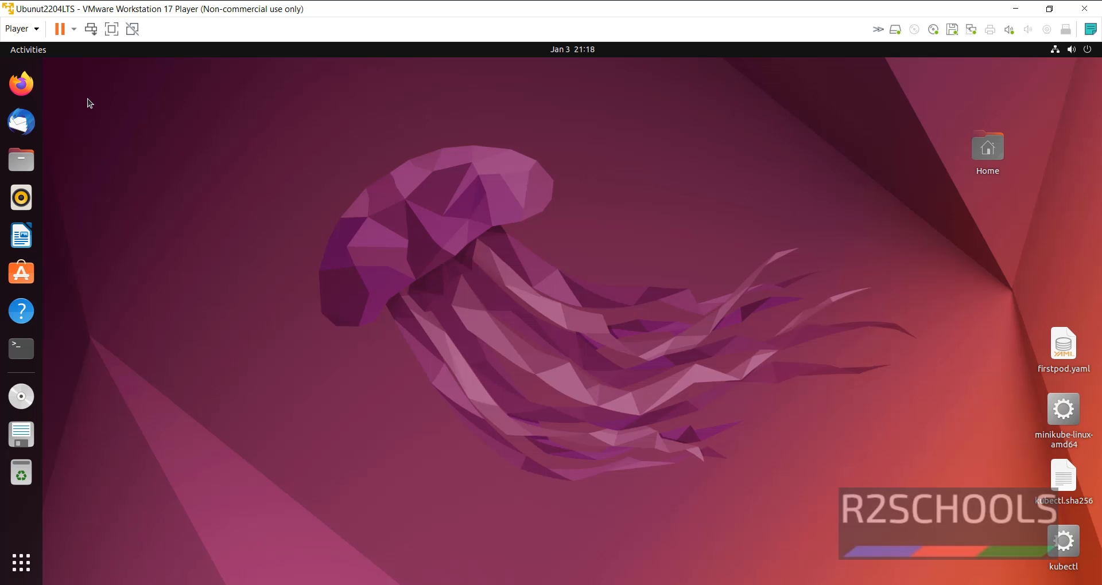
Step: Start Firefox and enter 'download xampp' in Google, choosing the matching suggestion
{"action": "left_click", "coordinate": [20, 83]}
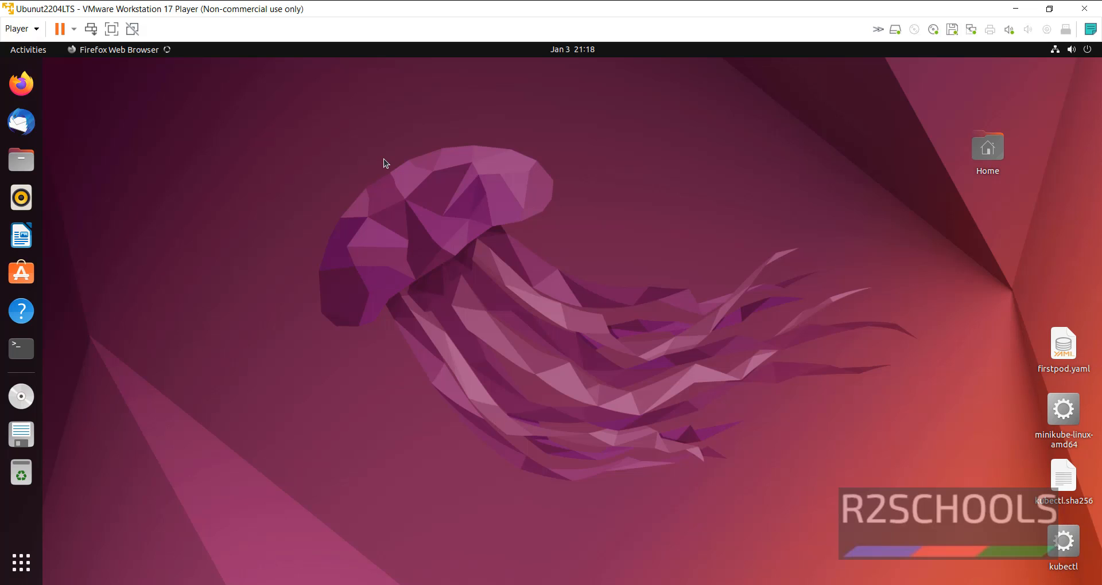
{"action": "left_click", "coordinate": [21, 83]}
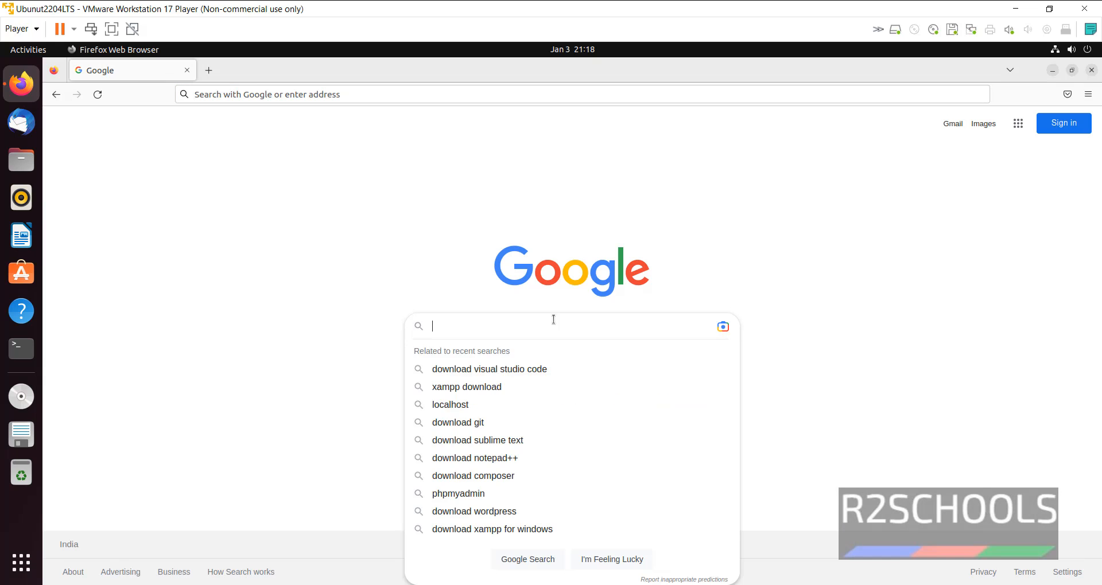
{"action": "type", "text": "downl"}
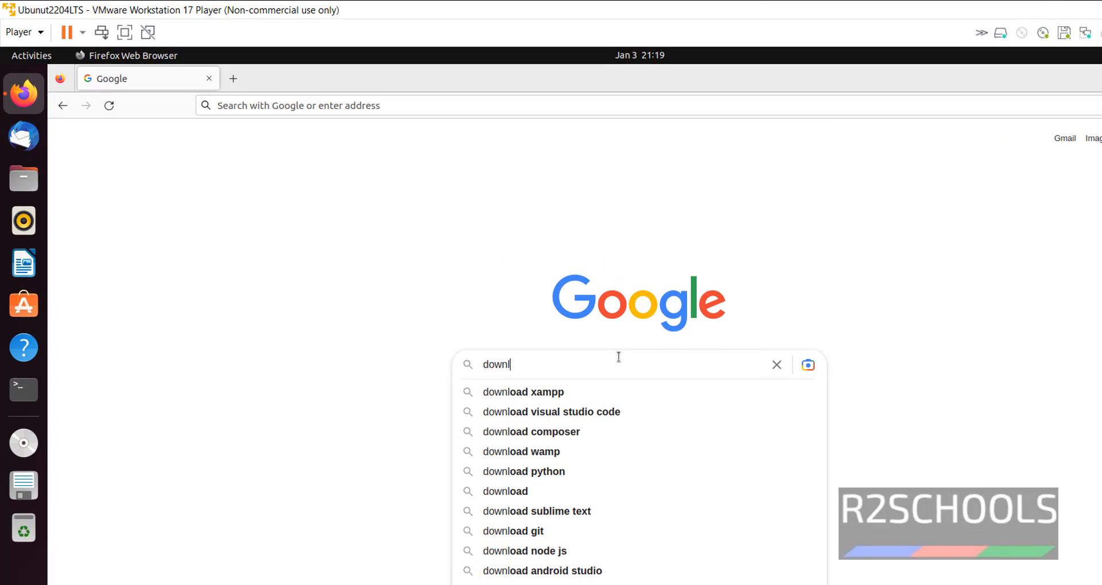
{"action": "left_click", "coordinate": [523, 393]}
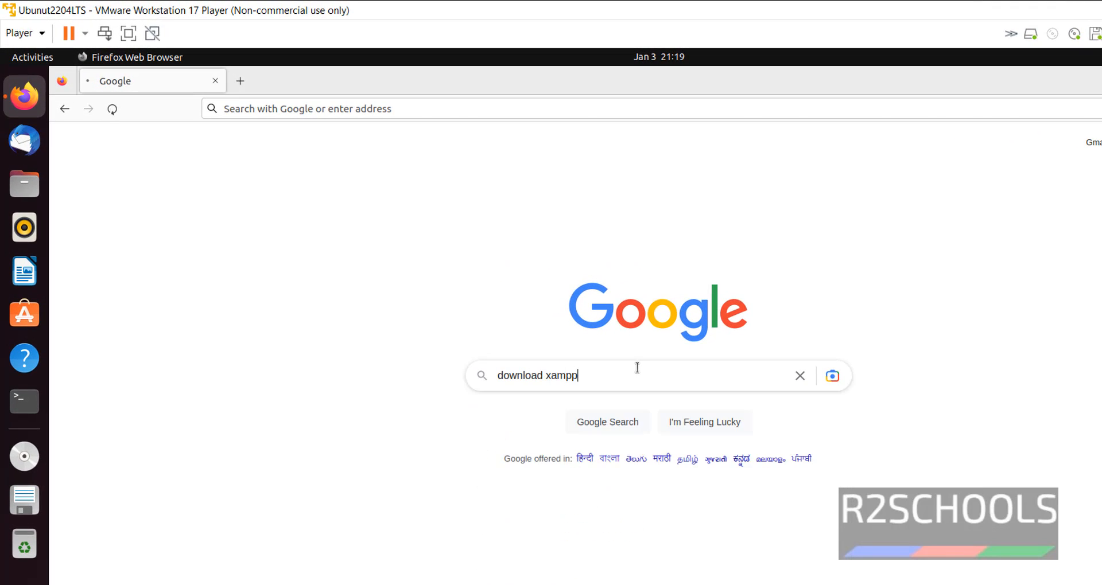
Step: Search, go to the Apache Friends download page and reach the XAMPP for Linux 8.2.0 table
{"action": "key", "text": "Return"}
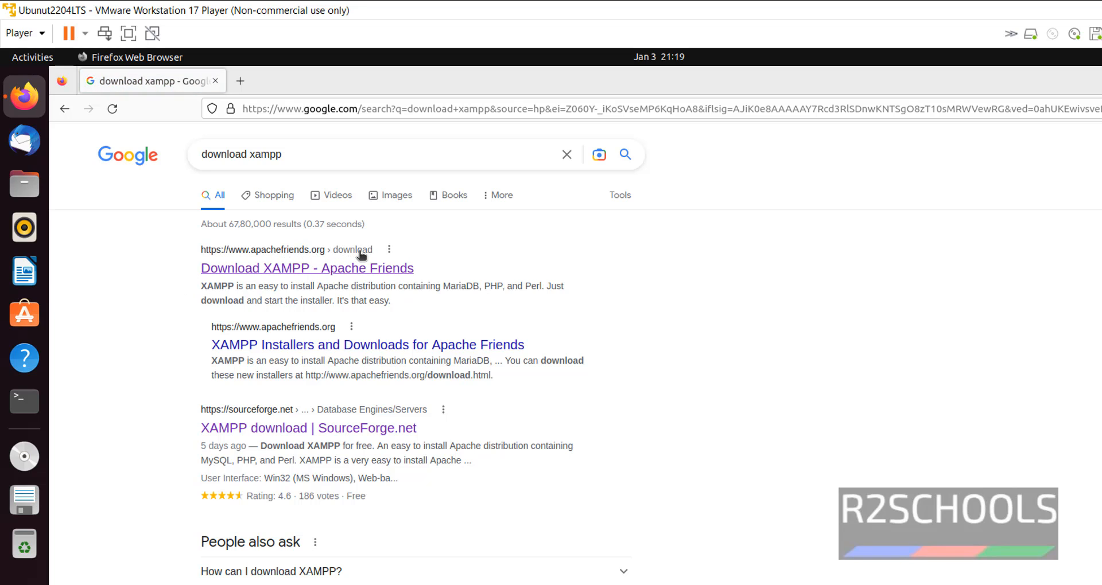
{"action": "mouse_move", "coordinate": [257, 272]}
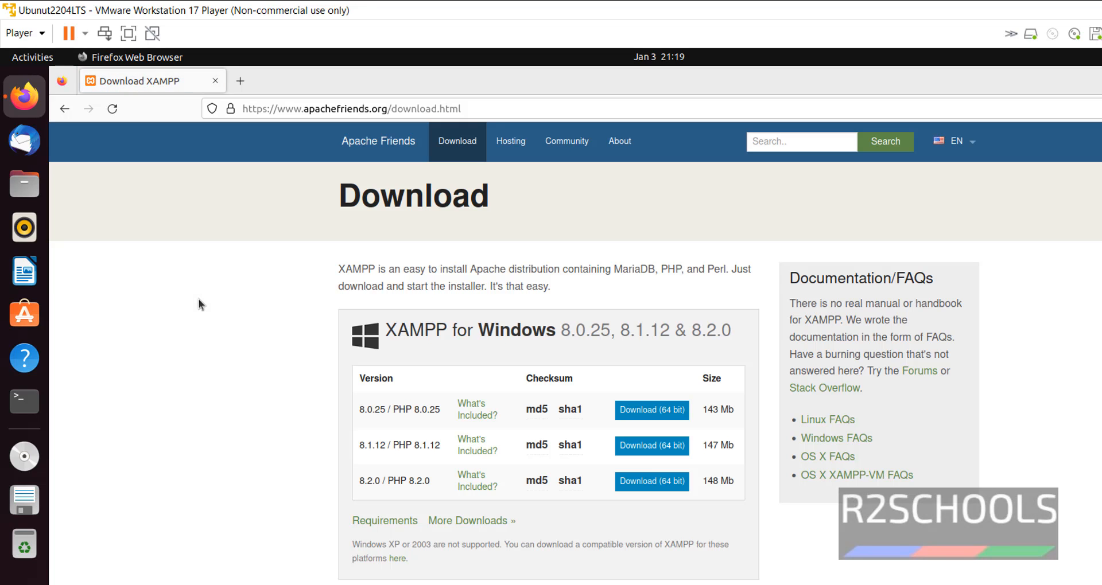
{"action": "mouse_move", "coordinate": [329, 261]}
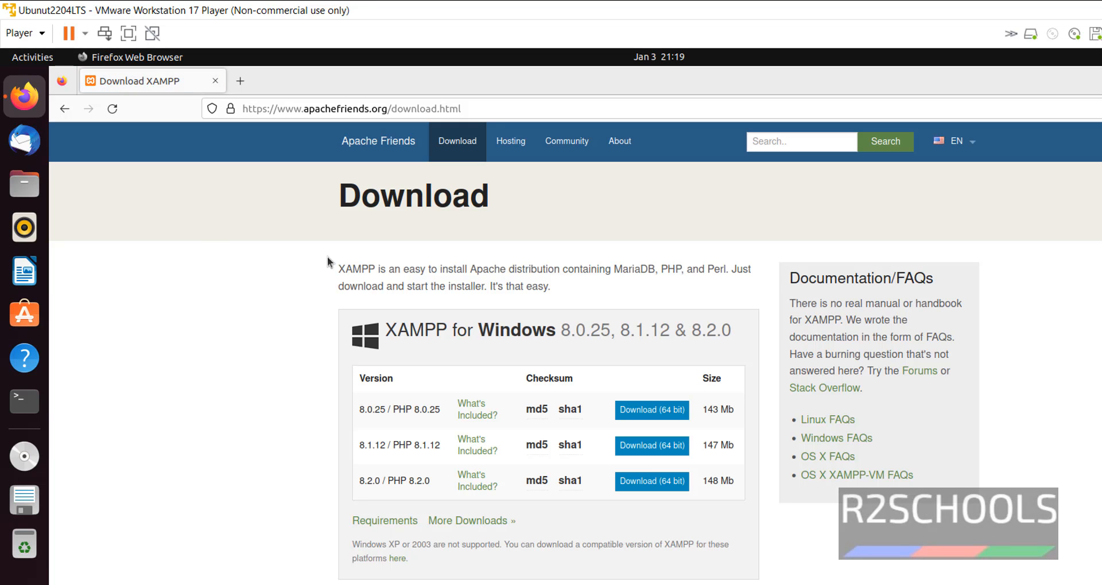
{"action": "scroll", "scroll_direction": "down", "scroll_amount": 3}
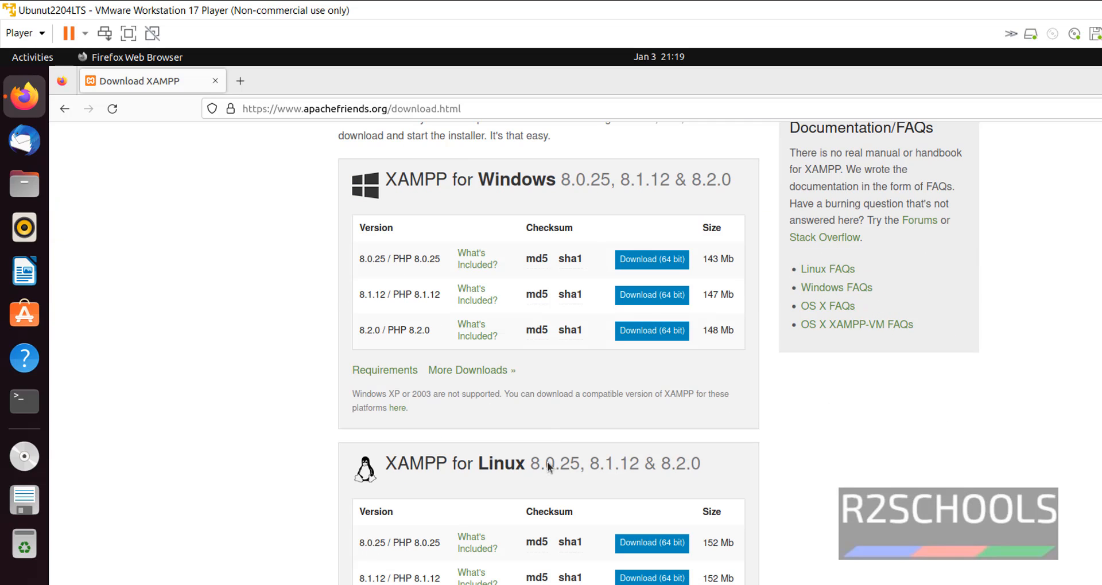
{"action": "scroll", "scroll_direction": "down", "scroll_amount": 3}
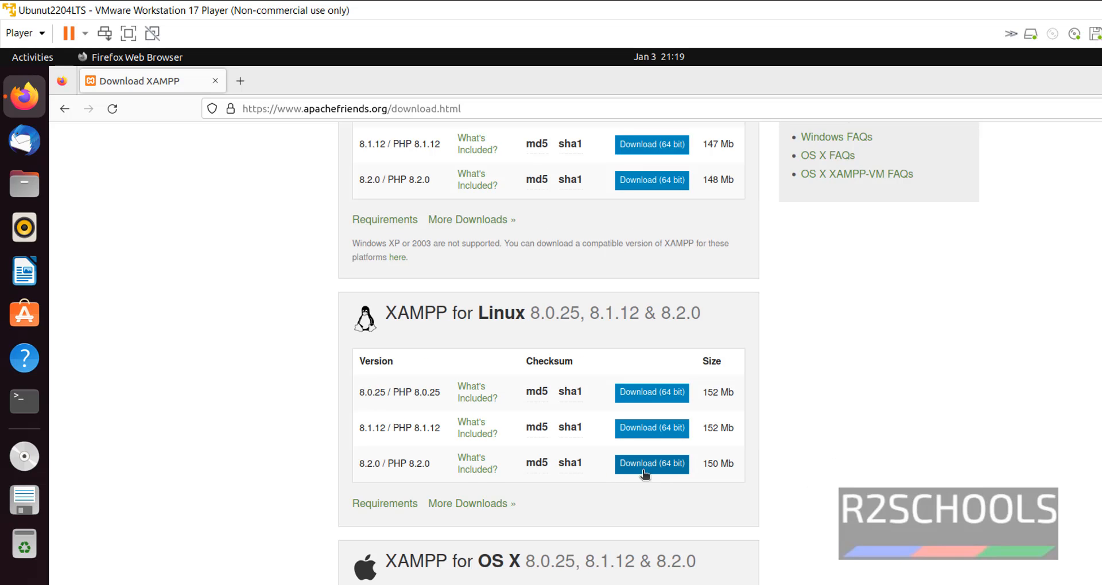
{"action": "mouse_move", "coordinate": [388, 459]}
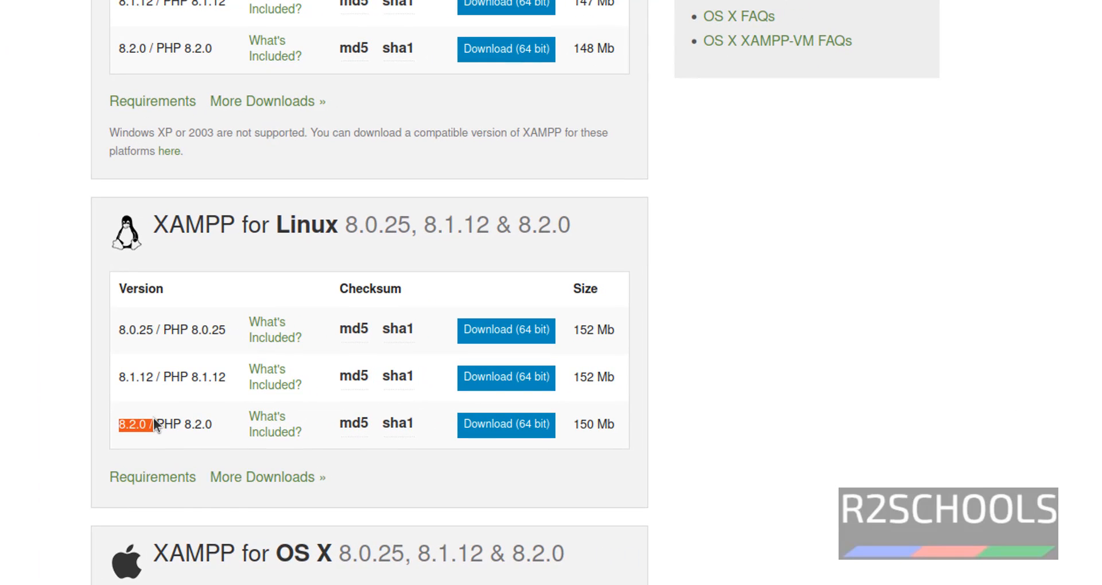
{"action": "mouse_move", "coordinate": [353, 459]}
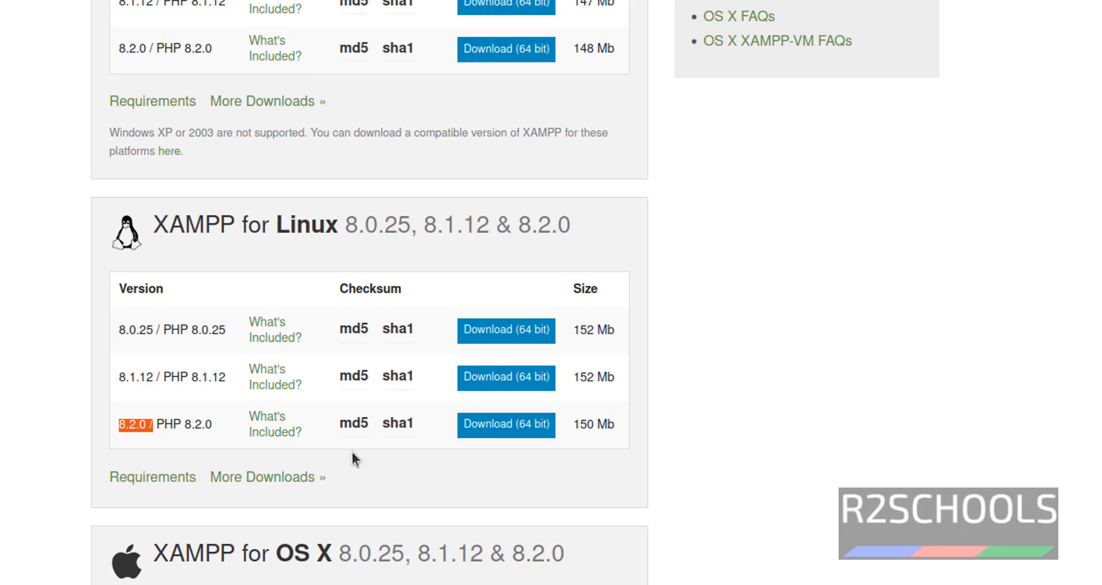
{"action": "mouse_move", "coordinate": [153, 478]}
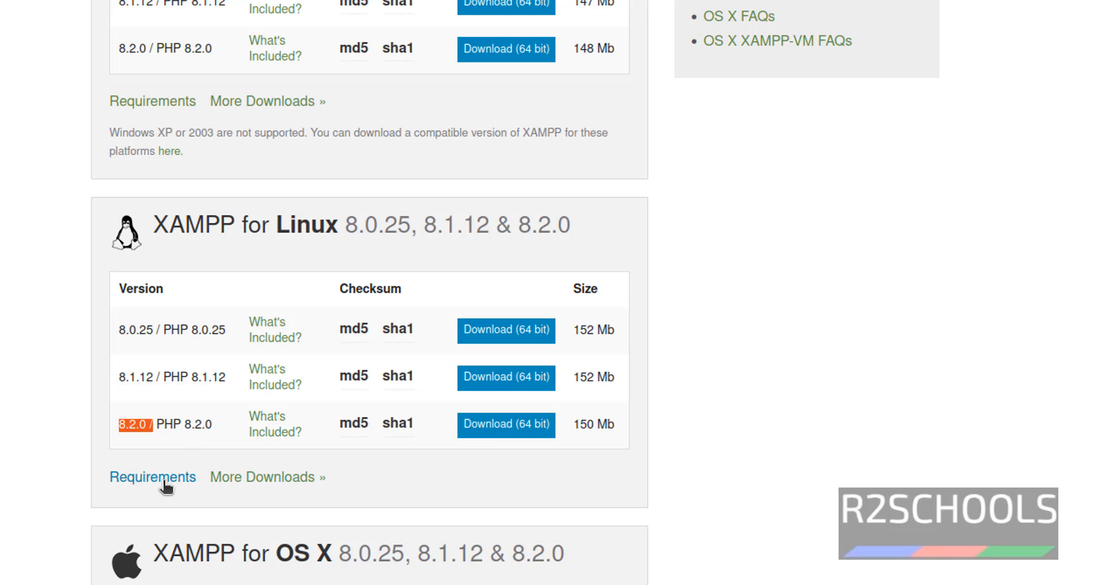
{"action": "left_click", "coordinate": [153, 477]}
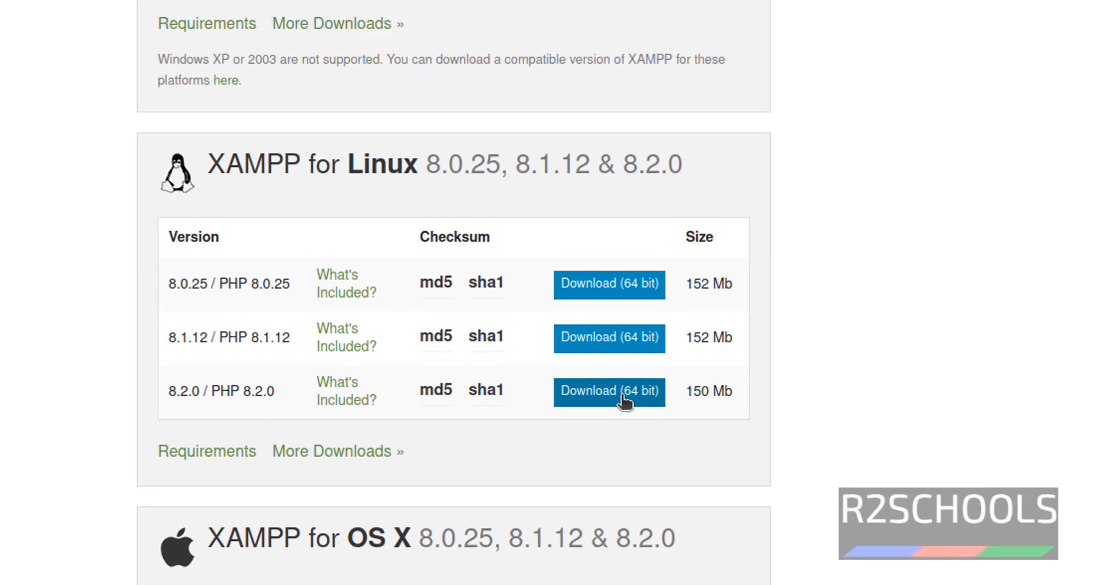
Step: Download the 64-bit XAMPP 8.2.0 Linux installer and watch its 150 MB progress in the downloads panel
{"action": "left_click", "coordinate": [608, 391]}
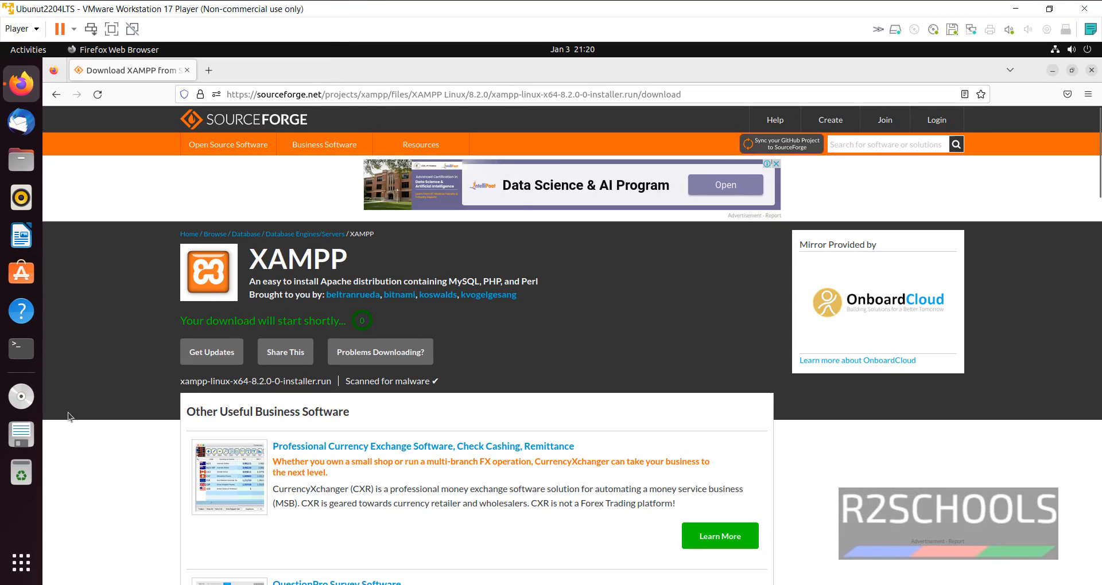
{"action": "left_click", "coordinate": [1067, 94]}
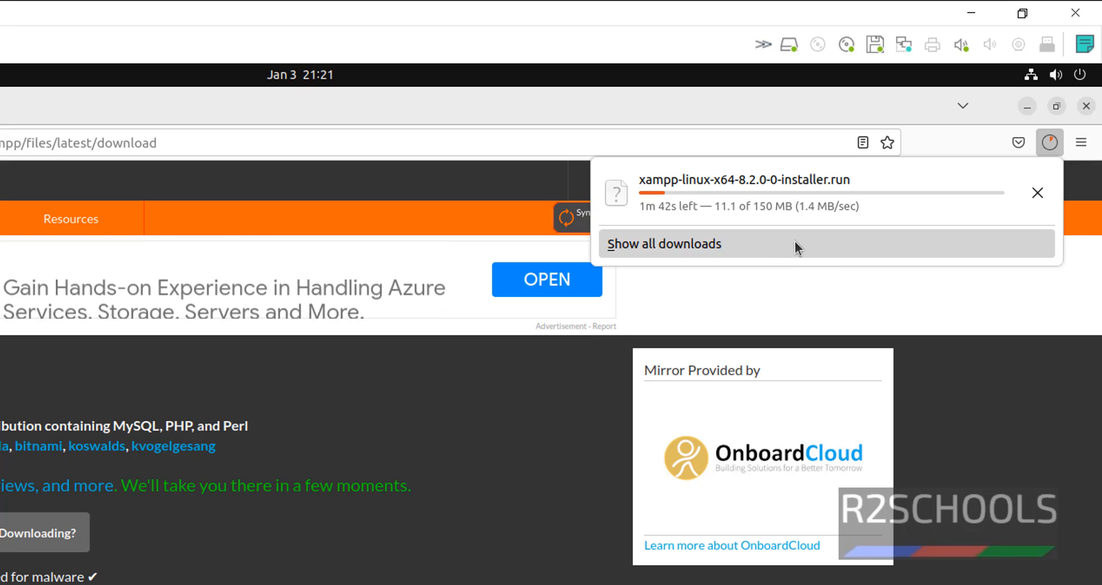
{"action": "mouse_move", "coordinate": [804, 290]}
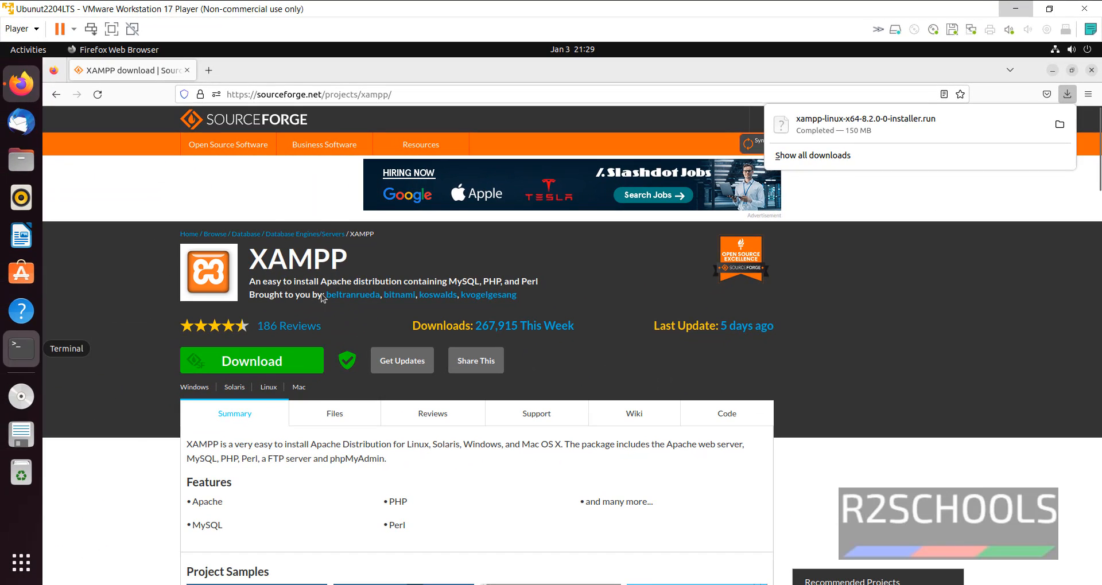
Step: In a terminal, cd into Downloads and ls to confirm xampp-linux-x64-8.2.0-0-installer.run is present
{"action": "left_click", "coordinate": [21, 349]}
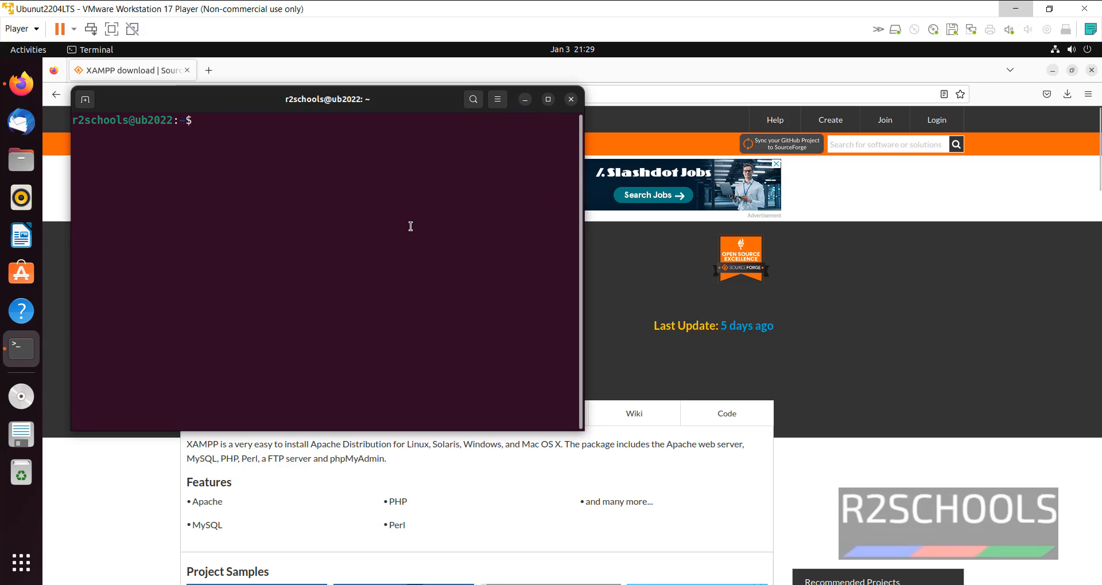
{"action": "type", "text": "cd /d"}
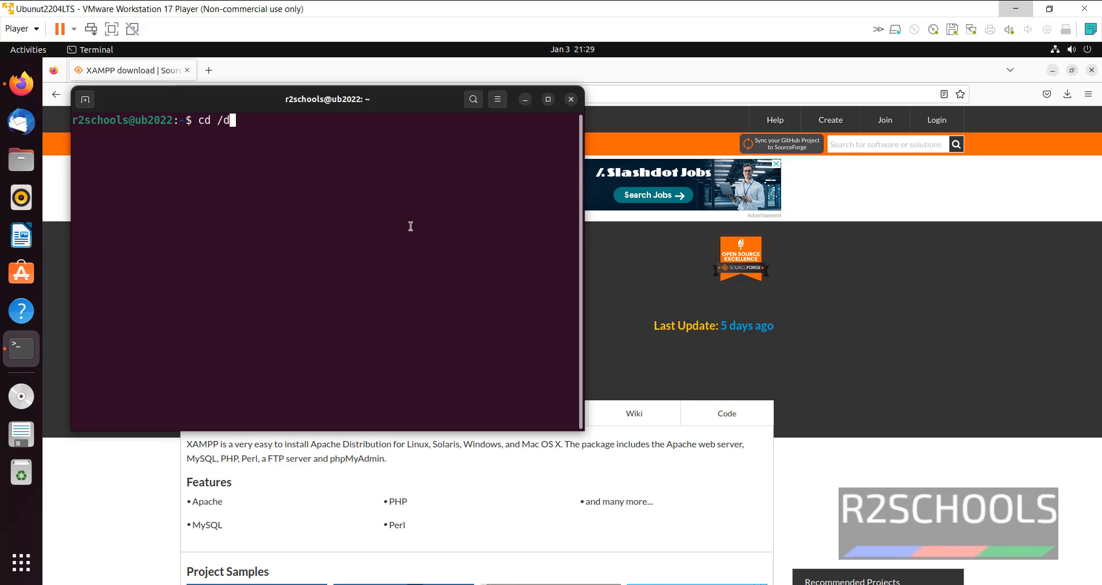
{"action": "key", "text": "Return"}
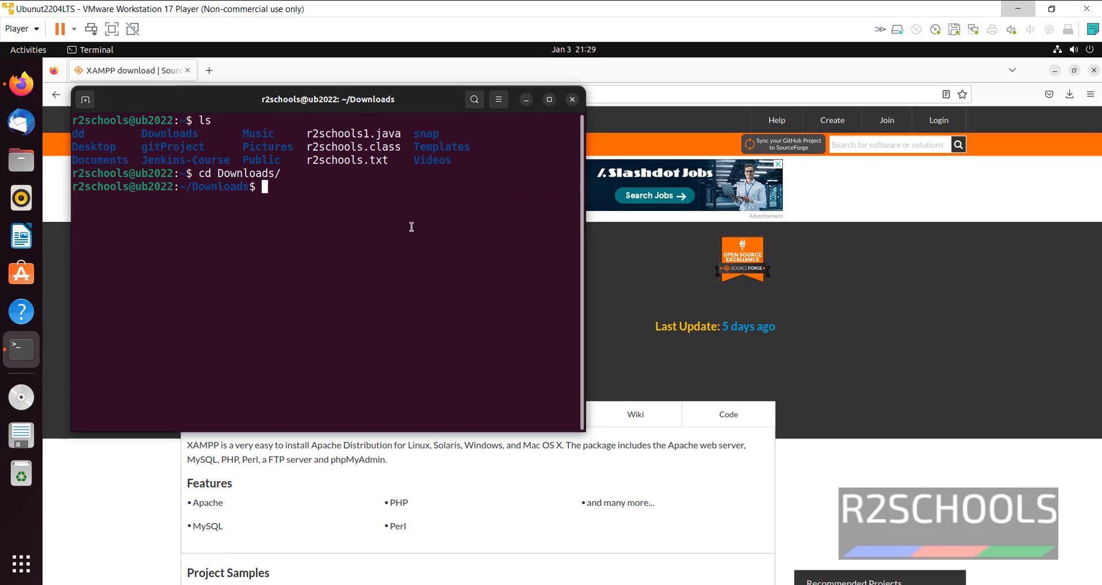
{"action": "type", "text": "lws"}
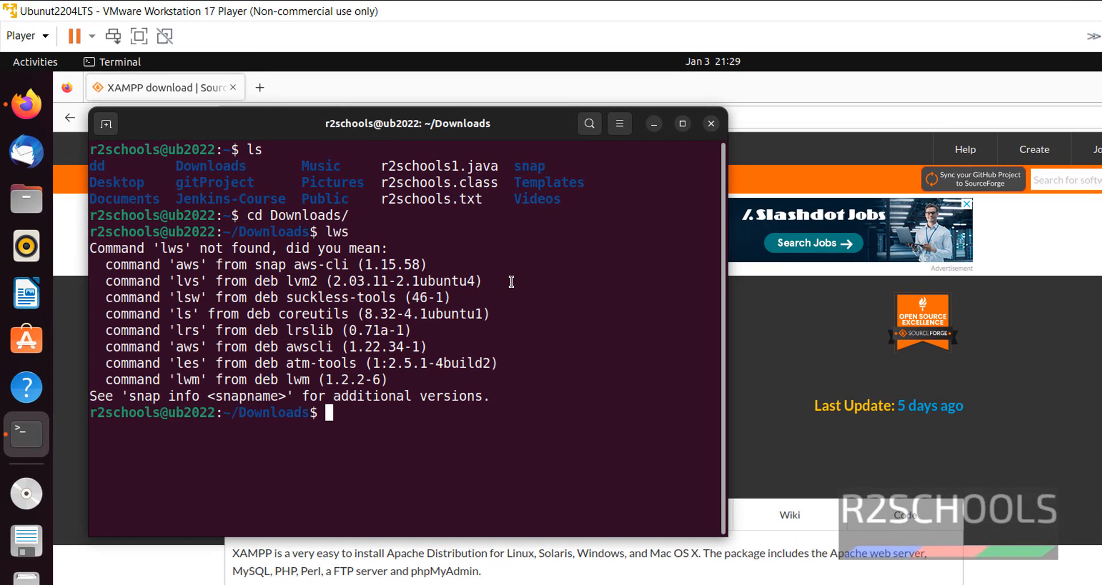
{"action": "key", "text": "Return"}
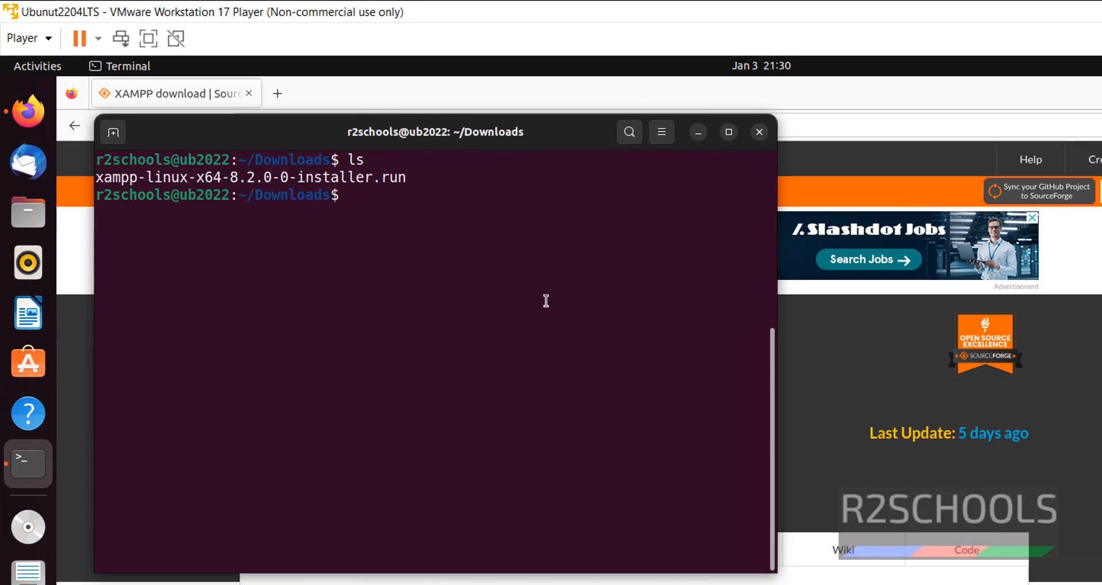
Step: Run chmod 755 on xampp-linux-x64-8.2.0-0-installer.run and begin the ./ run command
{"action": "type", "text": "ch"}
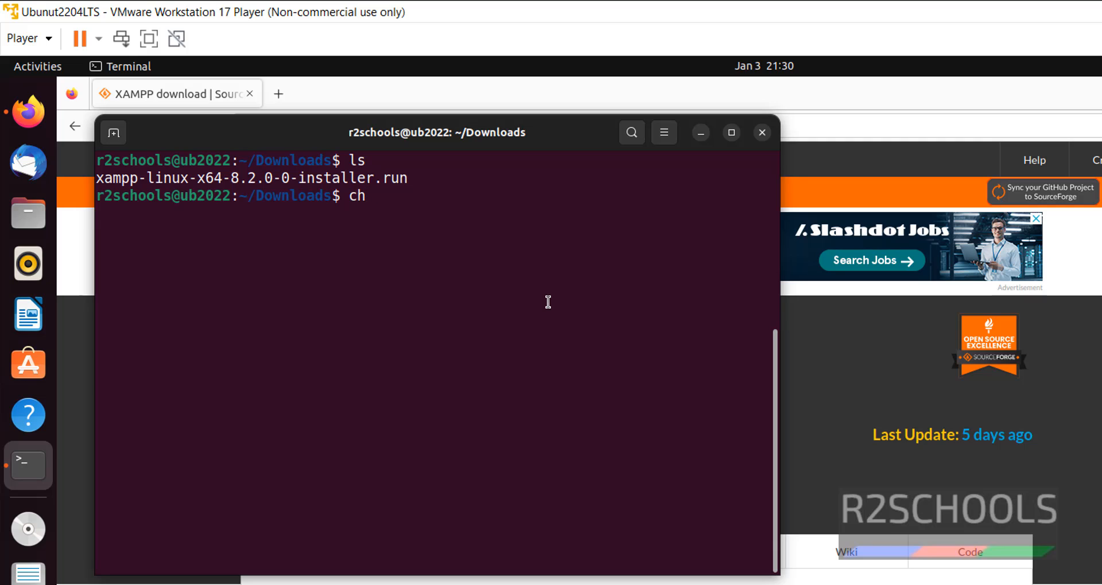
{"action": "type", "text": "mod 7"}
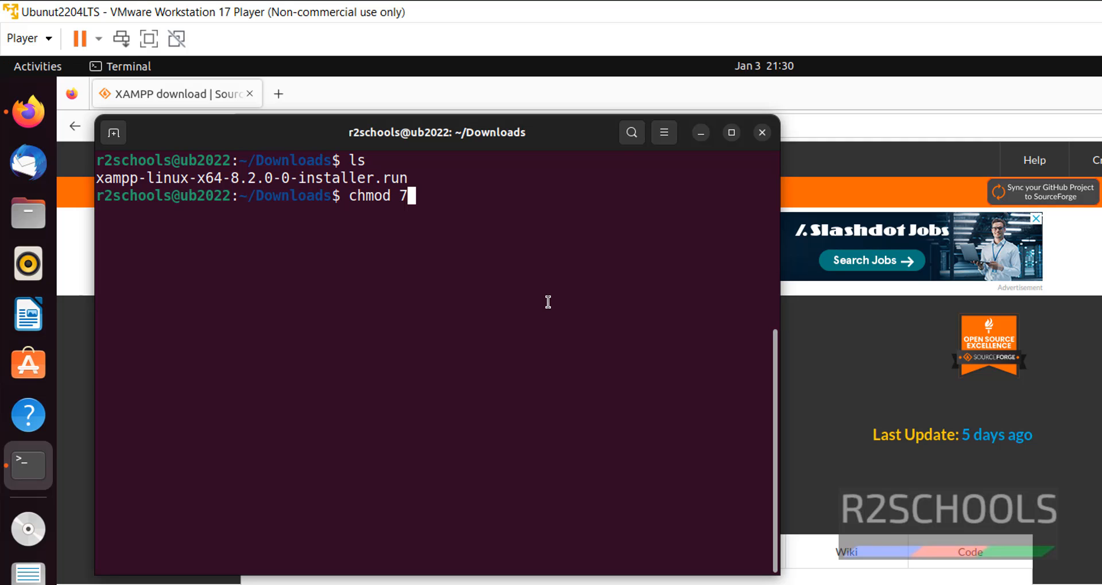
{"action": "type", "text": "55"}
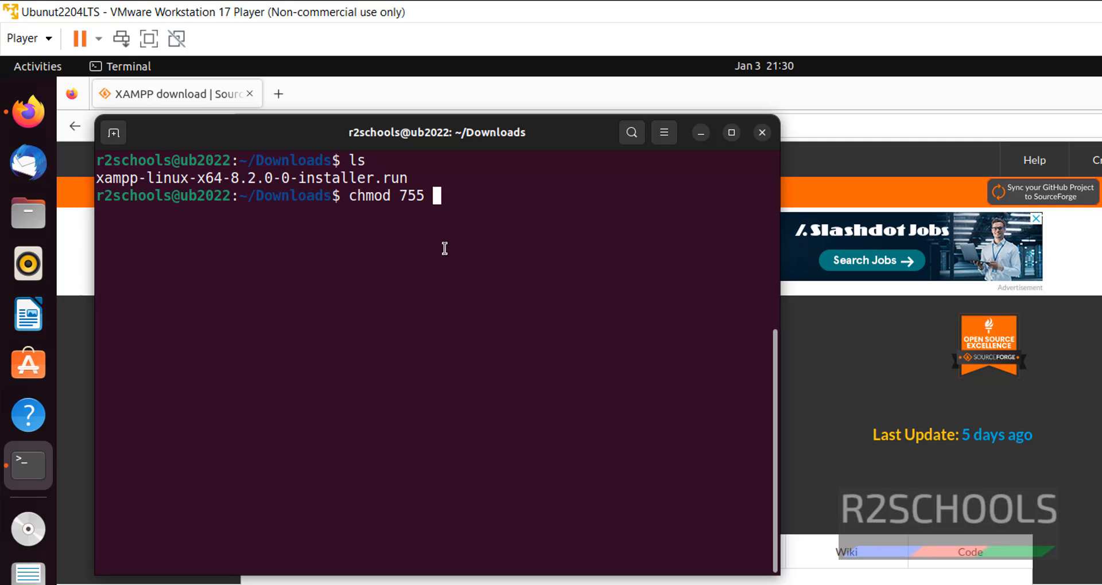
{"action": "type", "text": "xampp-linux-x64-8.2.0-0-installer.run"}
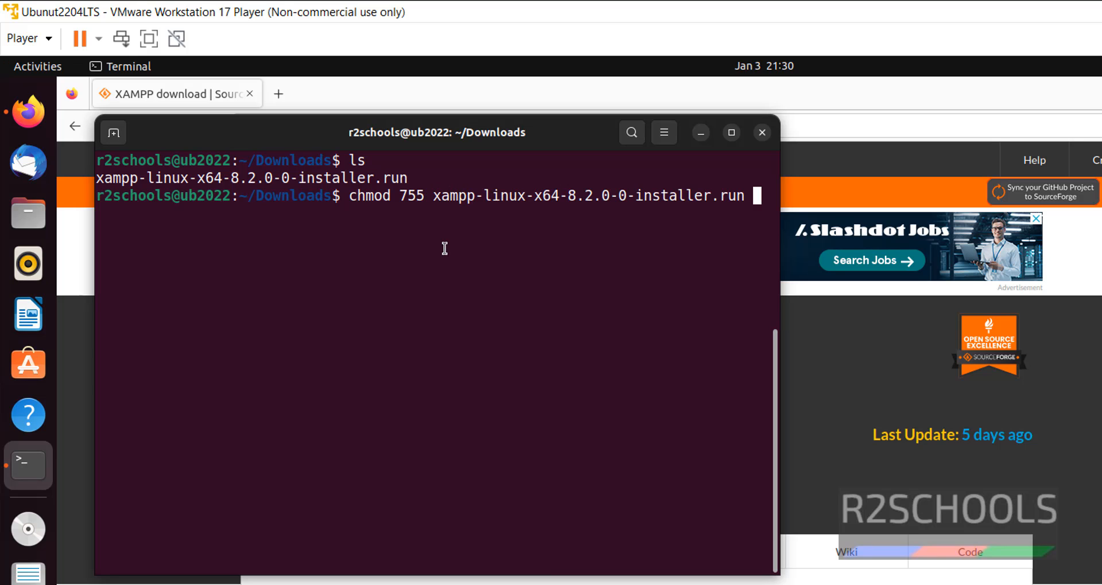
{"action": "key", "text": "Return"}
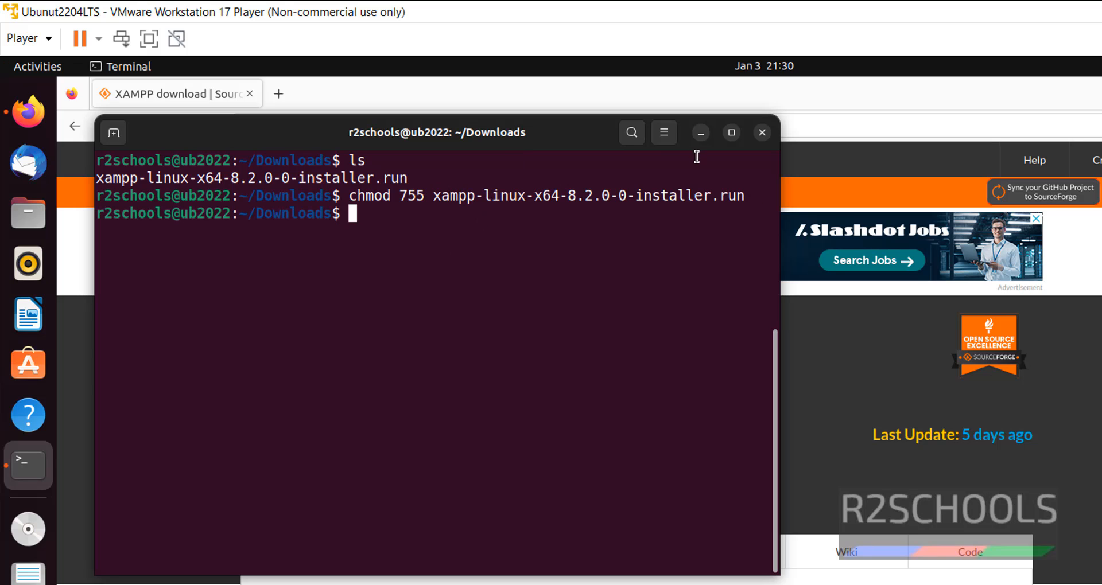
{"action": "mouse_move", "coordinate": [545, 287]}
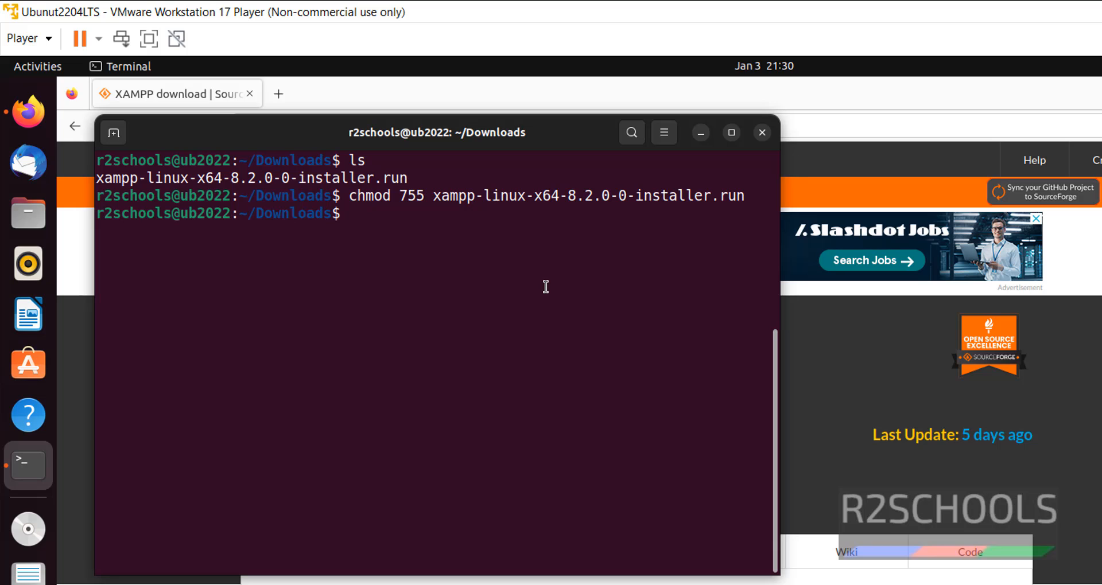
{"action": "type", "text": "./"}
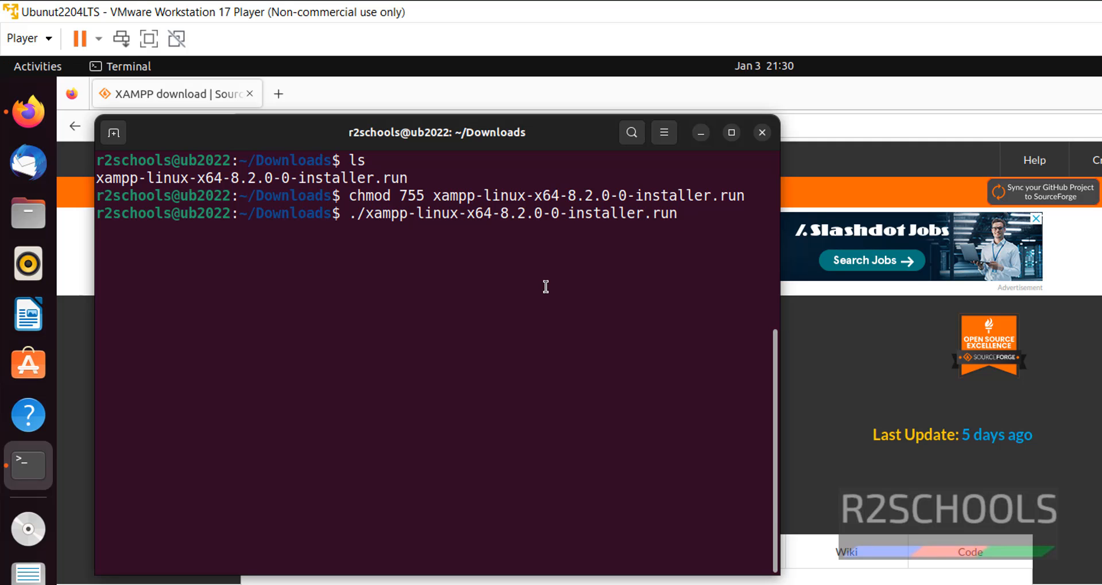
Step: After the plain run fails, launch the installer with sudo to bring up the XAMPP Setup Wizard
{"action": "key", "text": "Return"}
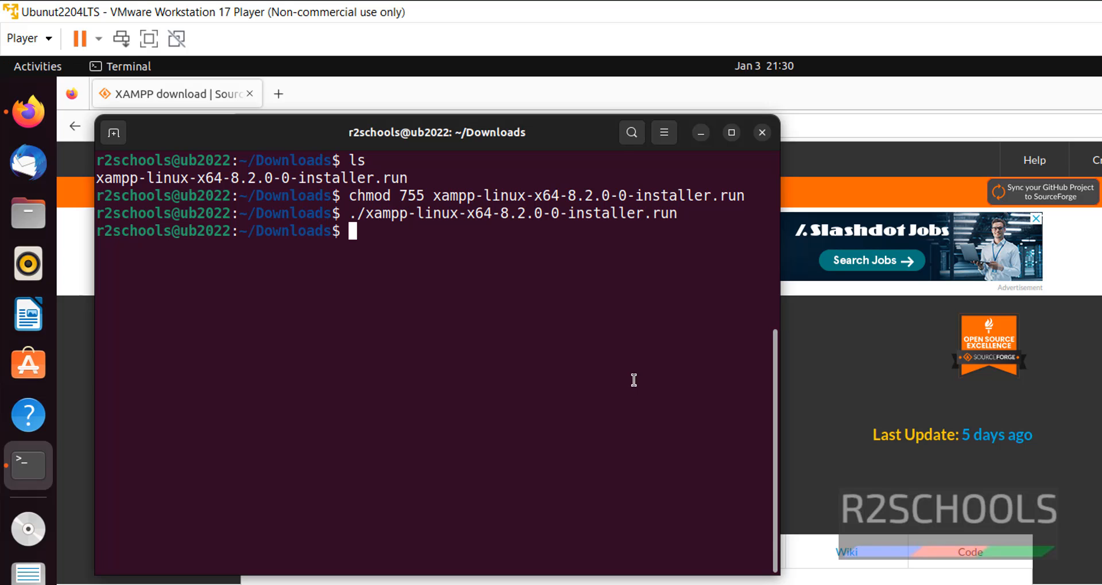
{"action": "type", "text": "sudo ."}
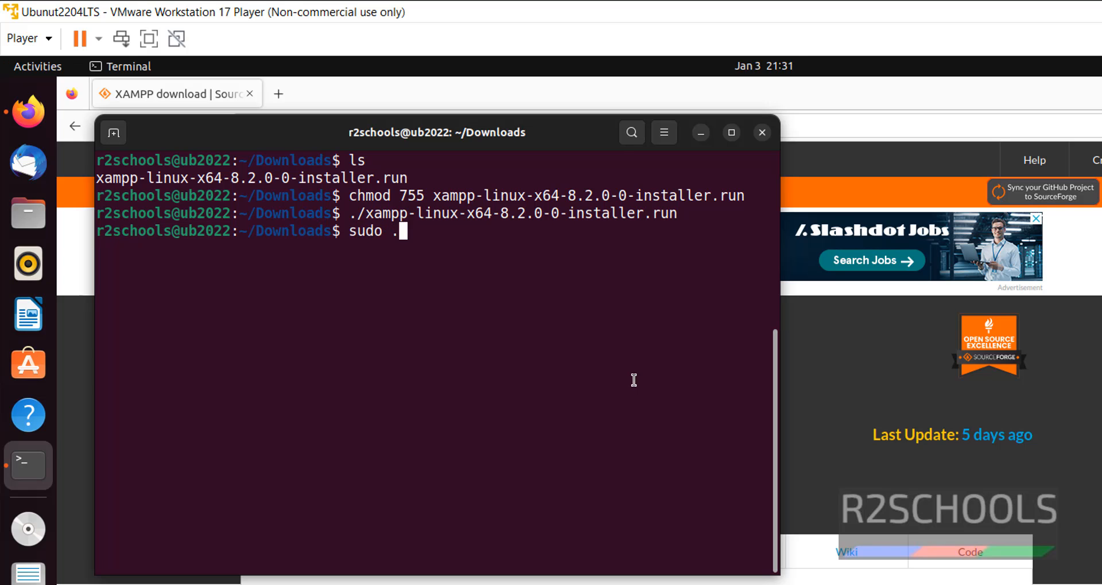
{"action": "type", "text": "/"}
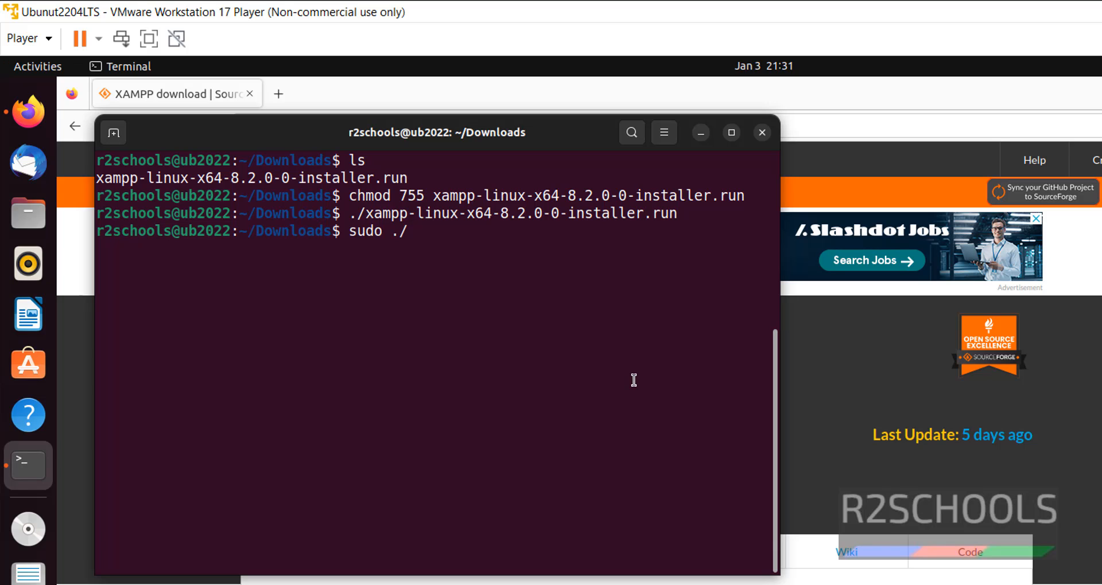
{"action": "type", "text": "xampp-linux-x64-8.2.0-0-installer.run"}
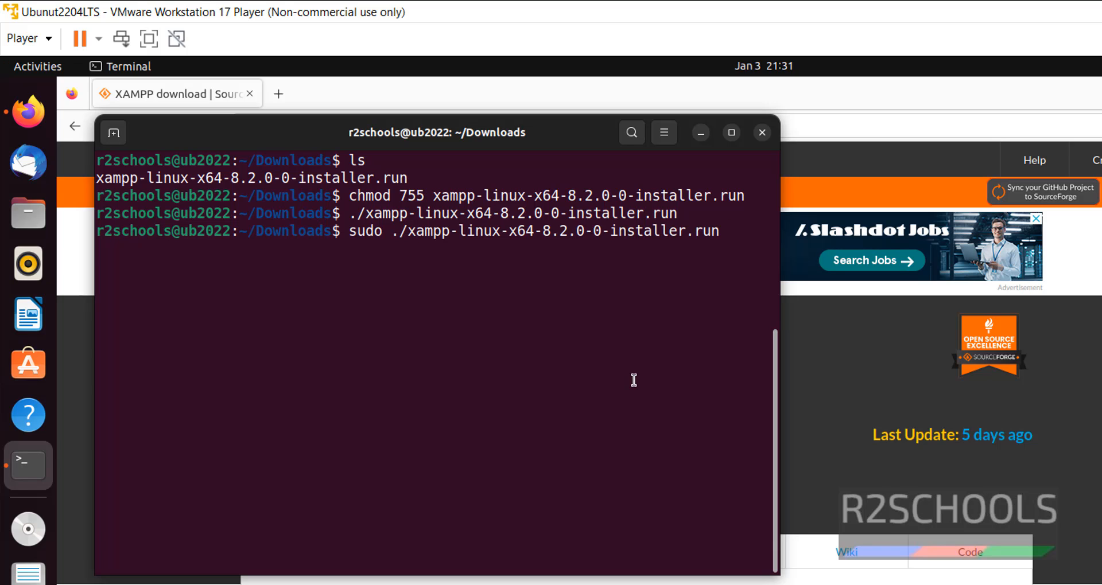
{"action": "key", "text": "Return"}
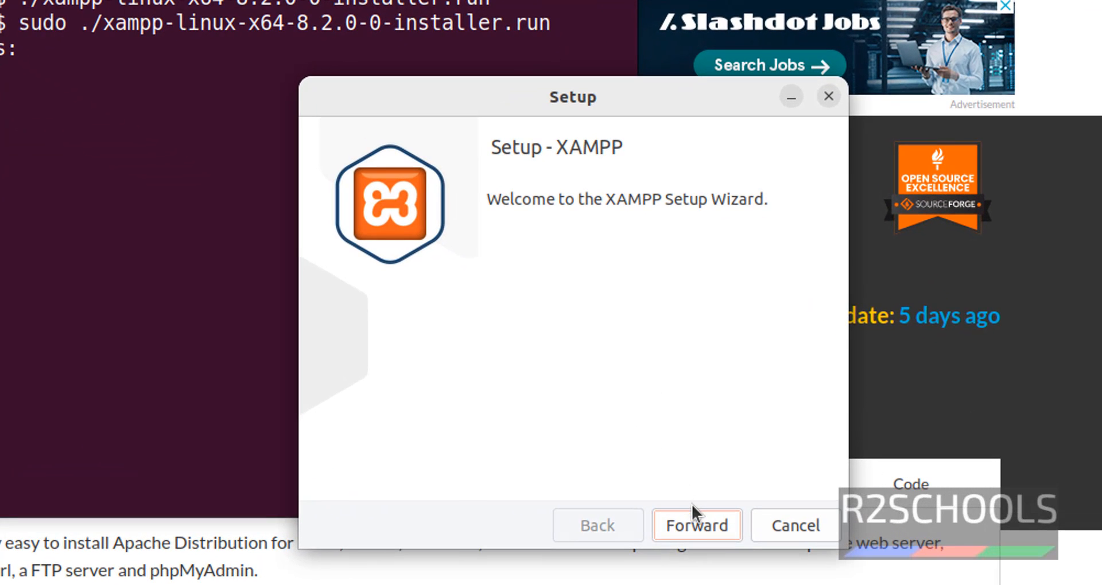
Step: Forward through welcome, keep core and developer files, and accept /opt/lampp as the install directory
{"action": "left_click", "coordinate": [696, 524]}
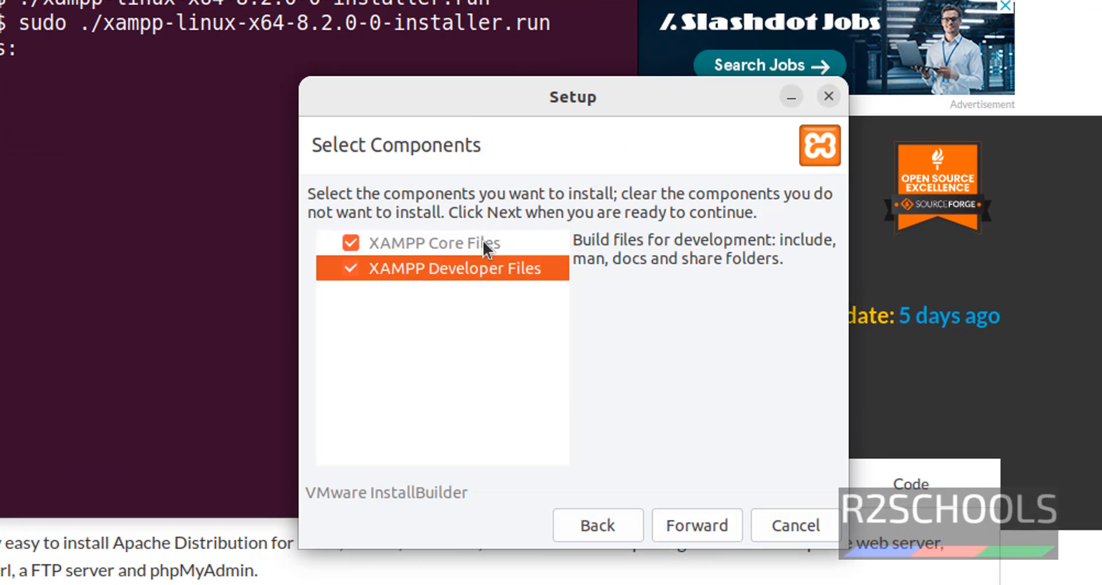
{"action": "mouse_move", "coordinate": [471, 251]}
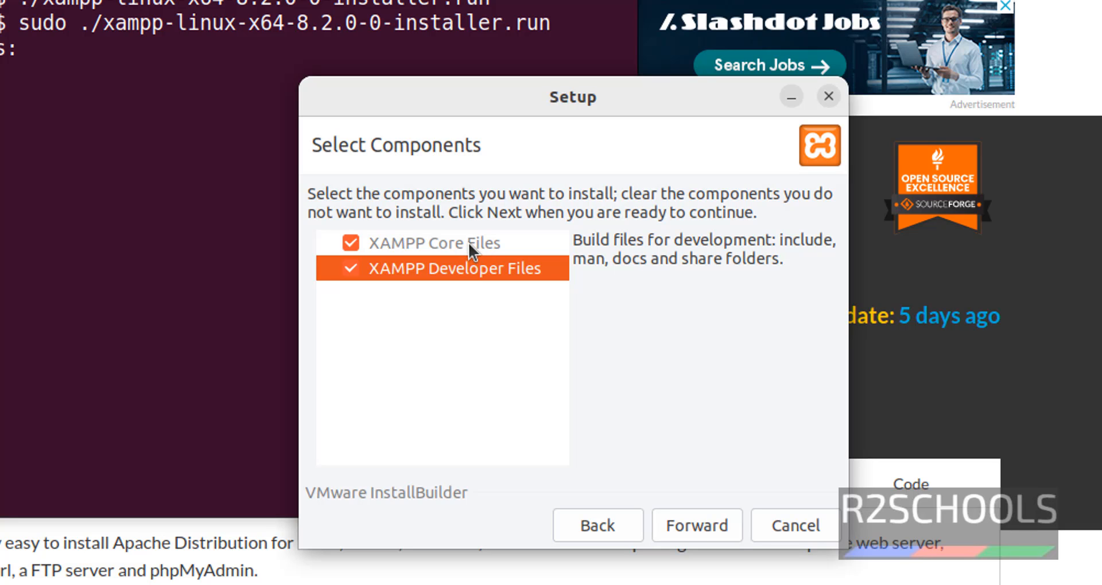
{"action": "mouse_move", "coordinate": [420, 305]}
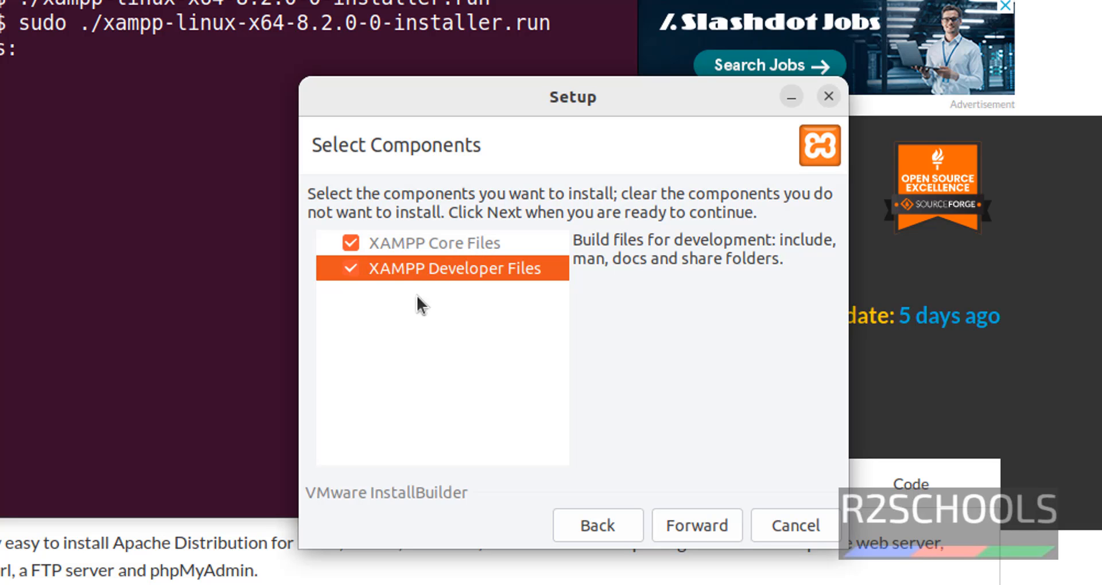
{"action": "mouse_move", "coordinate": [657, 460]}
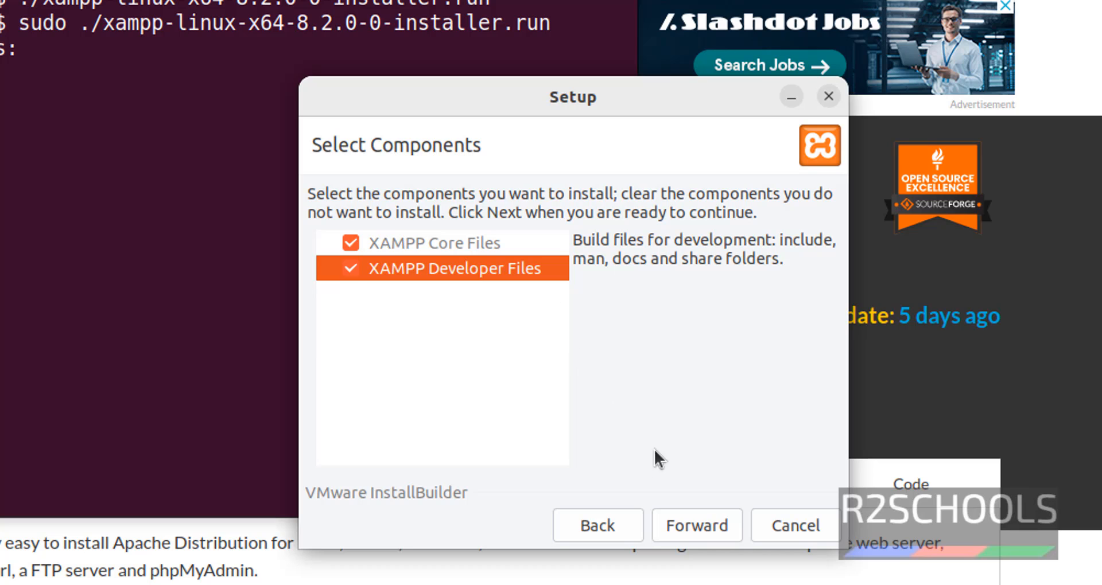
{"action": "left_click", "coordinate": [695, 524]}
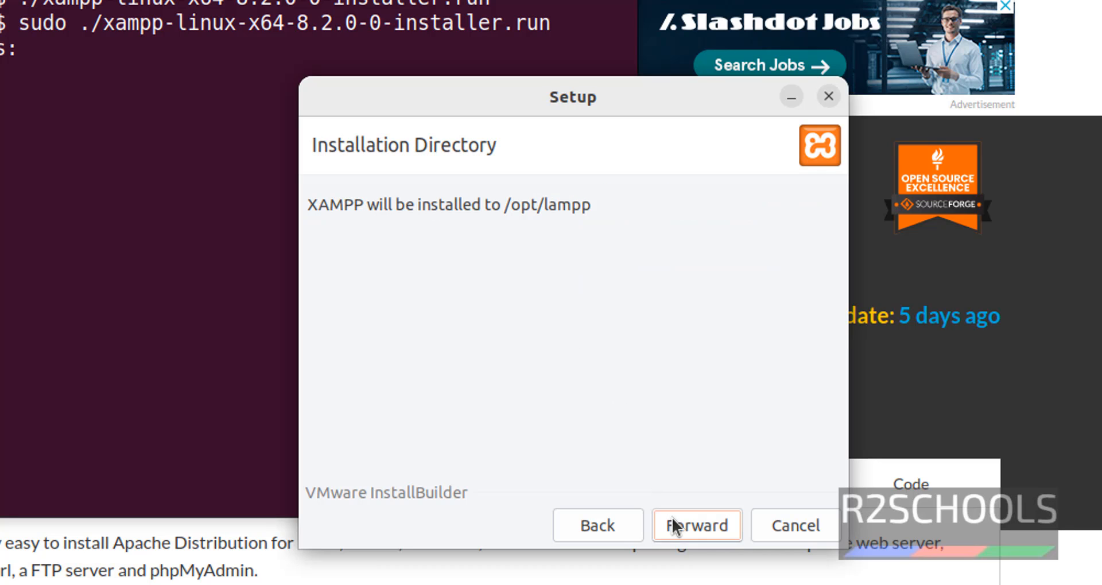
{"action": "mouse_move", "coordinate": [371, 219]}
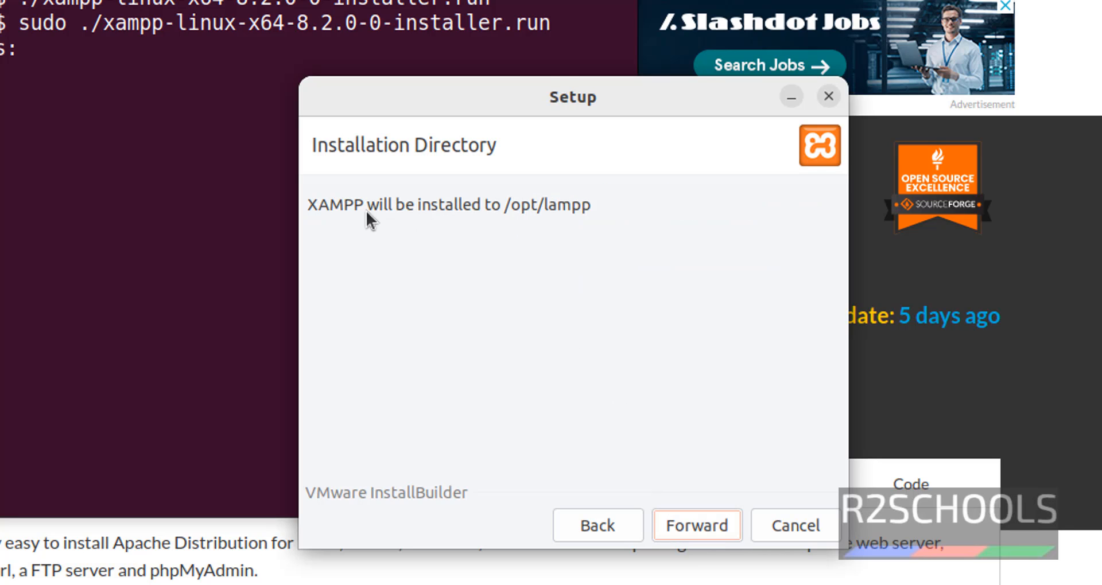
{"action": "mouse_move", "coordinate": [536, 218]}
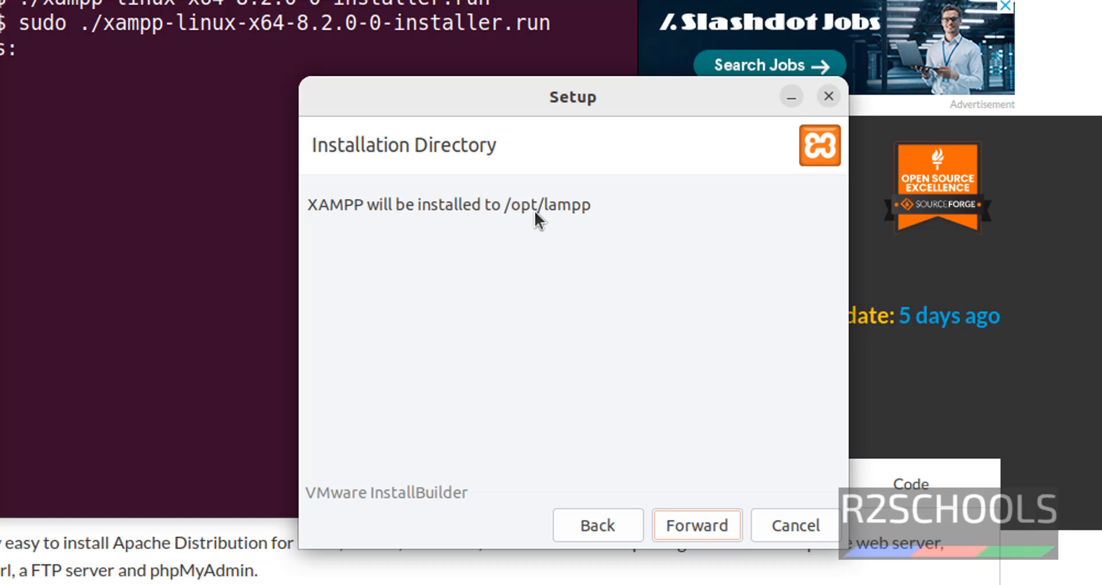
{"action": "mouse_move", "coordinate": [615, 351]}
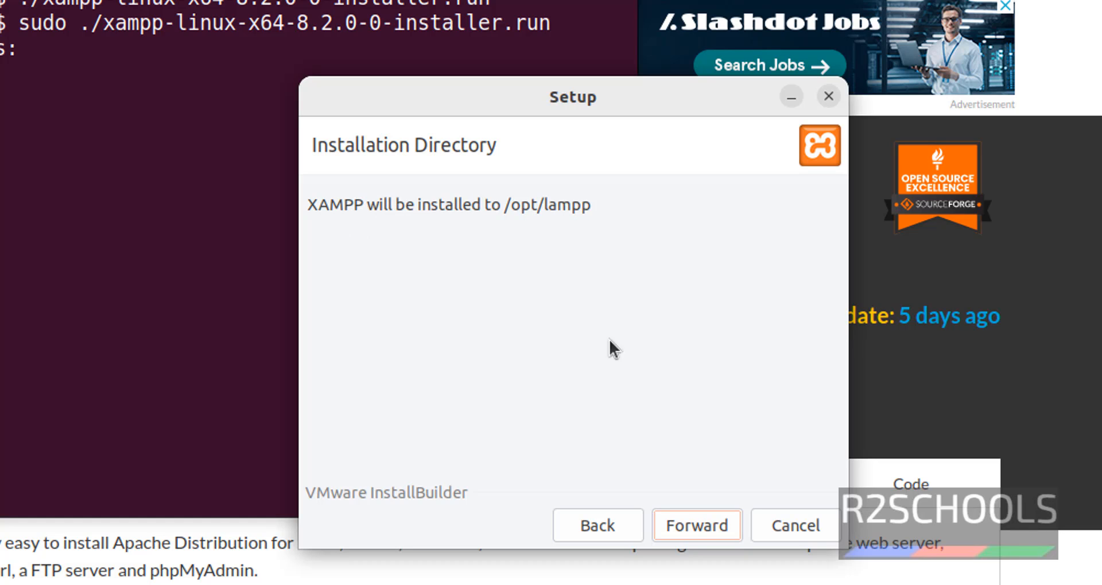
{"action": "left_click", "coordinate": [697, 526]}
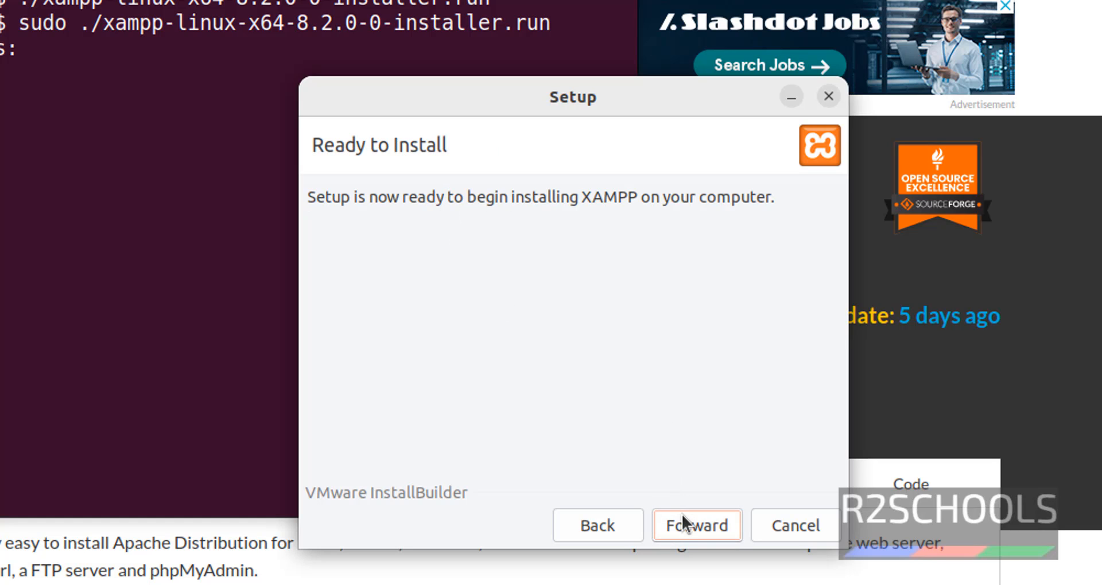
{"action": "mouse_move", "coordinate": [685, 526]}
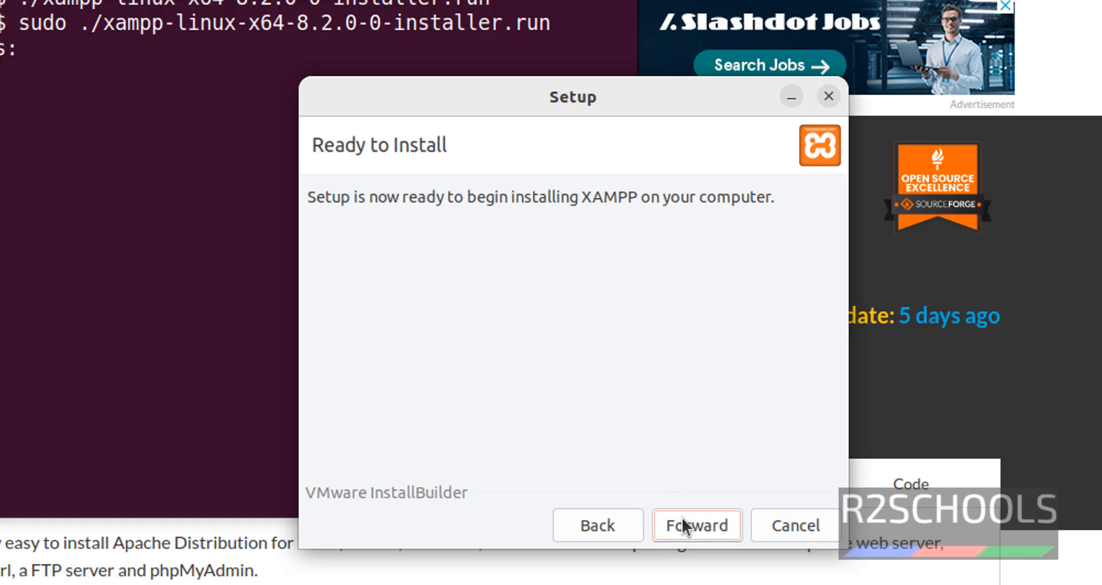
Step: Start the installation and let unpacking run to completion
{"action": "left_click", "coordinate": [697, 524]}
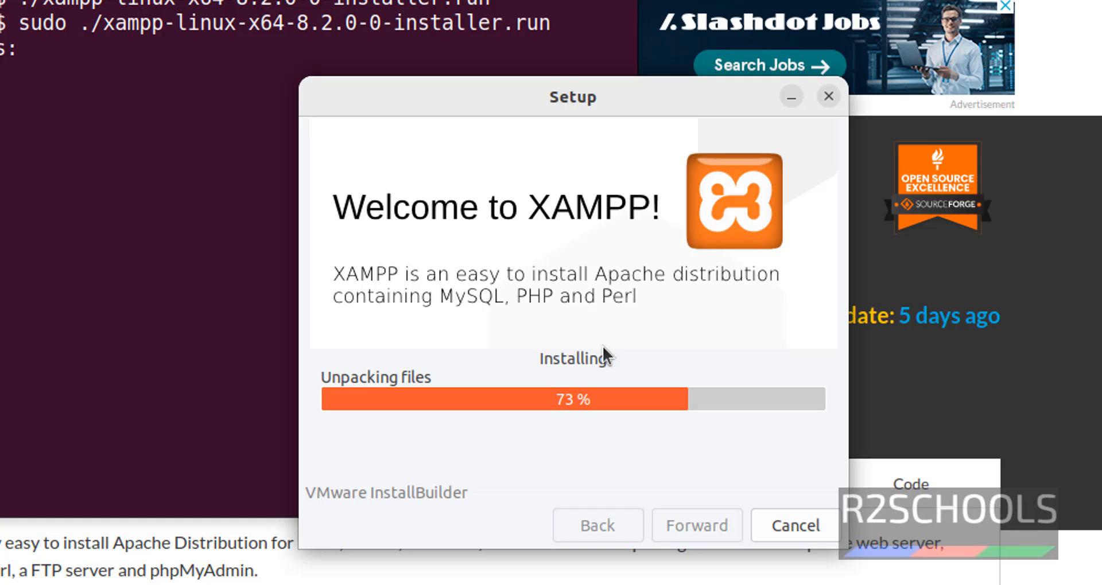
{"action": "mouse_move", "coordinate": [507, 136]}
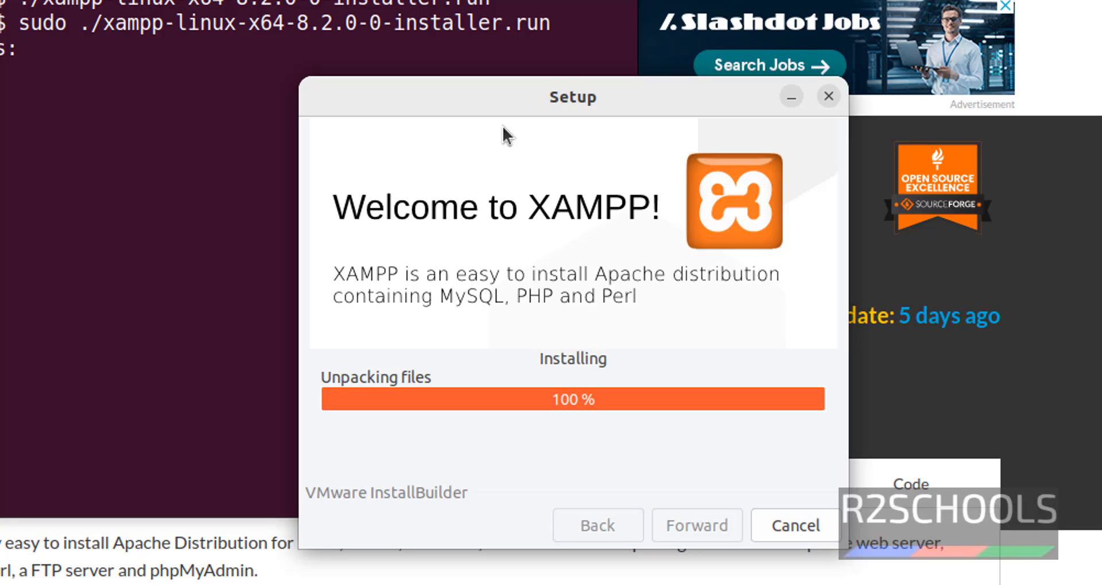
{"action": "mouse_move", "coordinate": [484, 190]}
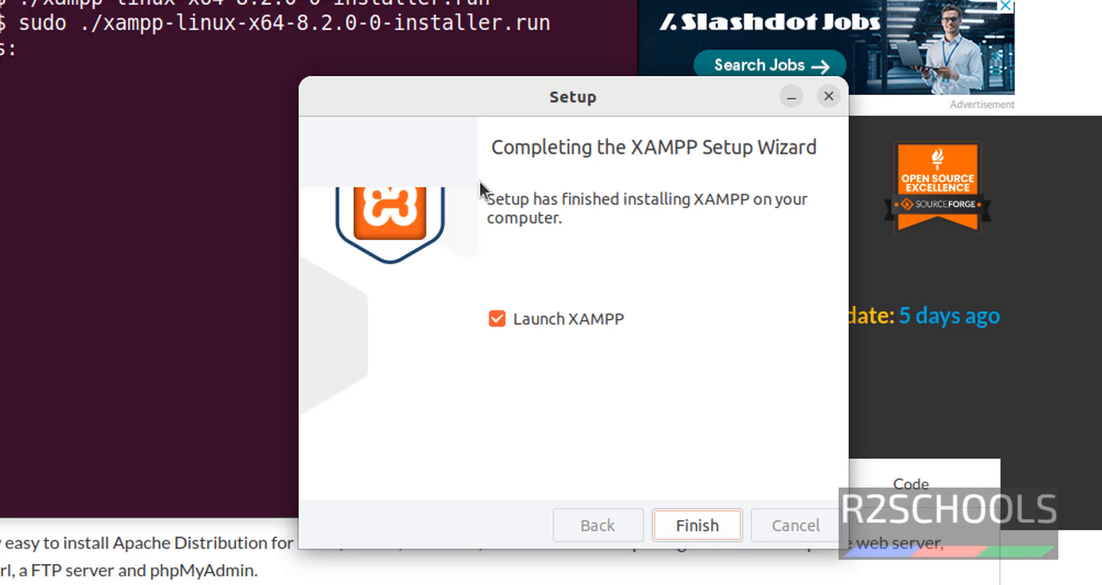
{"action": "mouse_move", "coordinate": [493, 205]}
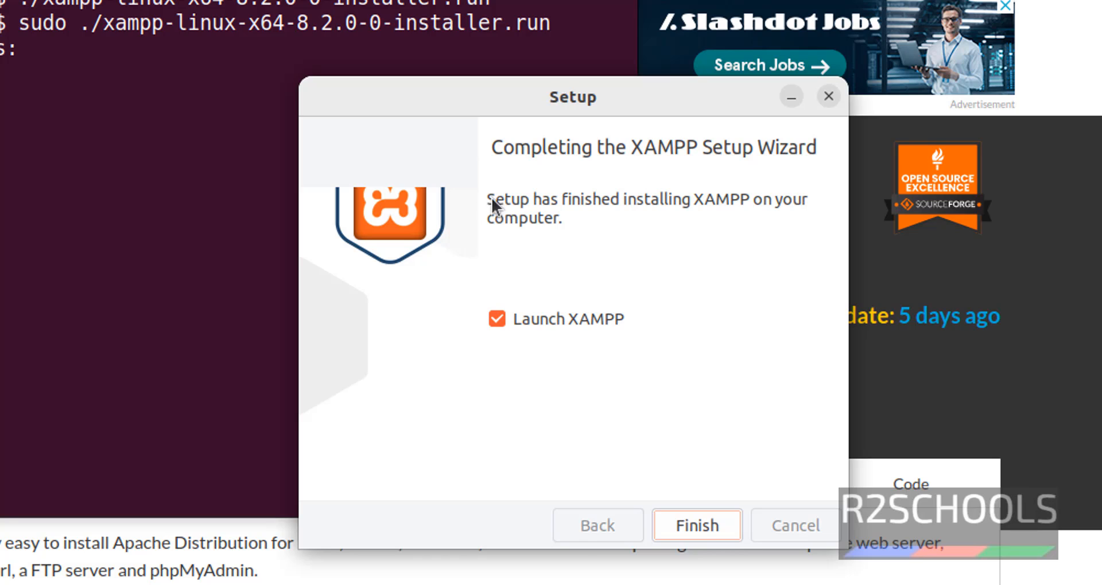
{"action": "mouse_move", "coordinate": [526, 357]}
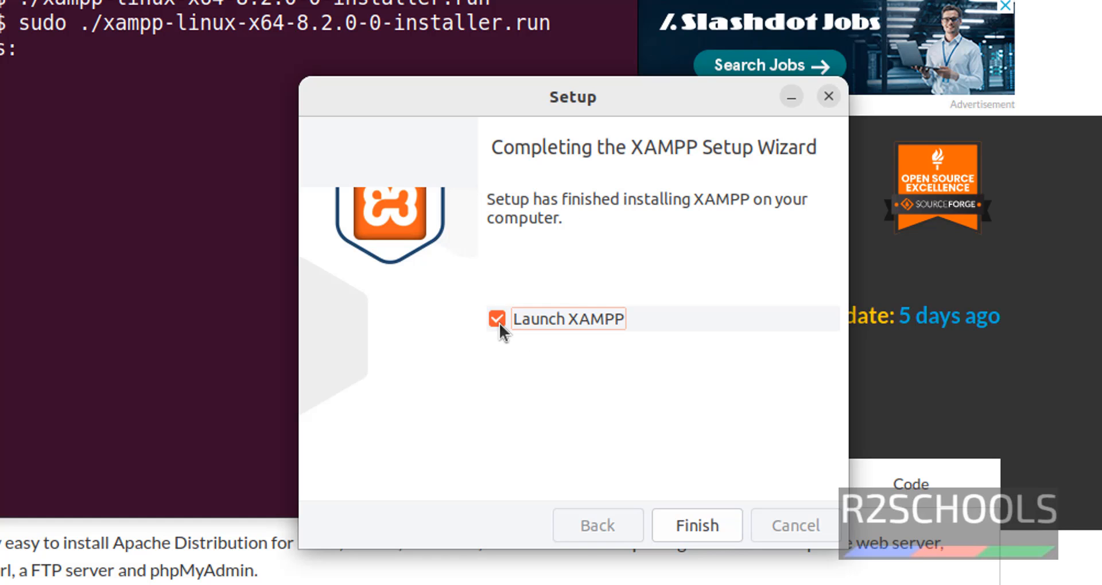
{"action": "mouse_move", "coordinate": [675, 517]}
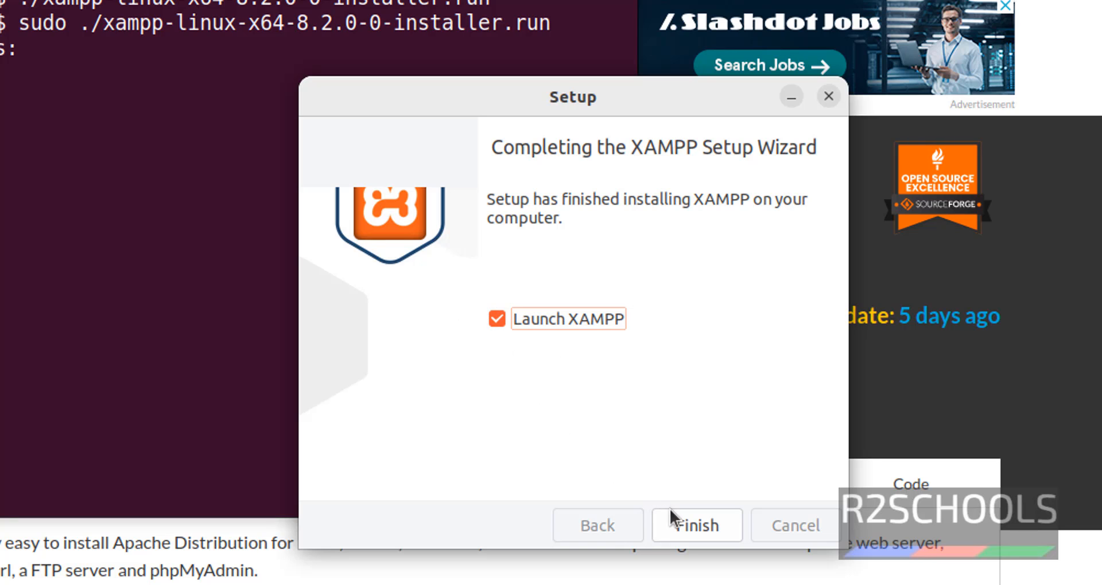
Step: Finish setup to launch XAMPP, view Manage Servers with Apache running, and inspect Apache's port 80 config
{"action": "left_click", "coordinate": [697, 524]}
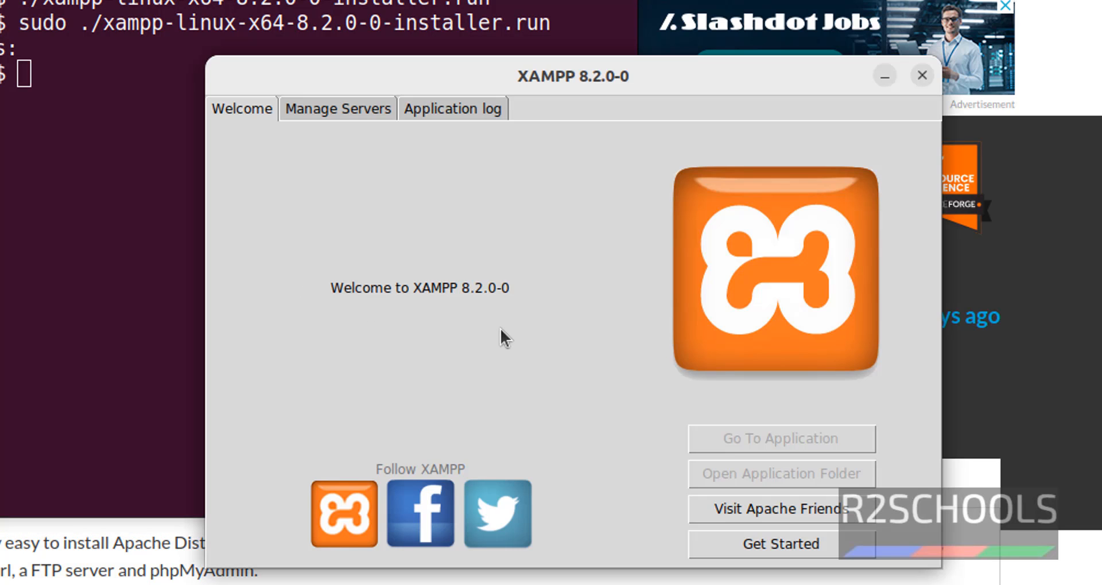
{"action": "mouse_move", "coordinate": [502, 329]}
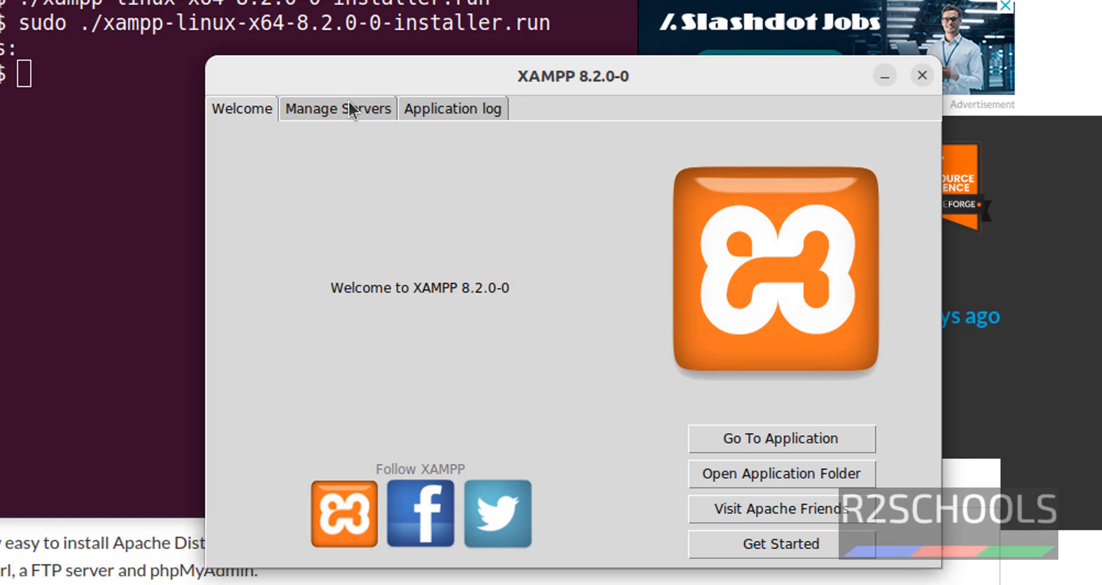
{"action": "left_click", "coordinate": [338, 108]}
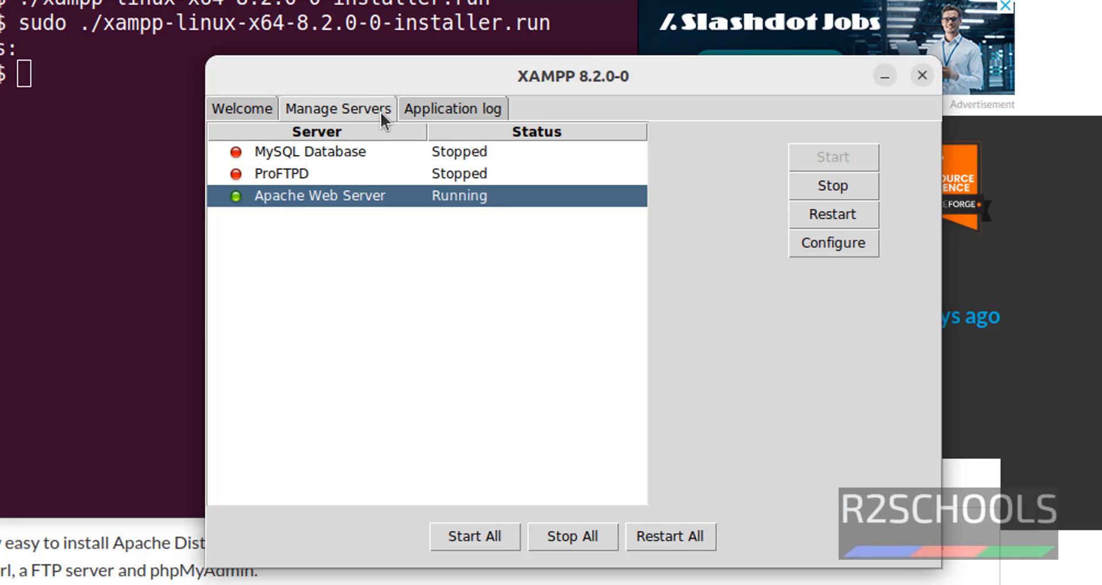
{"action": "left_click", "coordinate": [314, 152]}
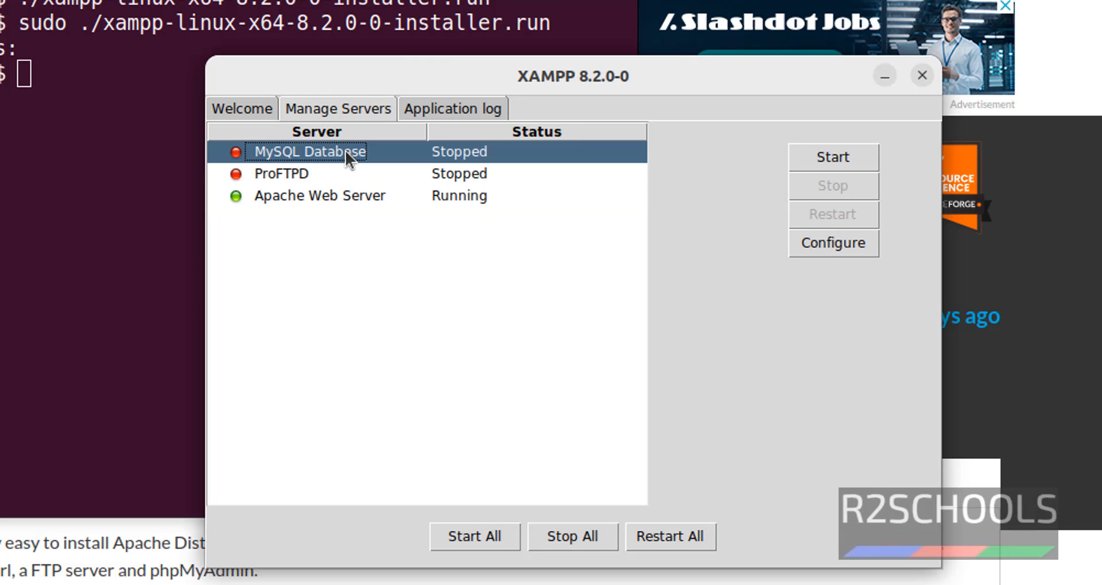
{"action": "left_click", "coordinate": [320, 195]}
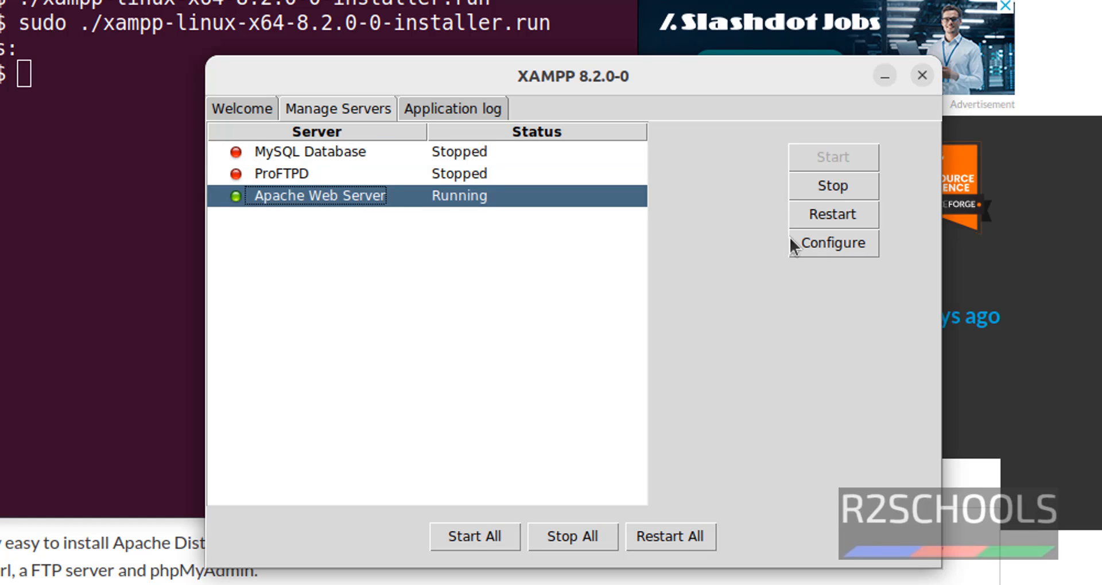
{"action": "mouse_move", "coordinate": [723, 239]}
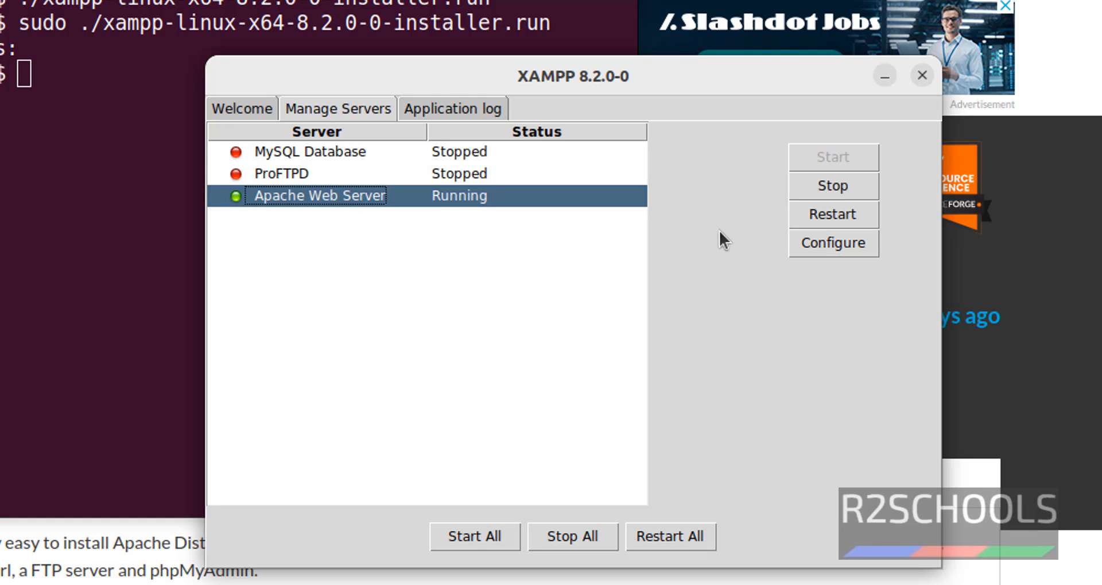
{"action": "left_click", "coordinate": [834, 244]}
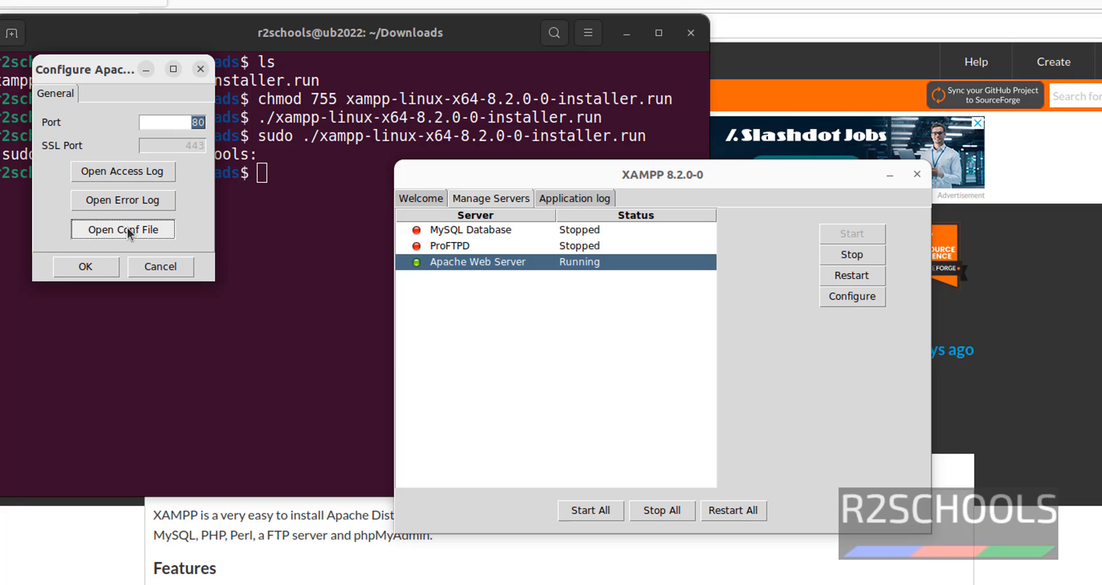
{"action": "left_click", "coordinate": [123, 230]}
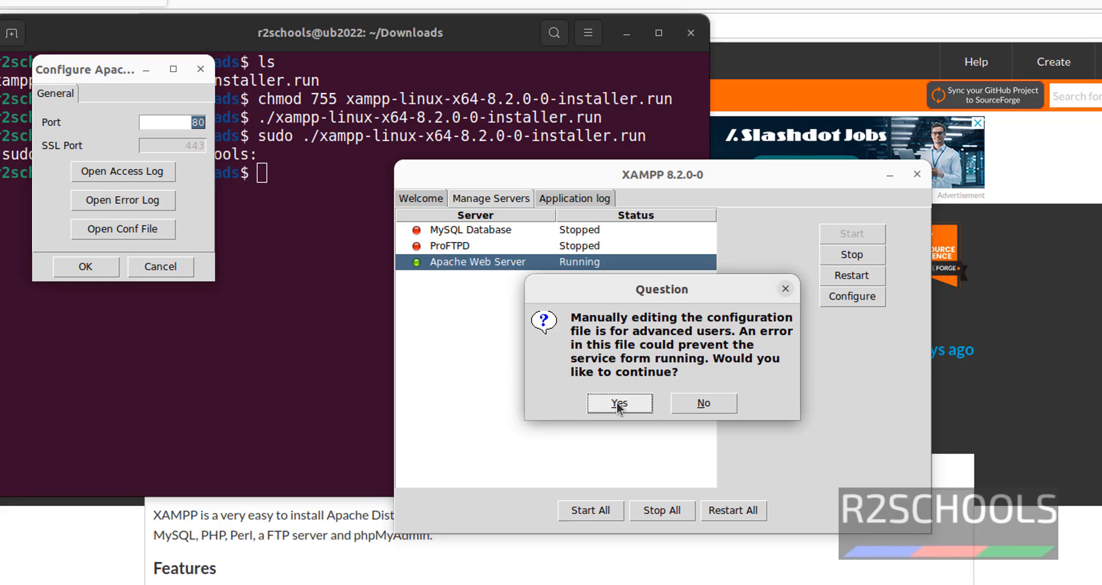
{"action": "left_click", "coordinate": [618, 403]}
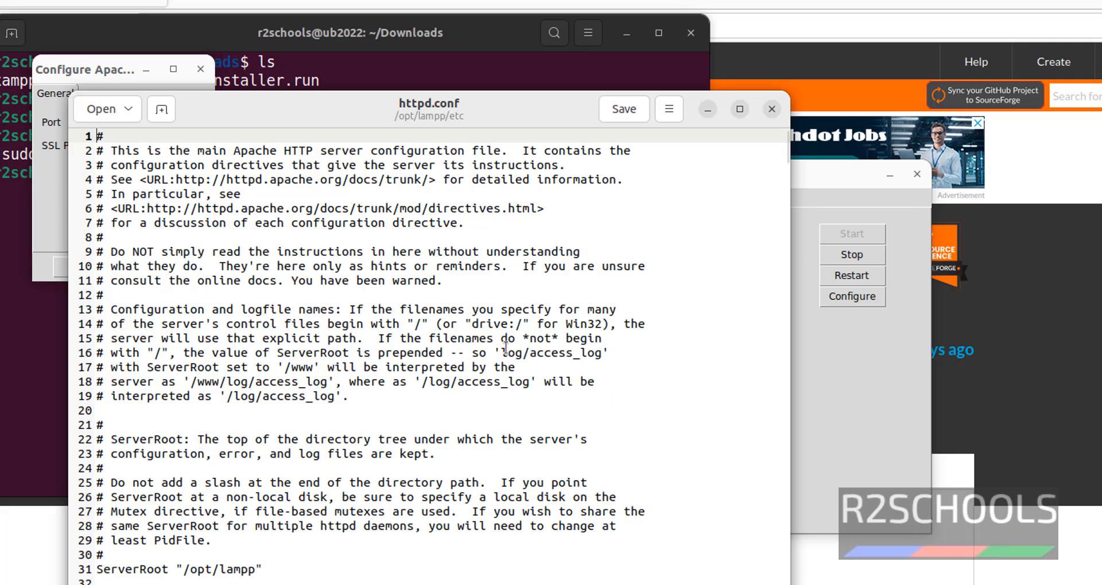
{"action": "scroll", "scroll_direction": "down", "scroll_amount": 3}
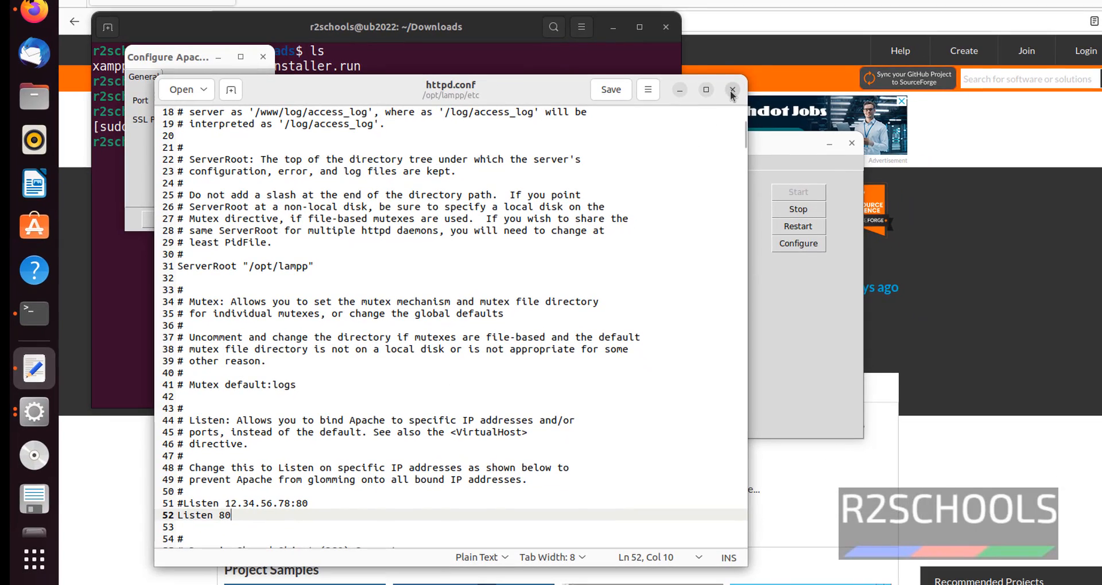
{"action": "left_click", "coordinate": [731, 90]}
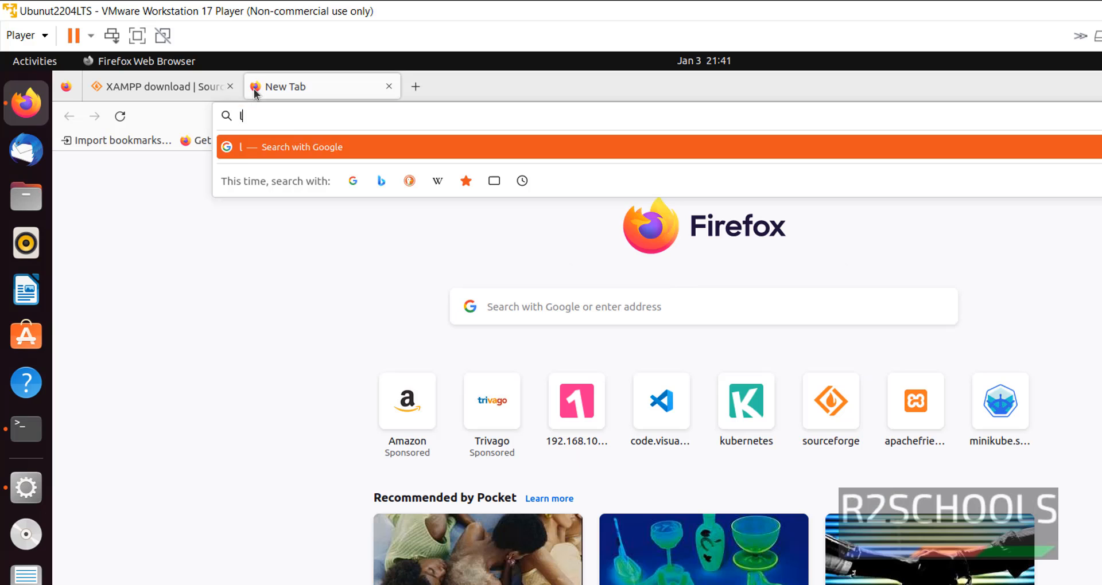
Step: Load localhost in a new tab to show the Welcome to XAMPP for Linux 8.2.0 dashboard
{"action": "type", "text": "ocalhost/dashboard/"}
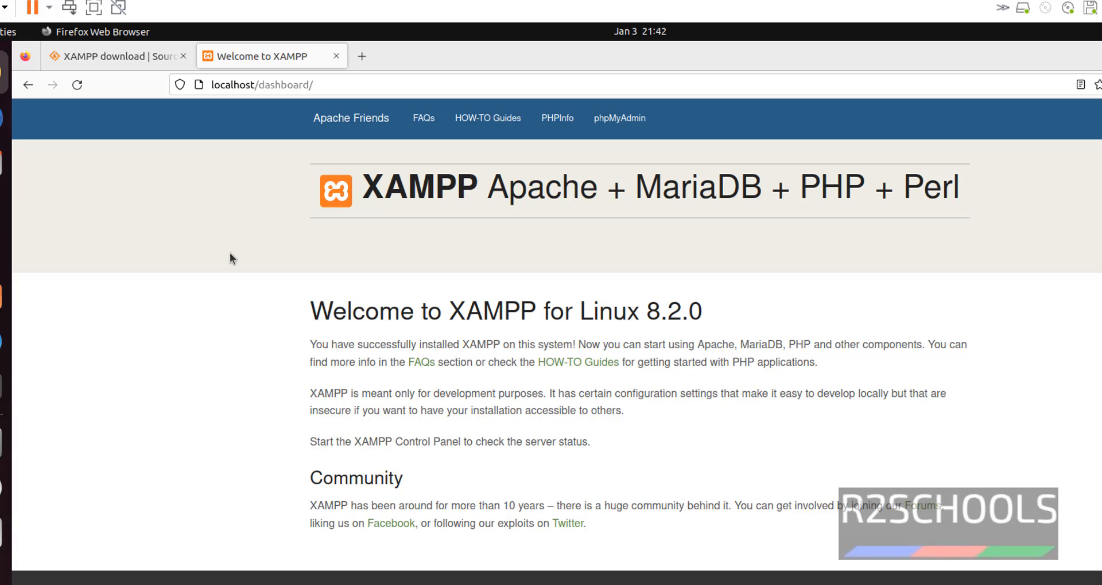
{"action": "mouse_move", "coordinate": [267, 330]}
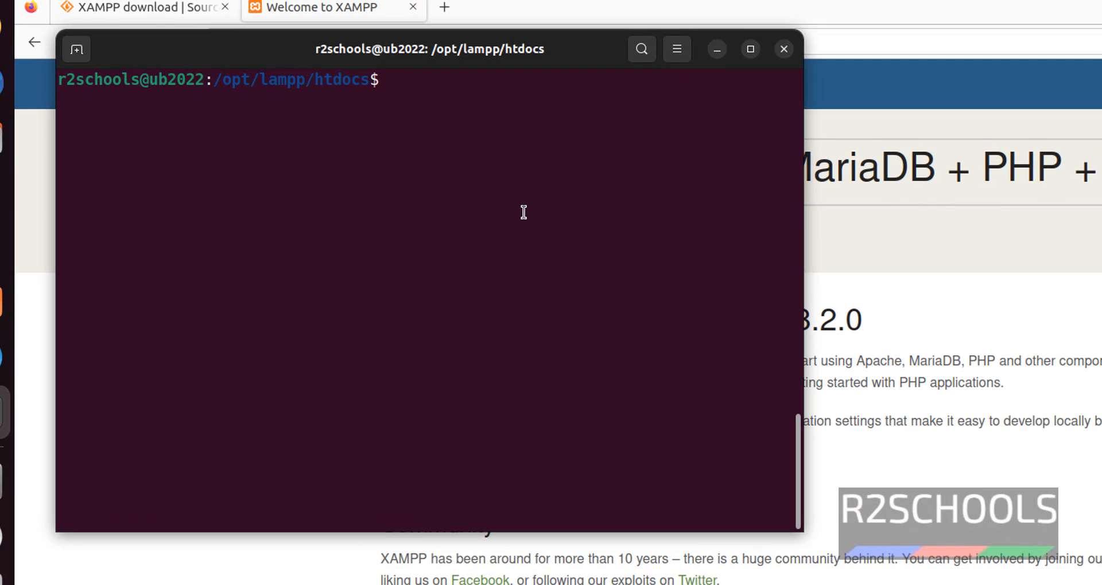
Step: Create helloworld.php in /opt/lampp/htdocs with sudo touch and open it in vi
{"action": "type", "text": "sudo"}
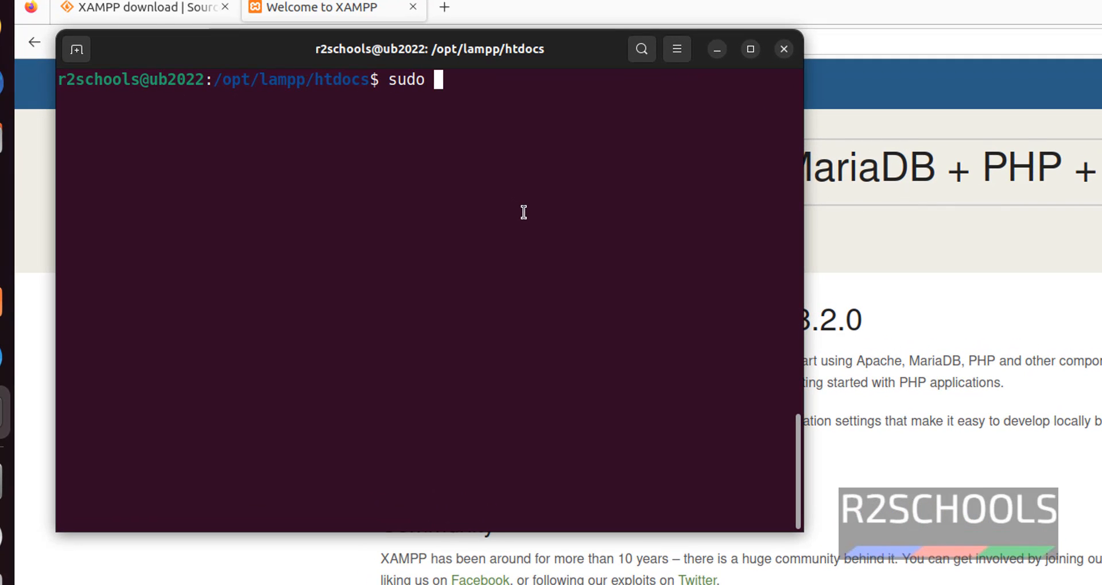
{"action": "type", "text": "touch"}
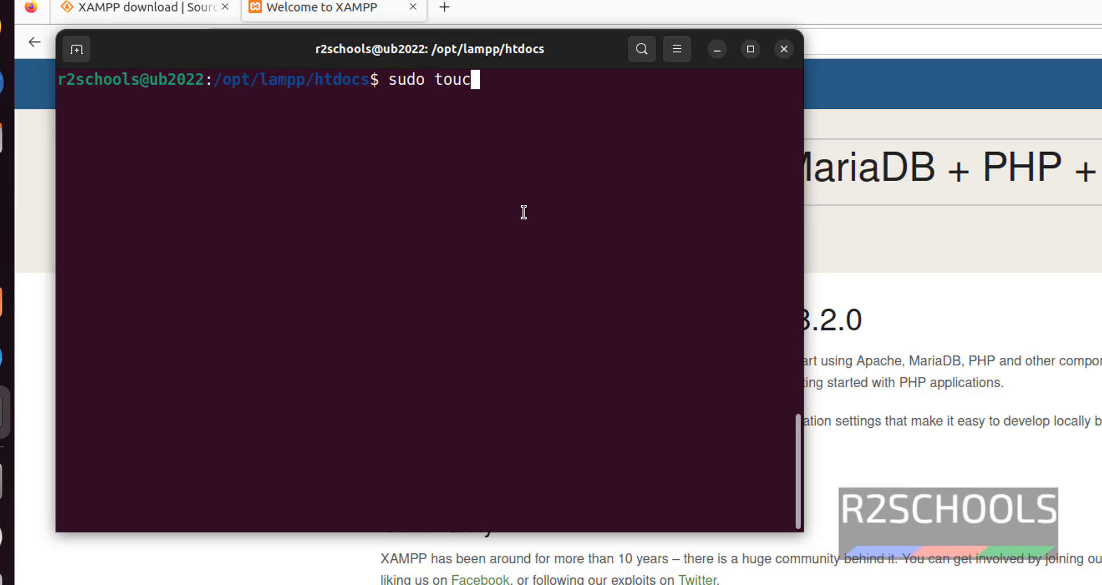
{"action": "type", "text": "h"}
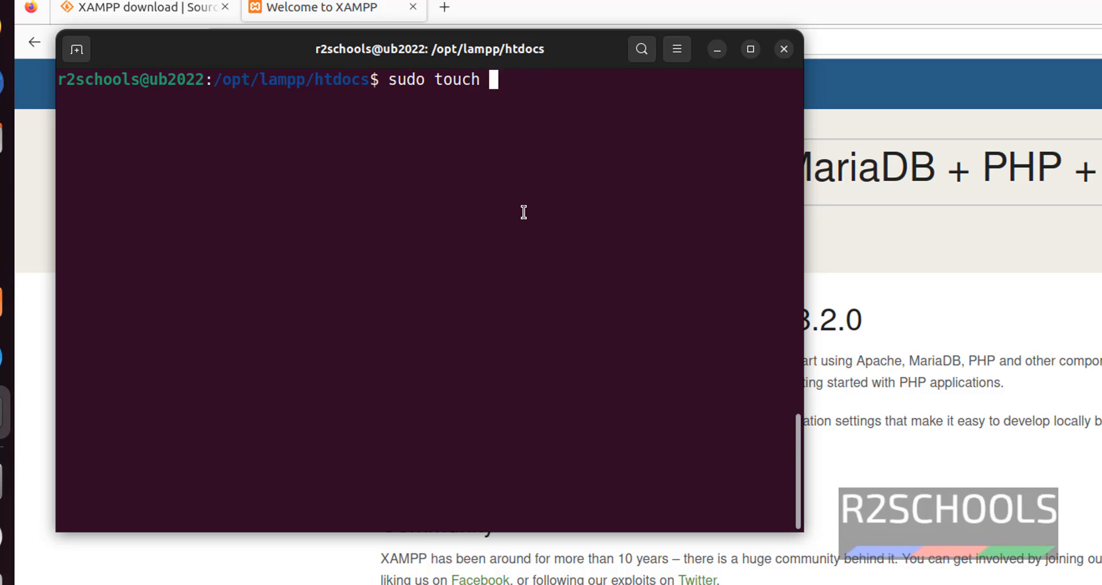
{"action": "type", "text": "helloworl"}
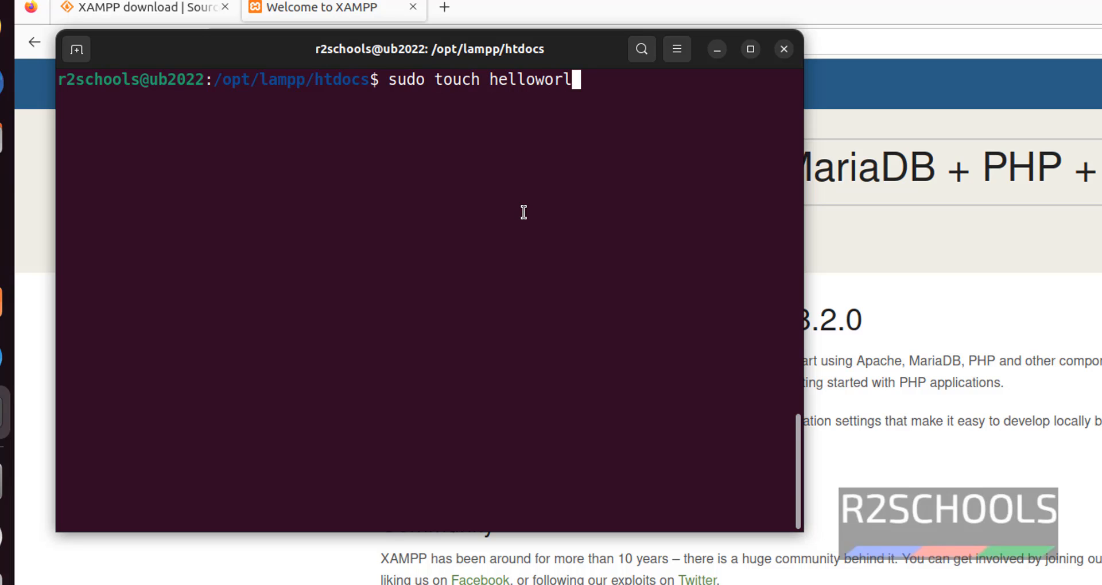
{"action": "type", "text": ".ph"}
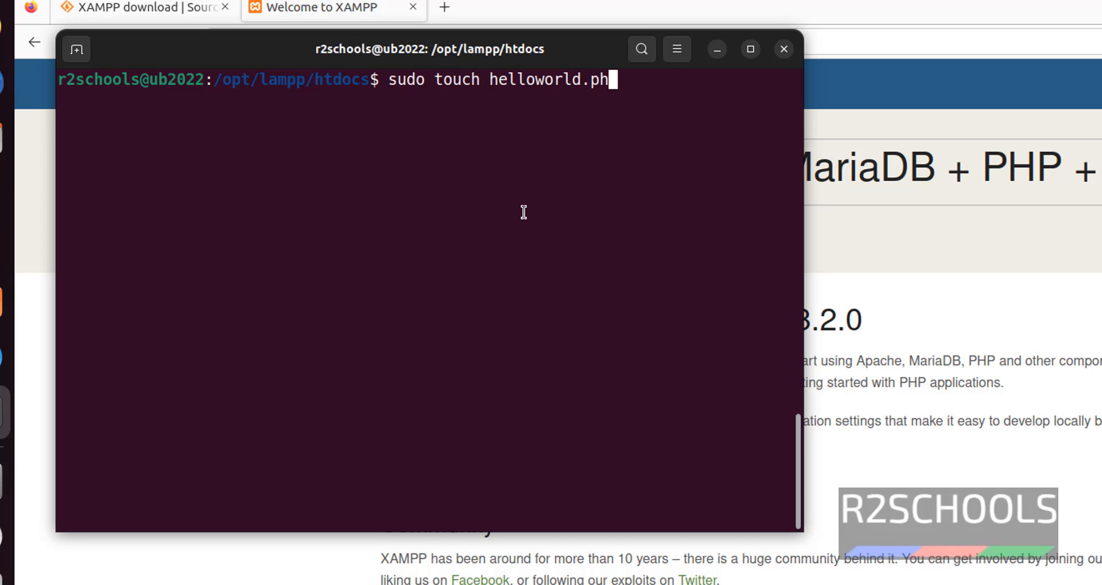
{"action": "key", "text": "Return"}
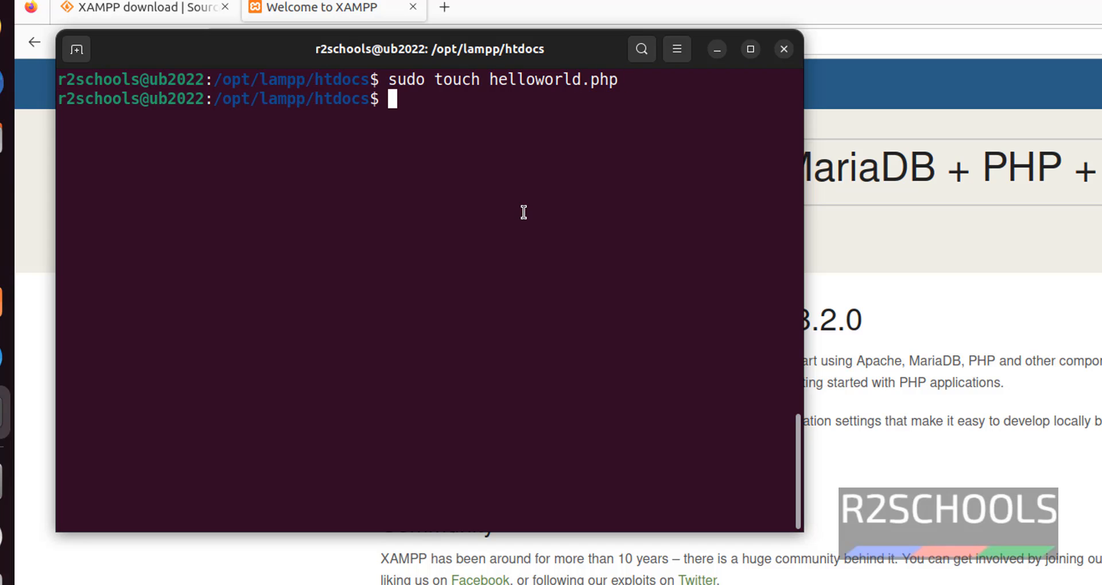
{"action": "type", "text": "sudo vi"}
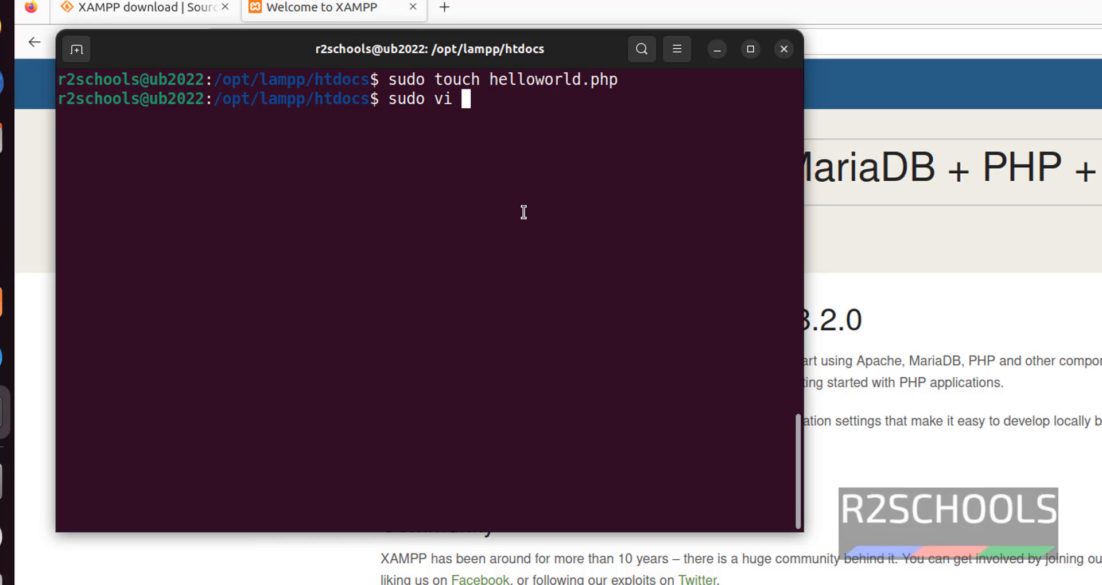
{"action": "type", "text": "helloworld.php"}
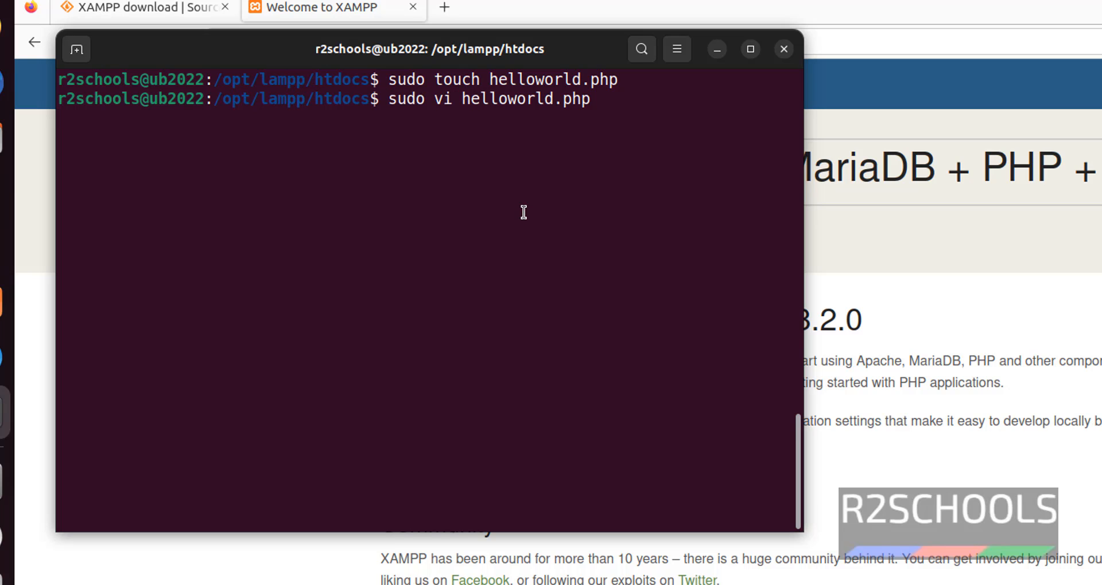
{"action": "key", "text": "Return"}
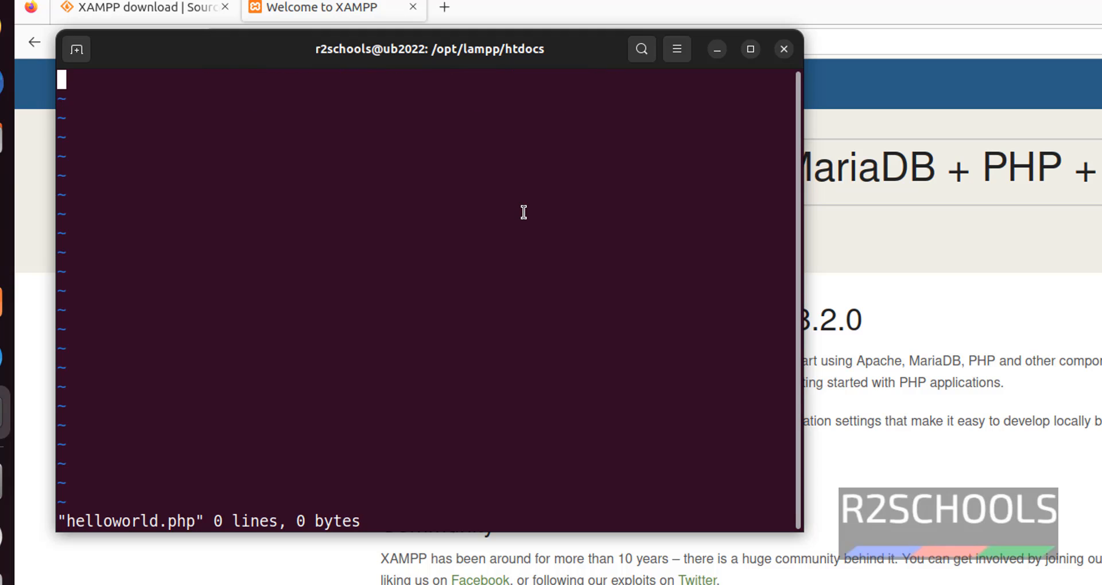
Step: Write PHP echoing "Welcome to r2schools" followed by a <br> line break
{"action": "type", "text": "<?php"}
{"action": "type", "text": "echo"}
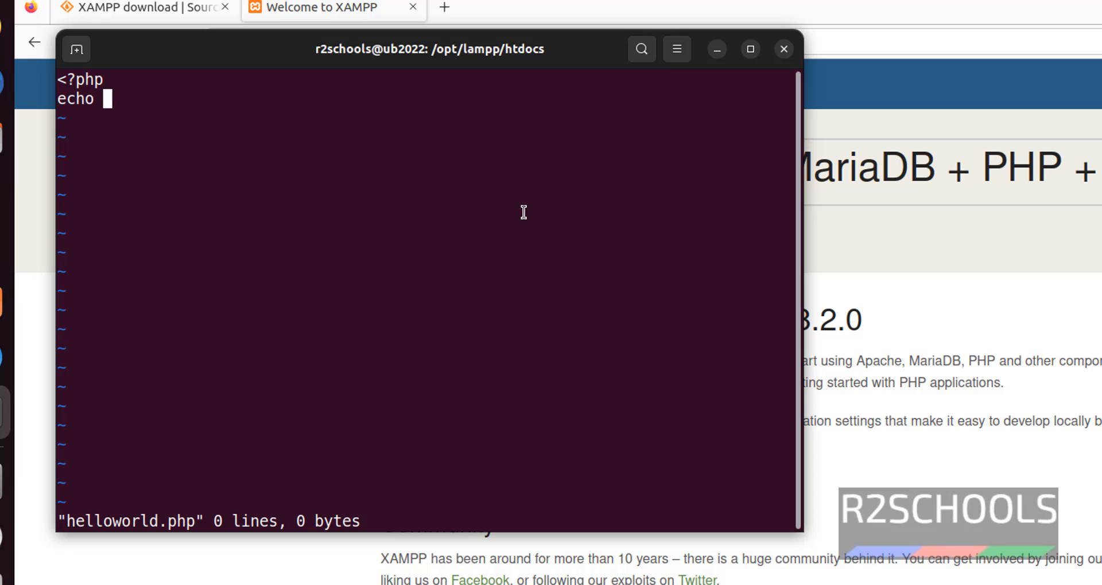
{"action": "type", "text": "\""}
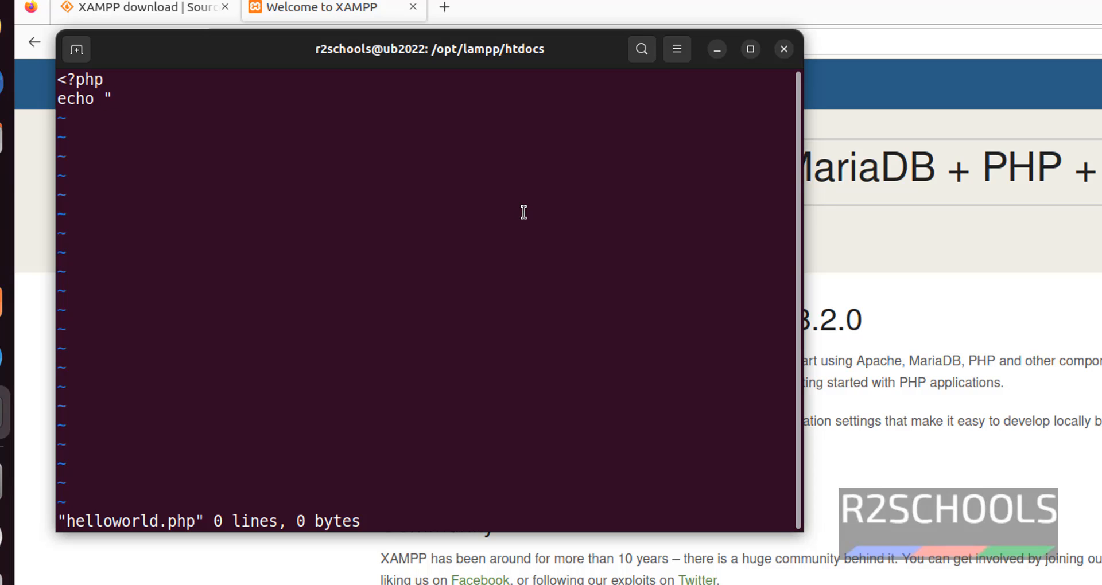
{"action": "type", "text": "Welcome to"}
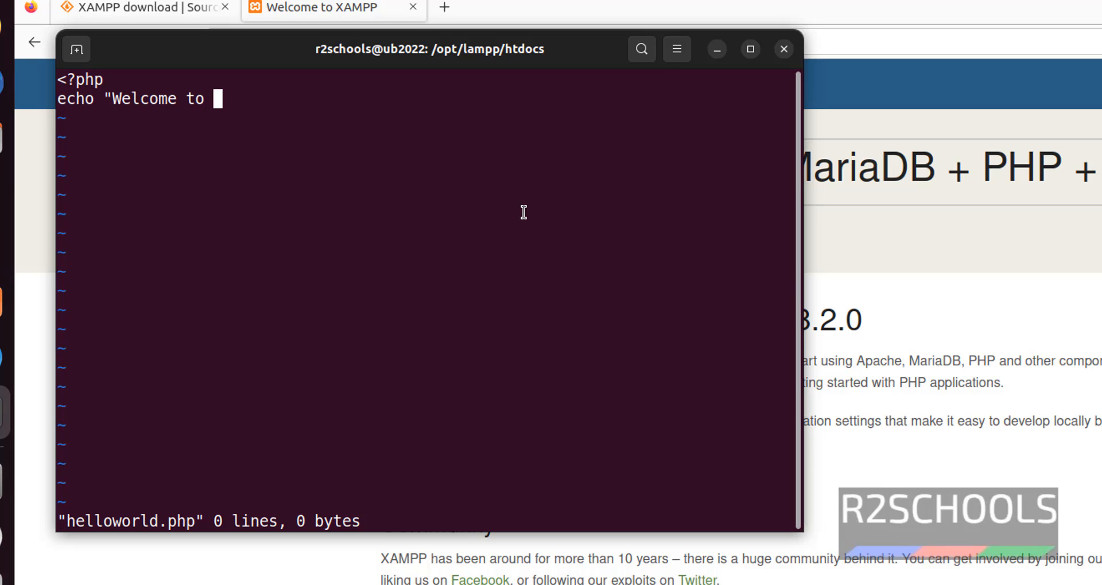
{"action": "type", "text": "r2schools"}
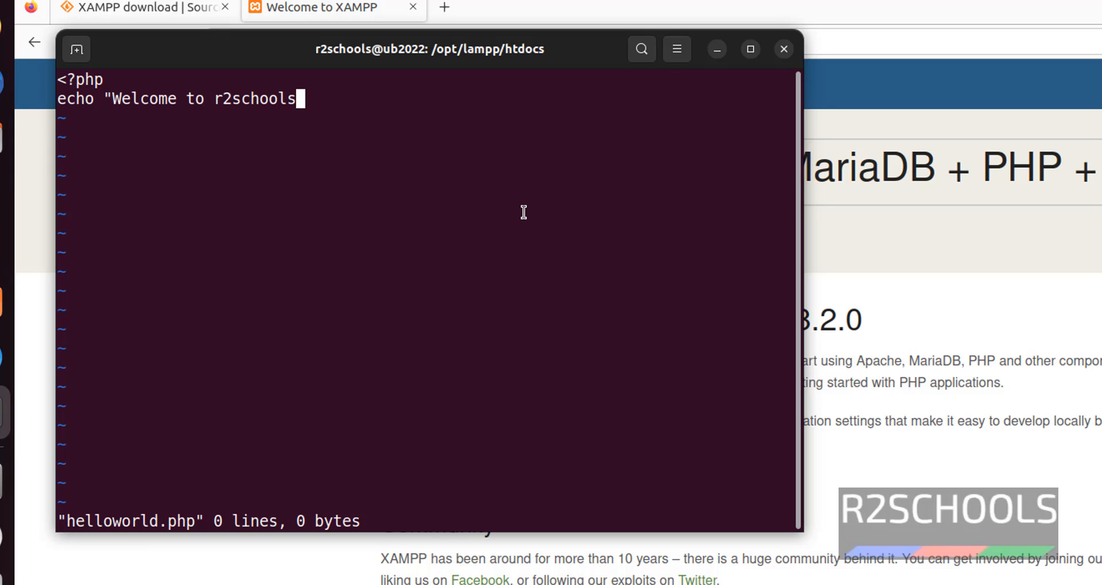
{"action": "type", "text": "\";"}
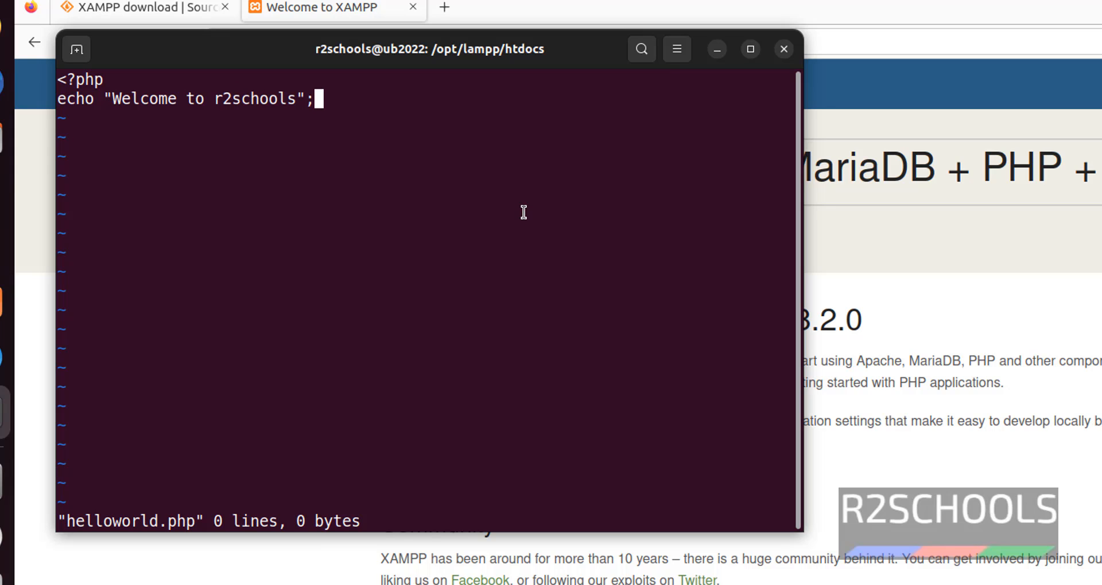
{"action": "type", "text": "e"}
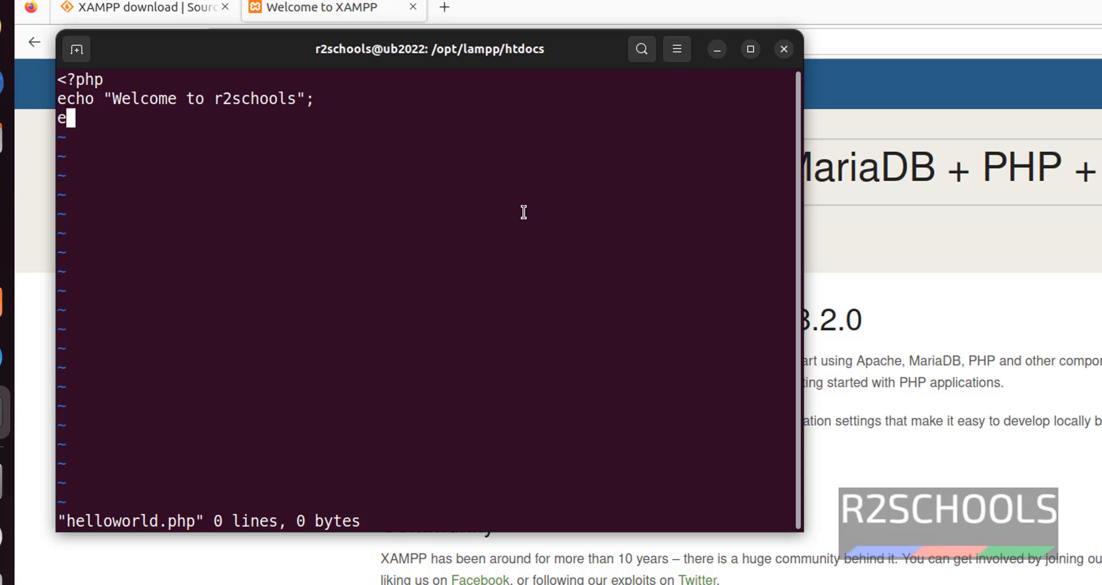
{"action": "type", "text": "cho \""}
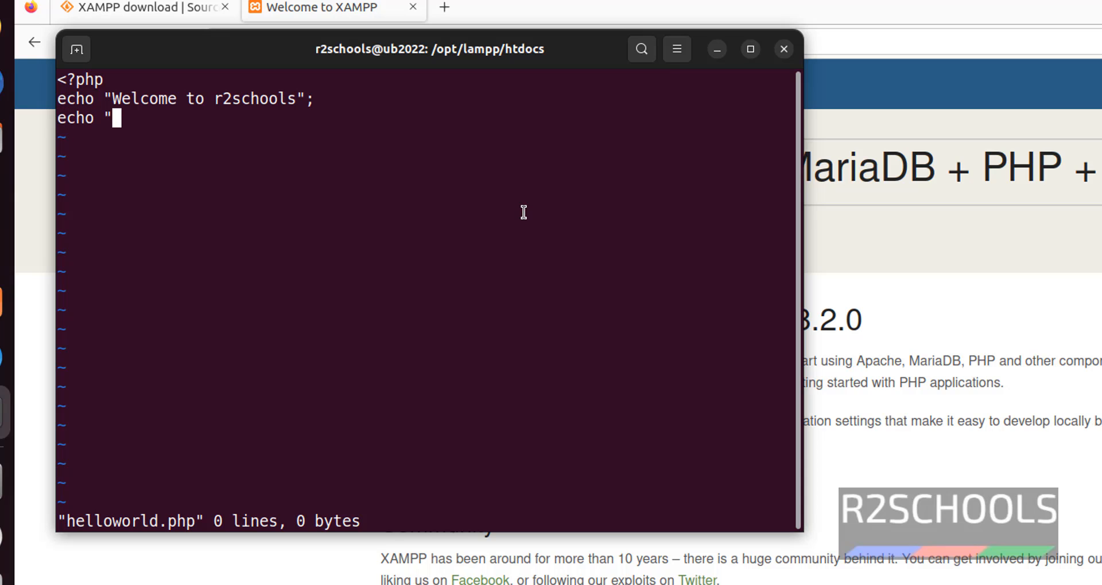
{"action": "type", "text": "<b2"}
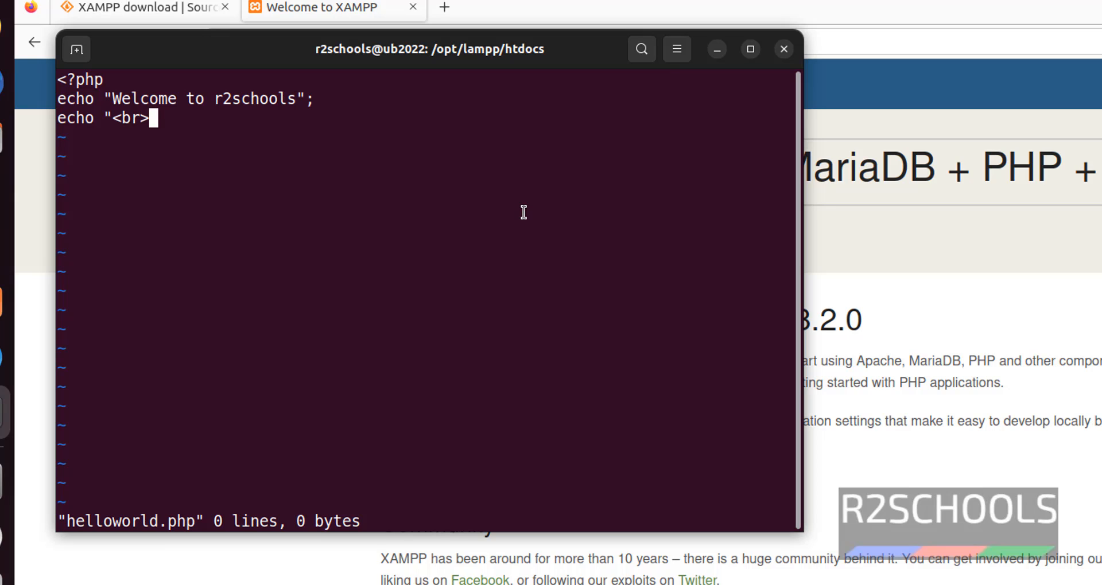
{"action": "type", "text": "\";"}
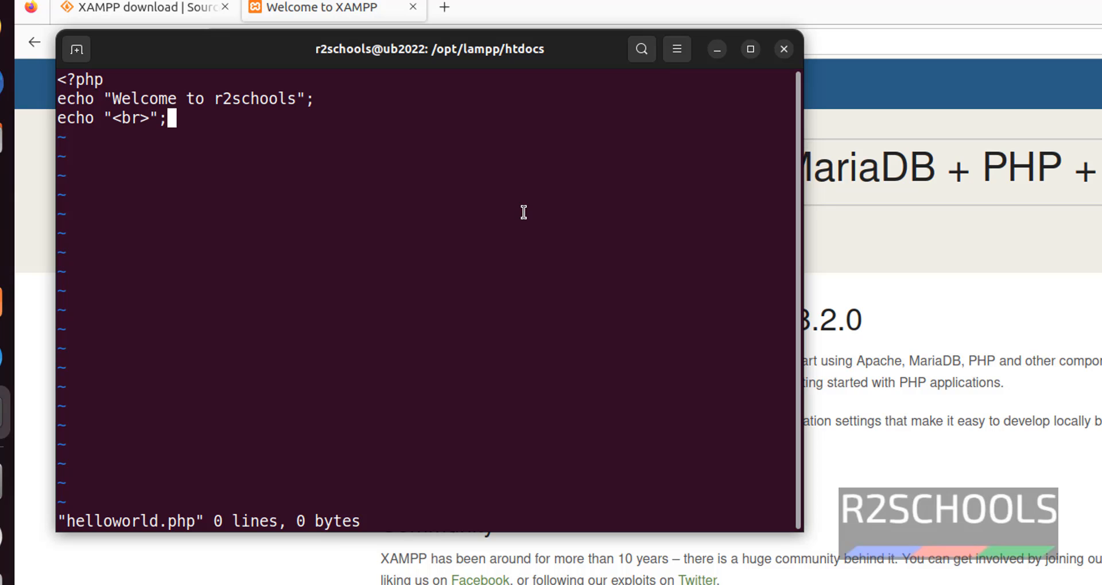
Step: Add echo 8+9, close the PHP tag, and save the file with :wq!
{"action": "type", "text": "echo"}
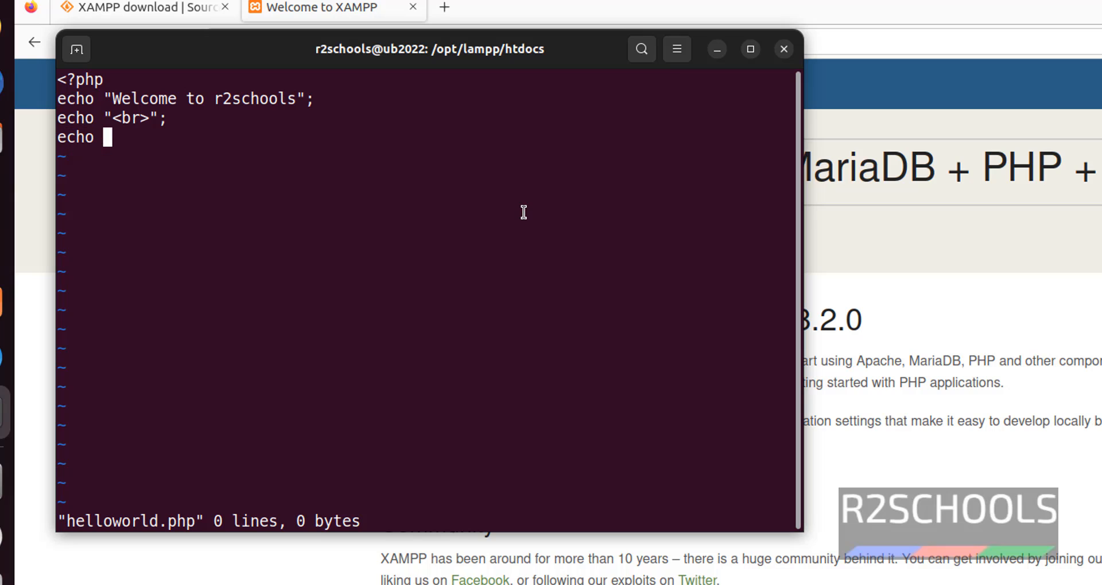
{"action": "type", "text": "8"}
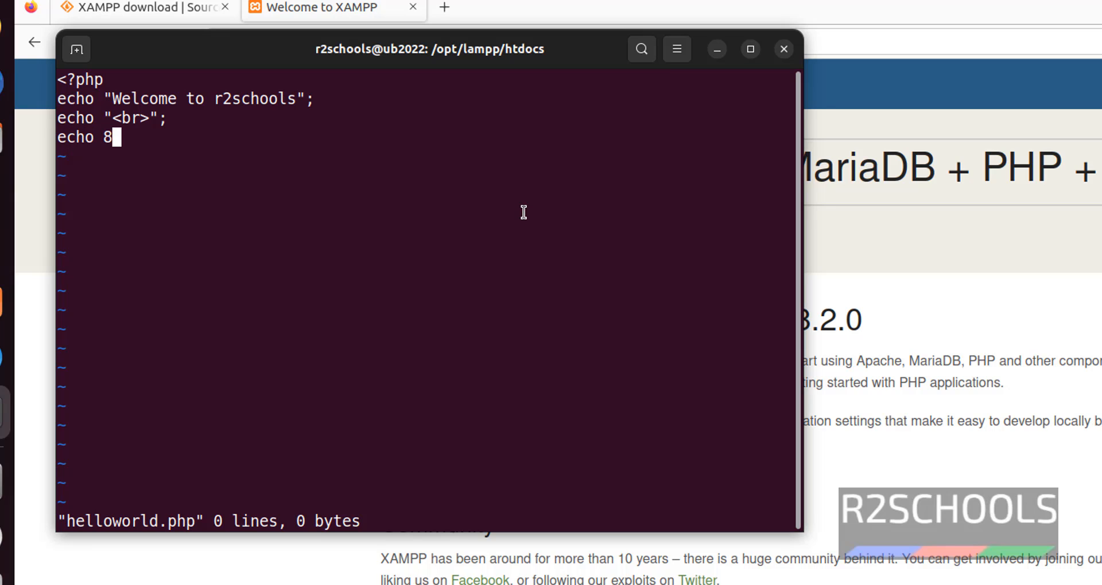
{"action": "type", "text": "+9'"}
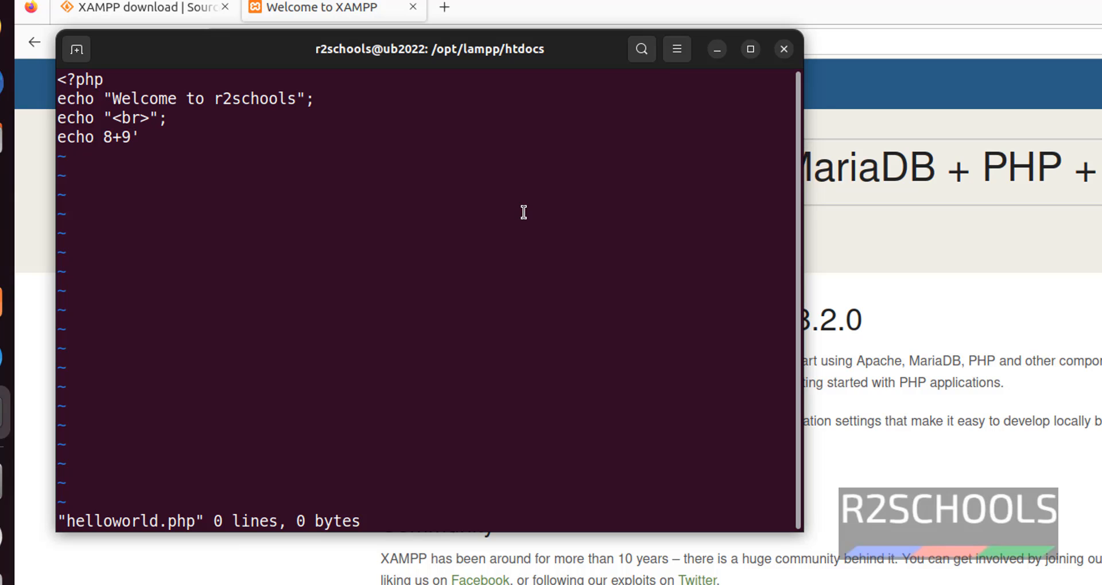
{"action": "key", "text": "BackSpace"}
{"action": "type", "text": ";"}
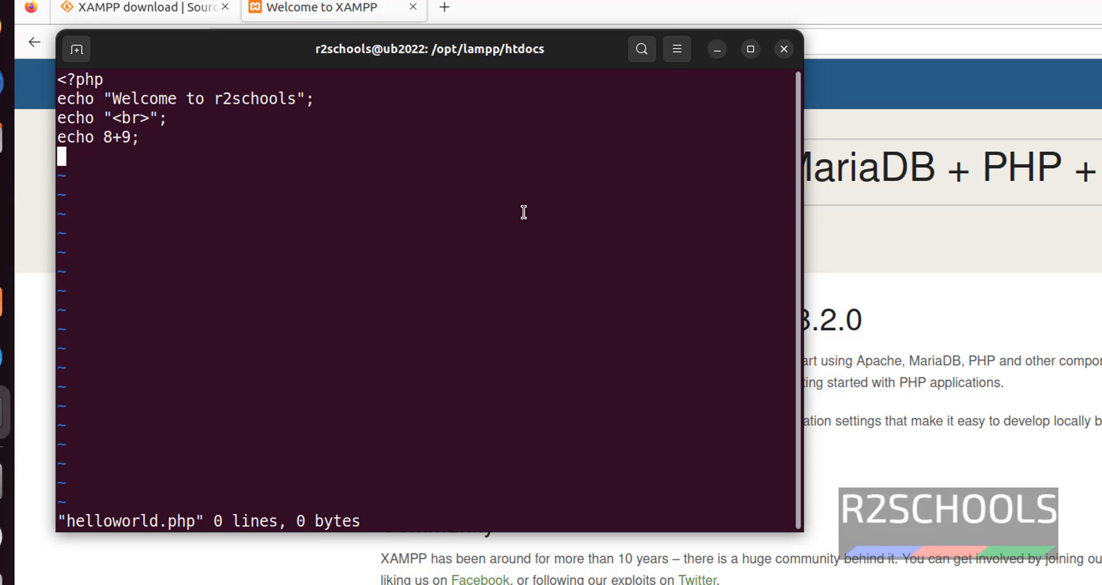
{"action": "type", "text": "?"}
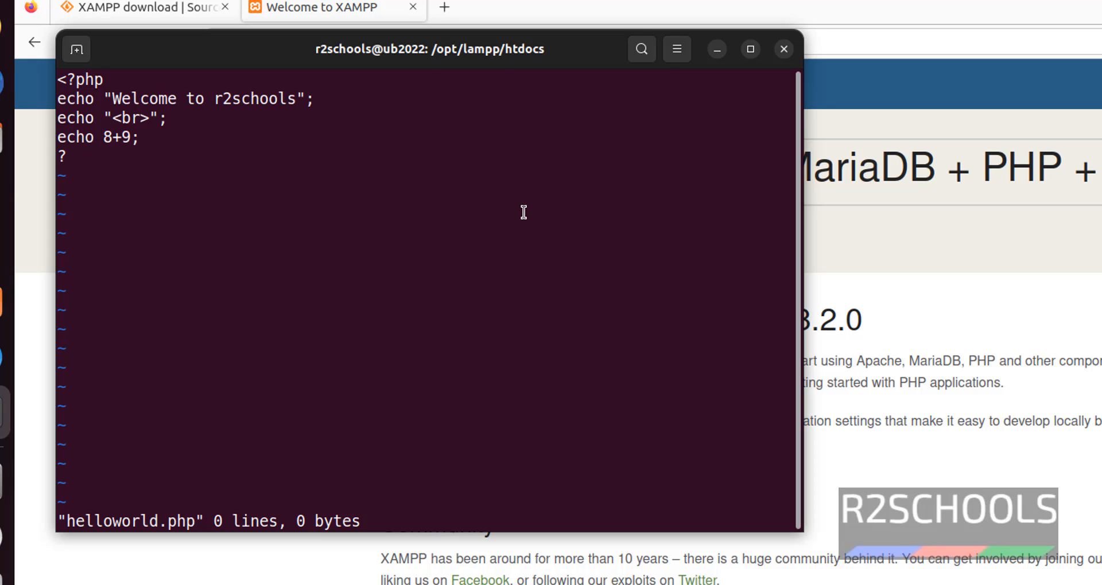
{"action": "type", "text": ">"}
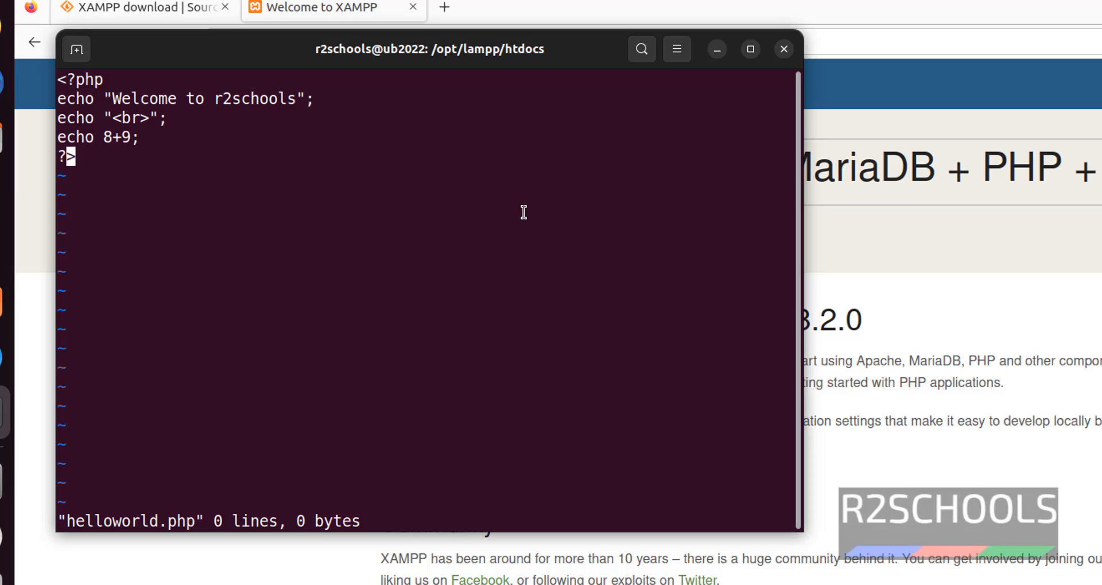
{"action": "type", "text": ":wq!"}
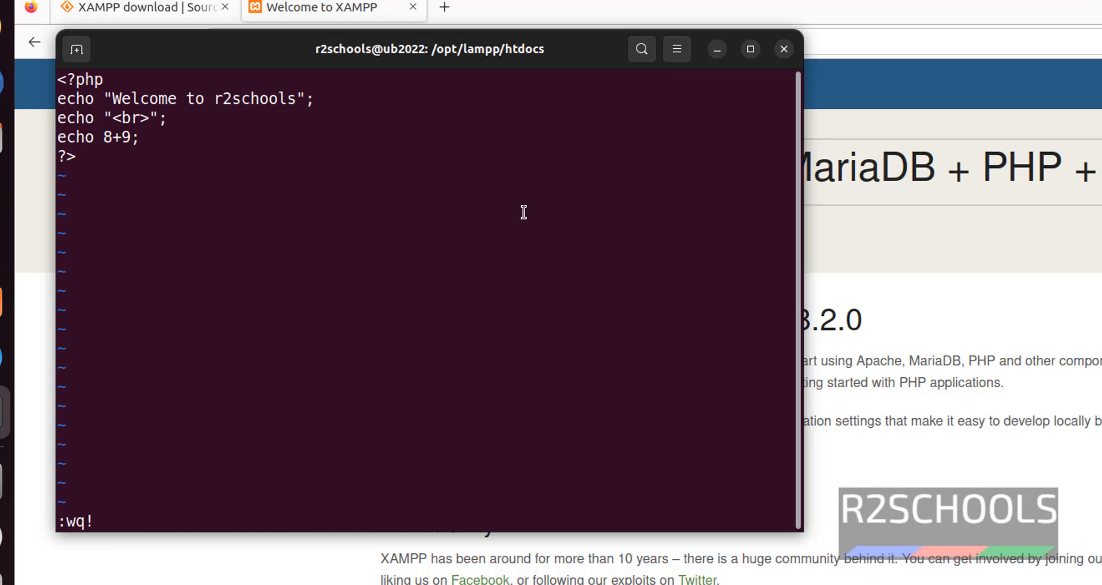
{"action": "key", "text": "Return"}
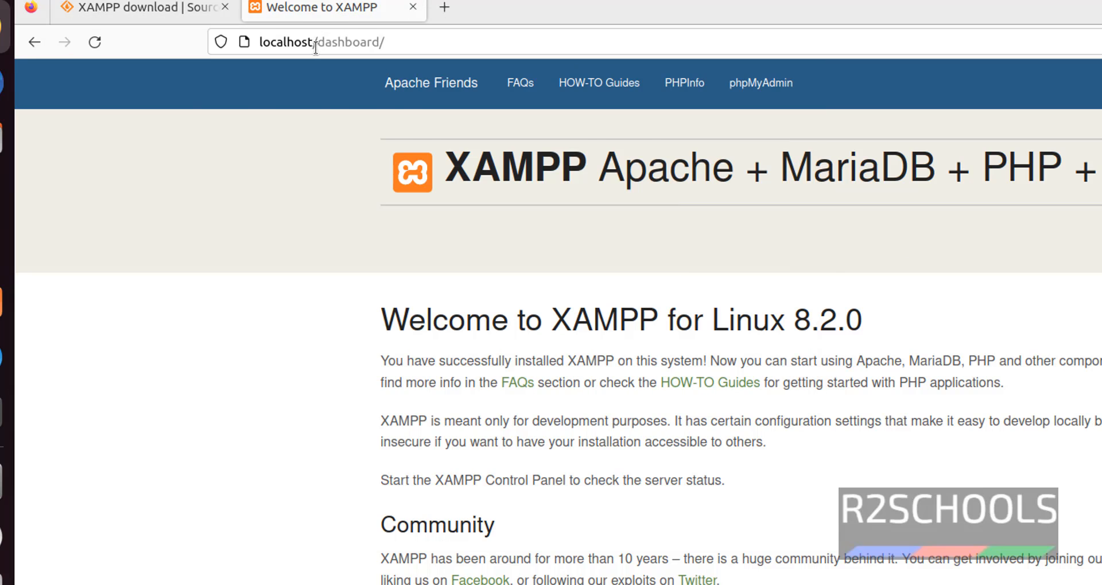
Step: Load localhost/helloworld.php, displaying "Welcome to r2schools" and 17
{"action": "type", "text": "localhost:8"}
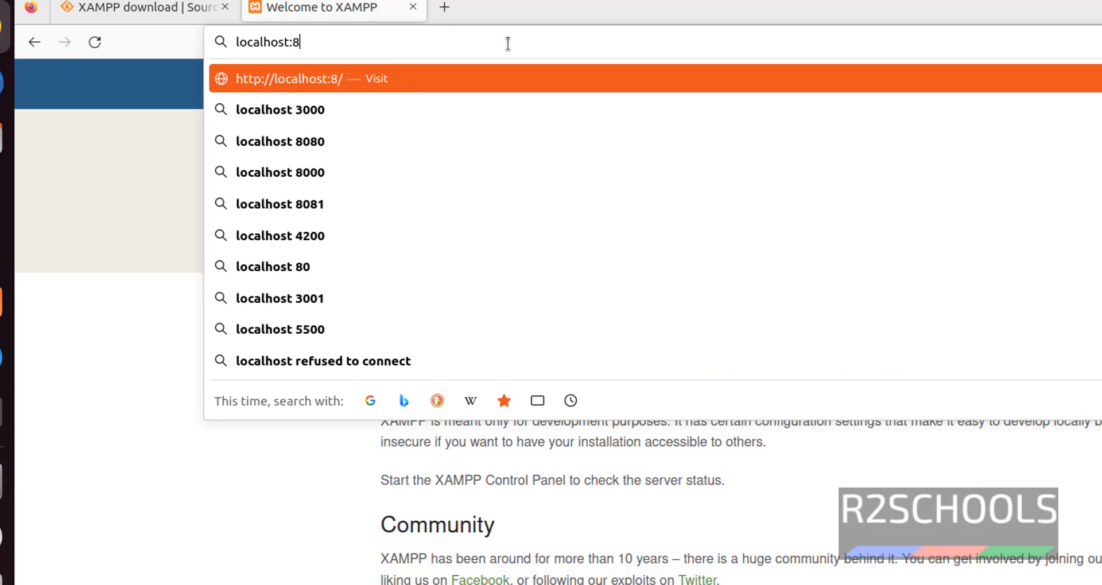
{"action": "key", "text": "BackSpace"}
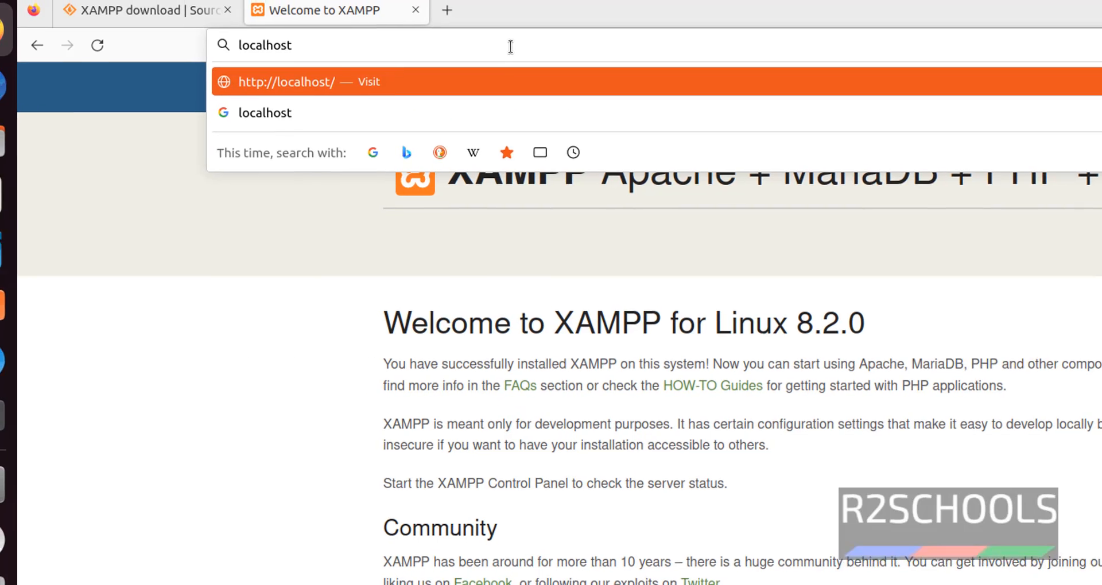
{"action": "type", "text": "/hellow"}
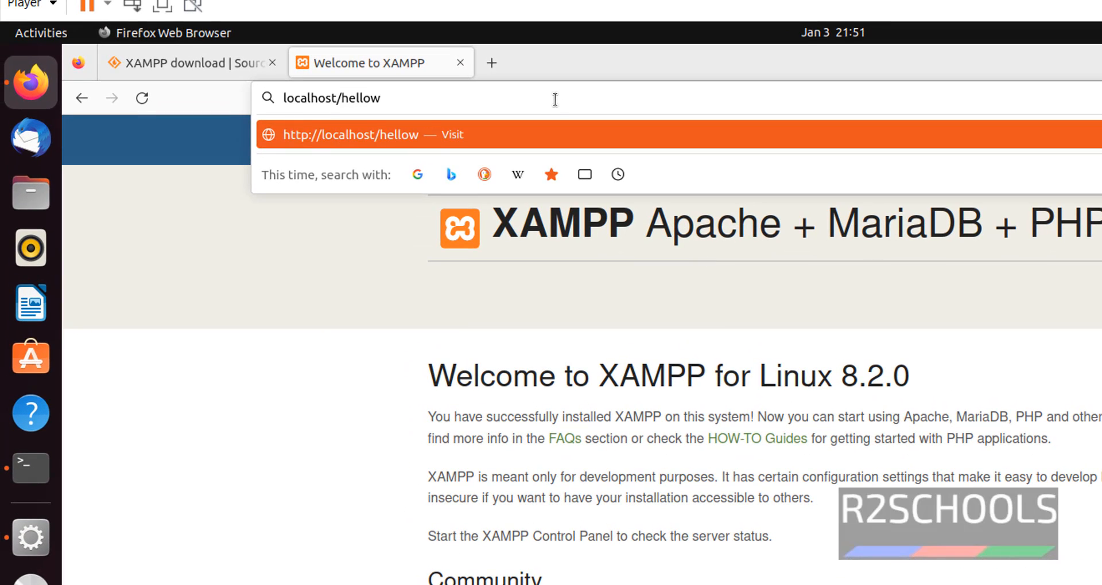
{"action": "type", "text": "orld."}
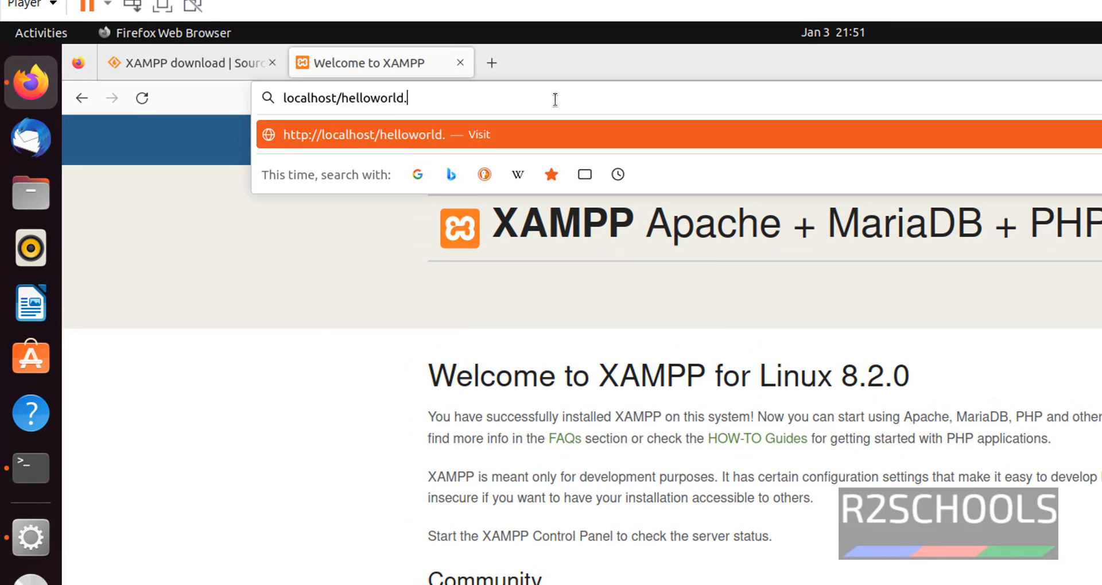
{"action": "type", "text": "php"}
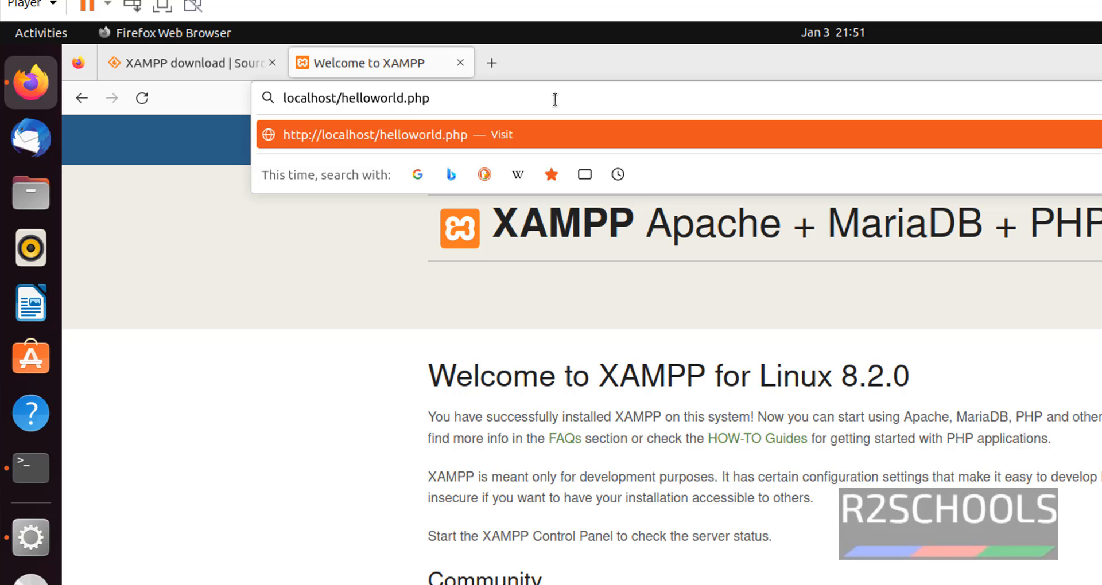
{"action": "key", "text": "BackSpace"}
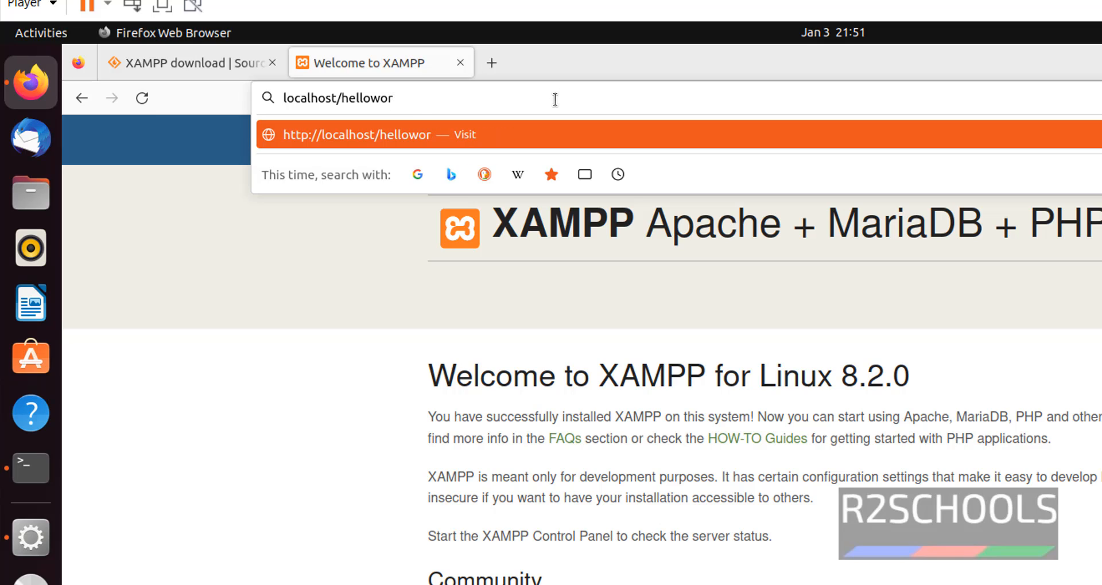
{"action": "type", "text": "ld.php"}
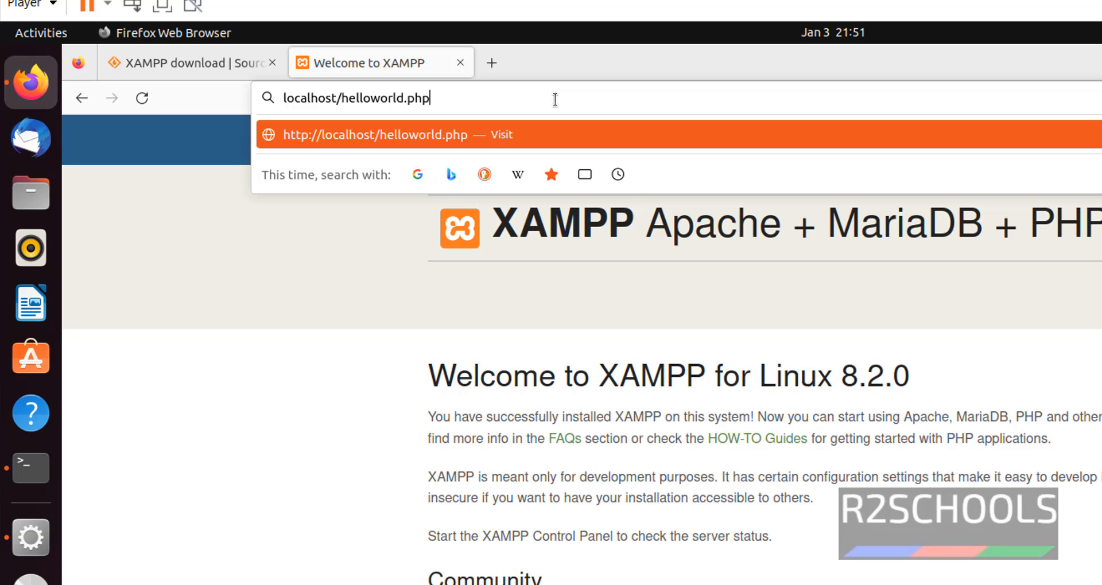
{"action": "key", "text": "Return"}
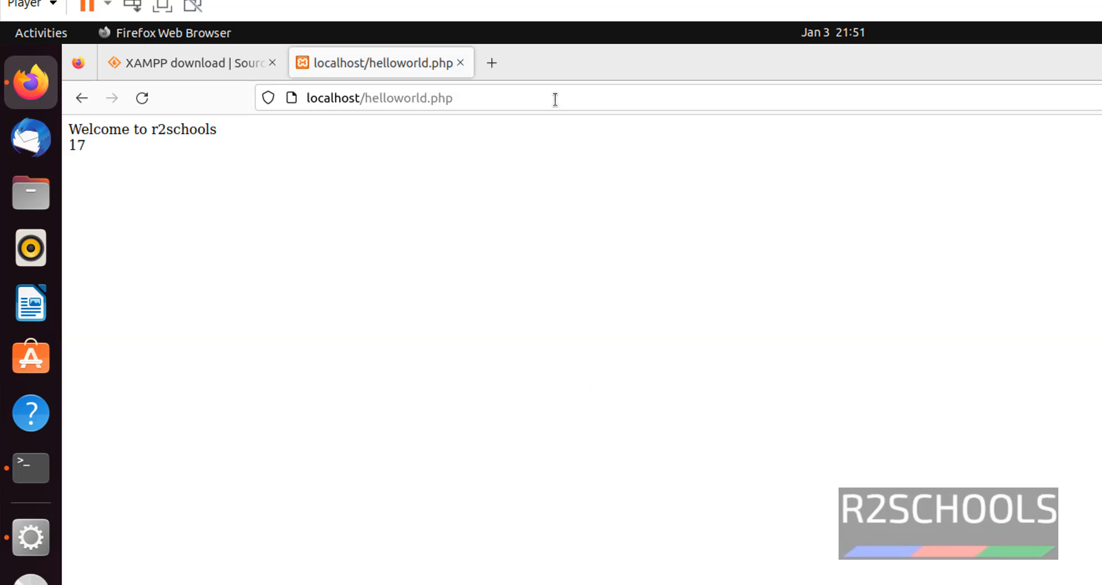
{"action": "left_click", "coordinate": [30, 468]}
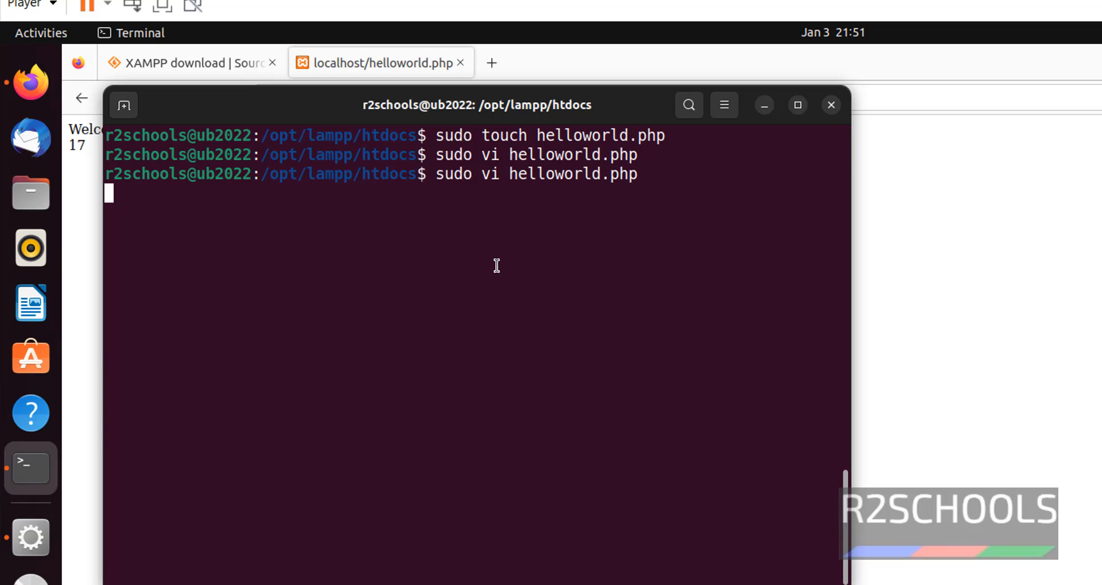
Step: Reopen helloworld.php in vi and add an echo "Welcome again" line
{"action": "key", "text": "Return"}
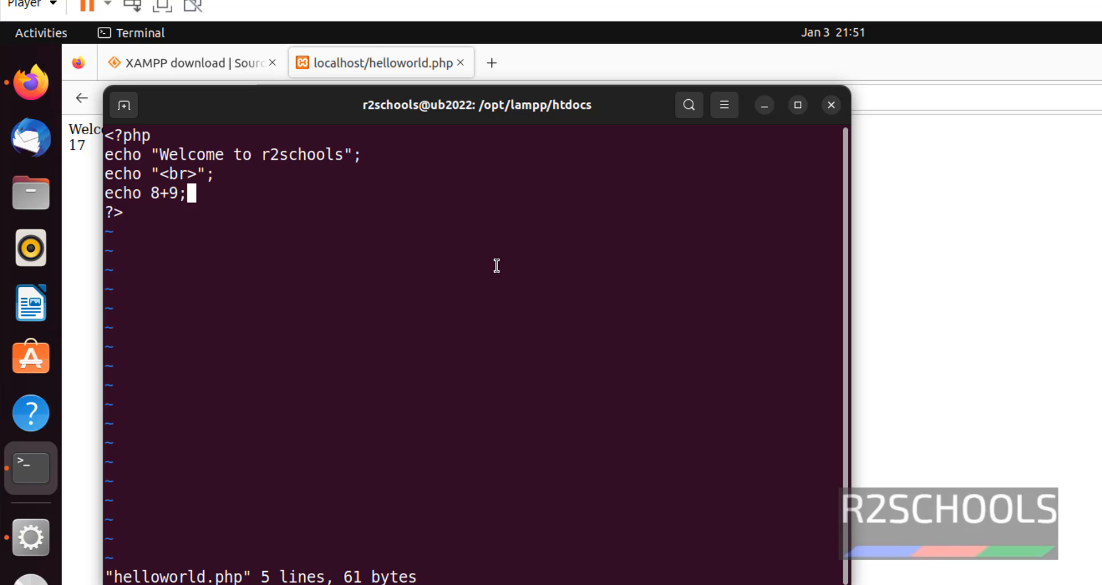
{"action": "key", "text": "Return"}
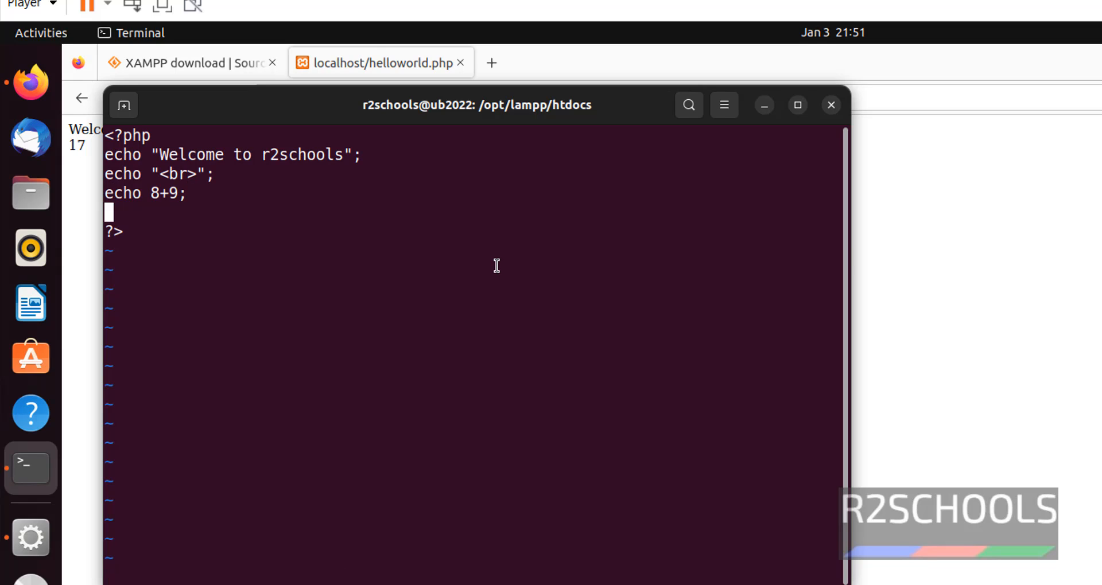
{"action": "type", "text": "echo"}
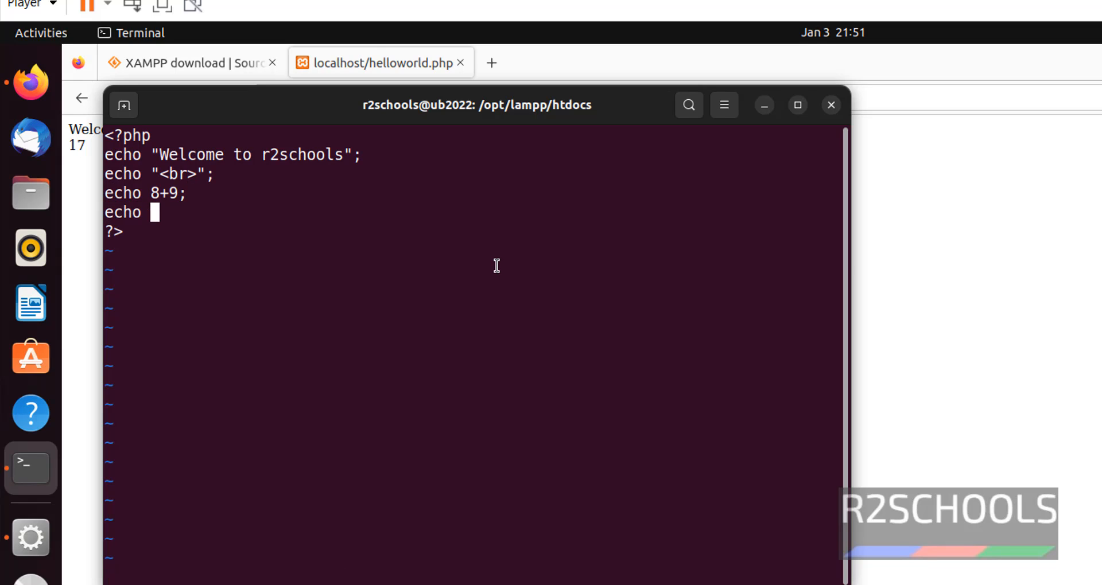
{"action": "type", "text": "\"Welcome"}
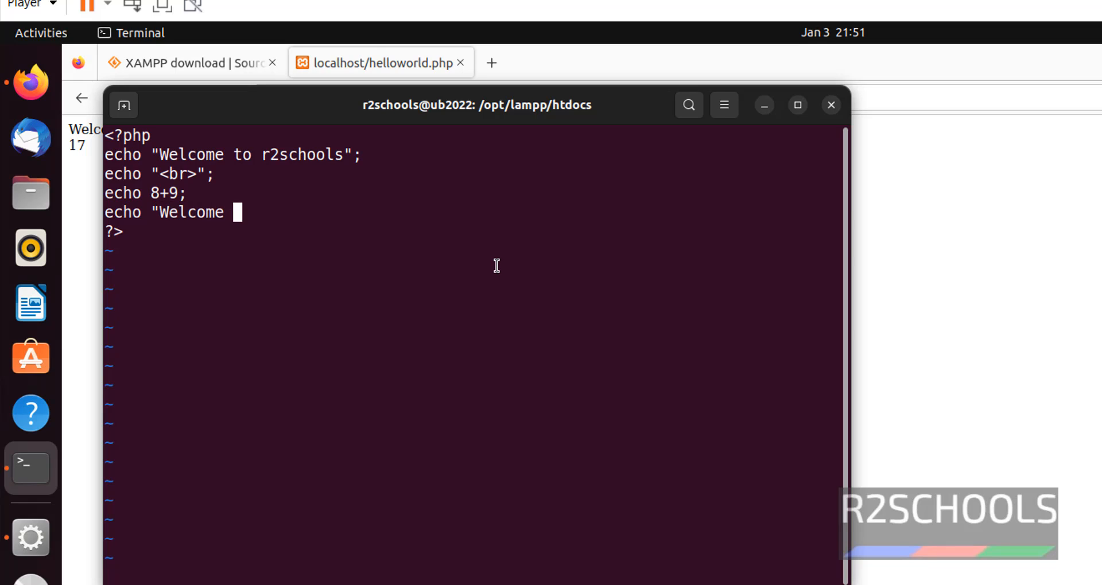
{"action": "type", "text": "again\""}
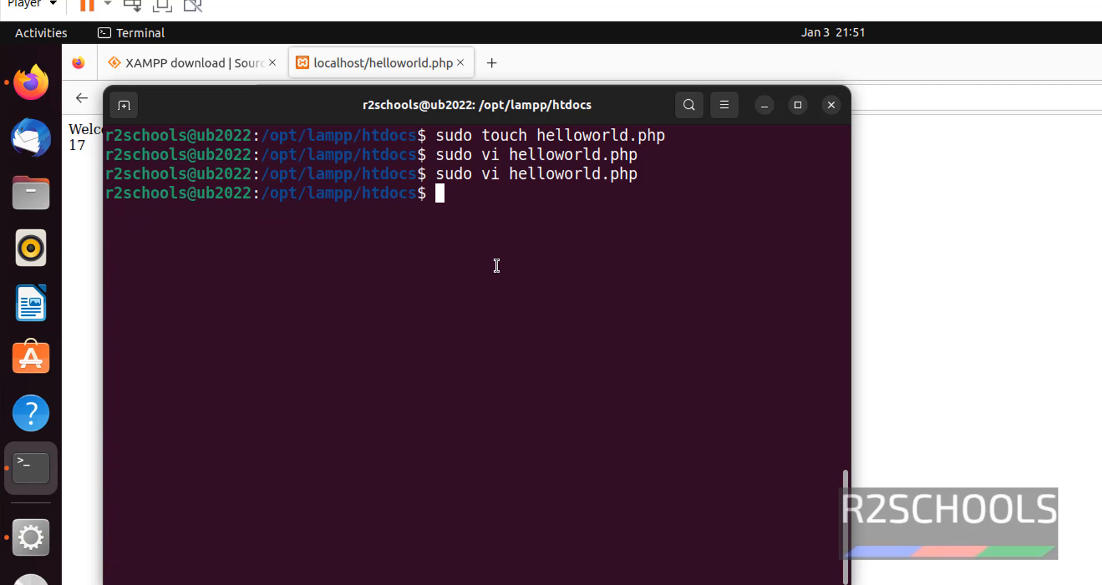
{"action": "left_click", "coordinate": [380, 62]}
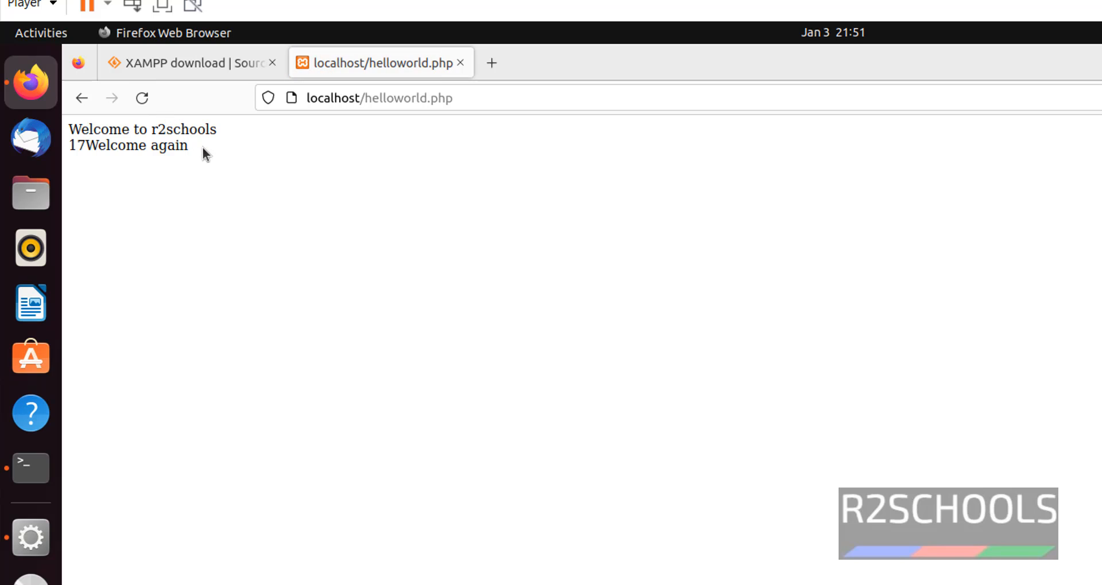
{"action": "mouse_move", "coordinate": [87, 151]}
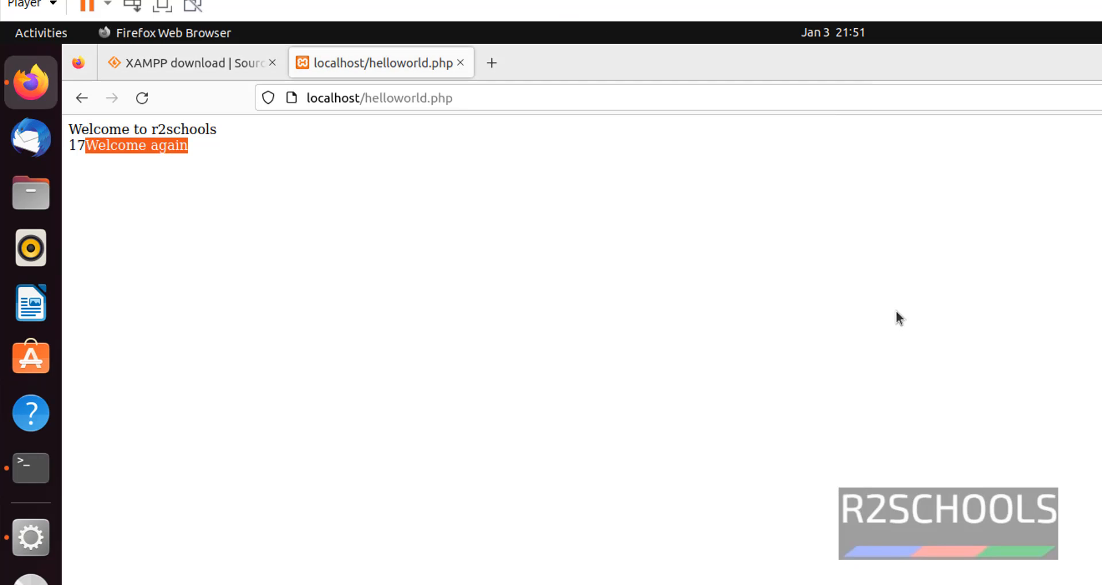
{"action": "mouse_move", "coordinate": [872, 303]}
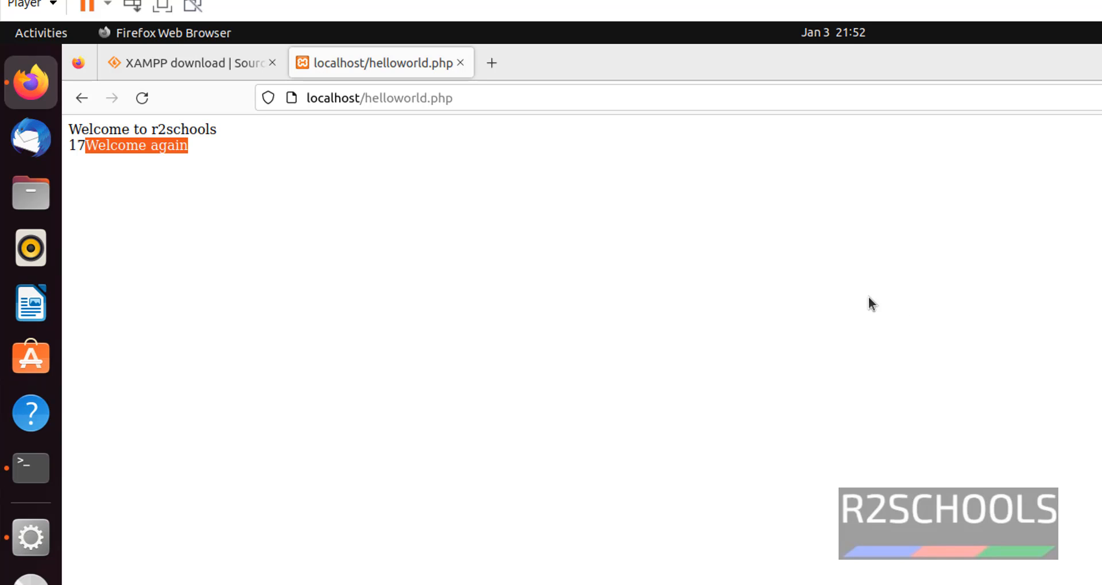
{"action": "mouse_move", "coordinate": [578, 252]}
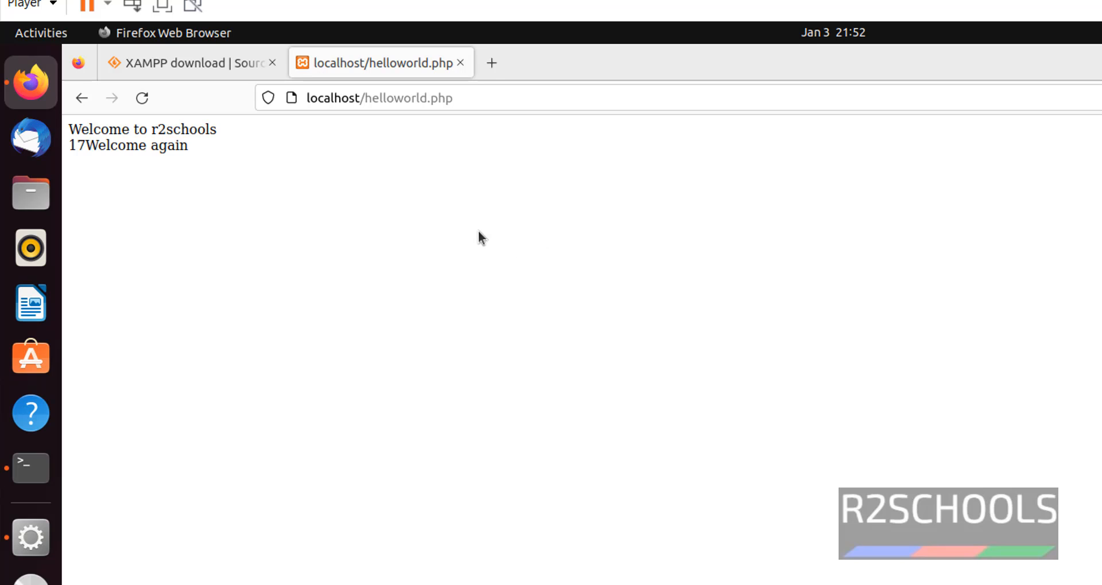
{"action": "mouse_move", "coordinate": [438, 214]}
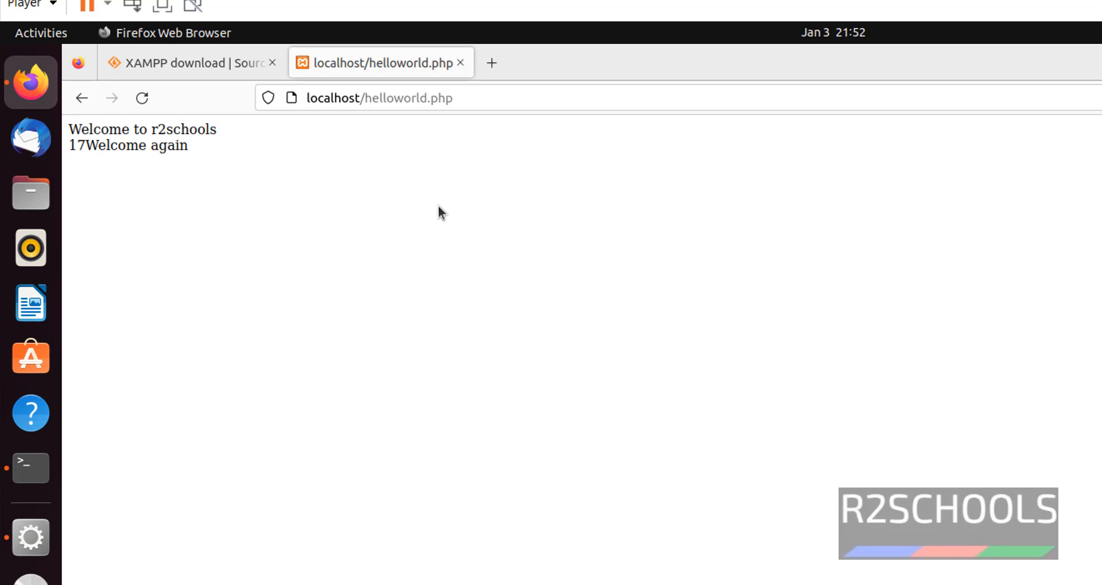
{"action": "mouse_move", "coordinate": [732, 359]}
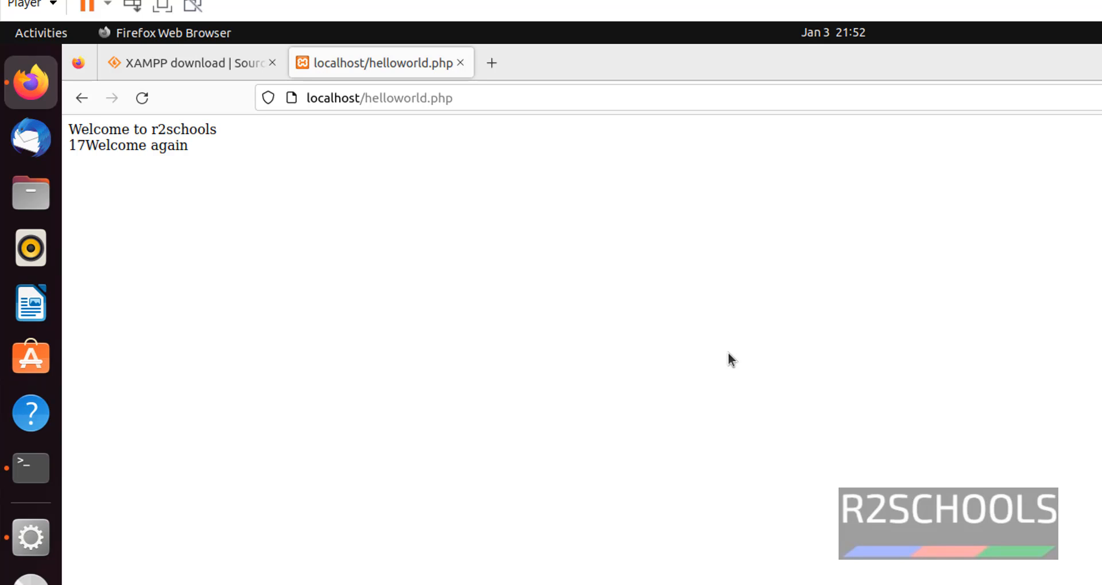
{"action": "mouse_move", "coordinate": [782, 355]}
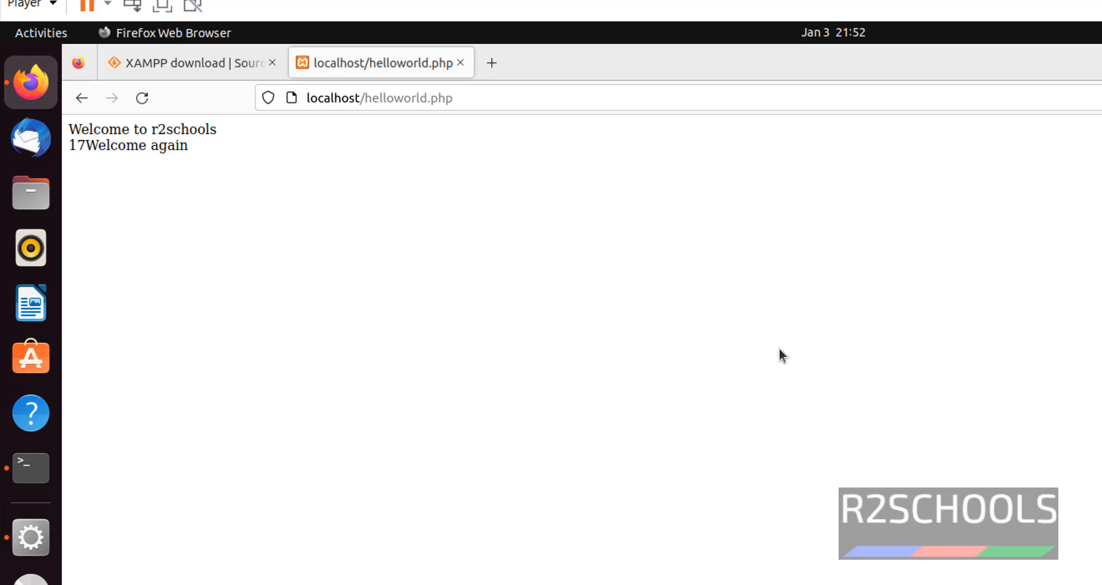
{"action": "mouse_move", "coordinate": [952, 383]}
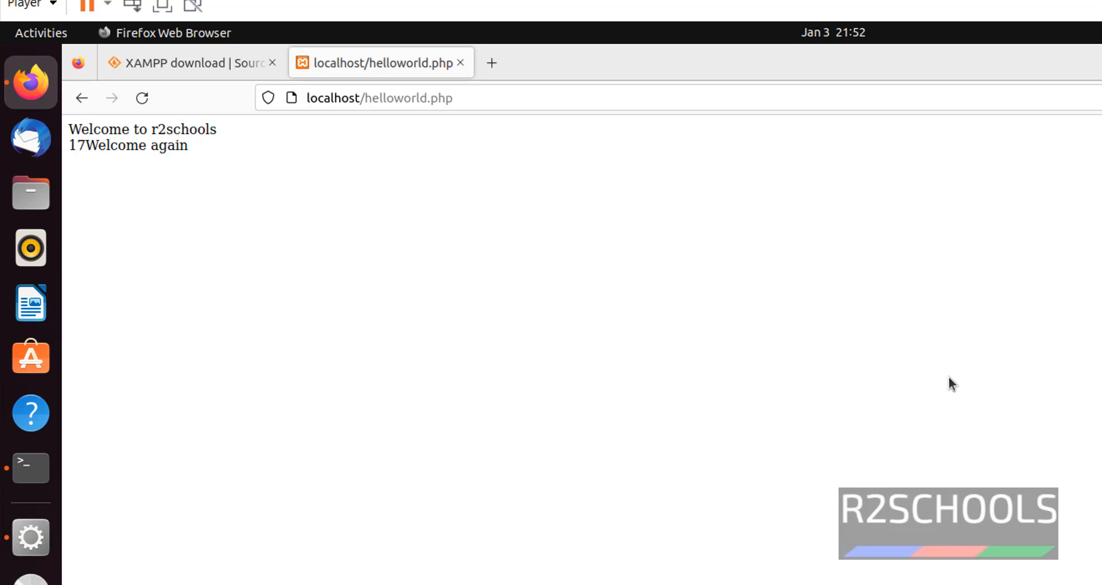